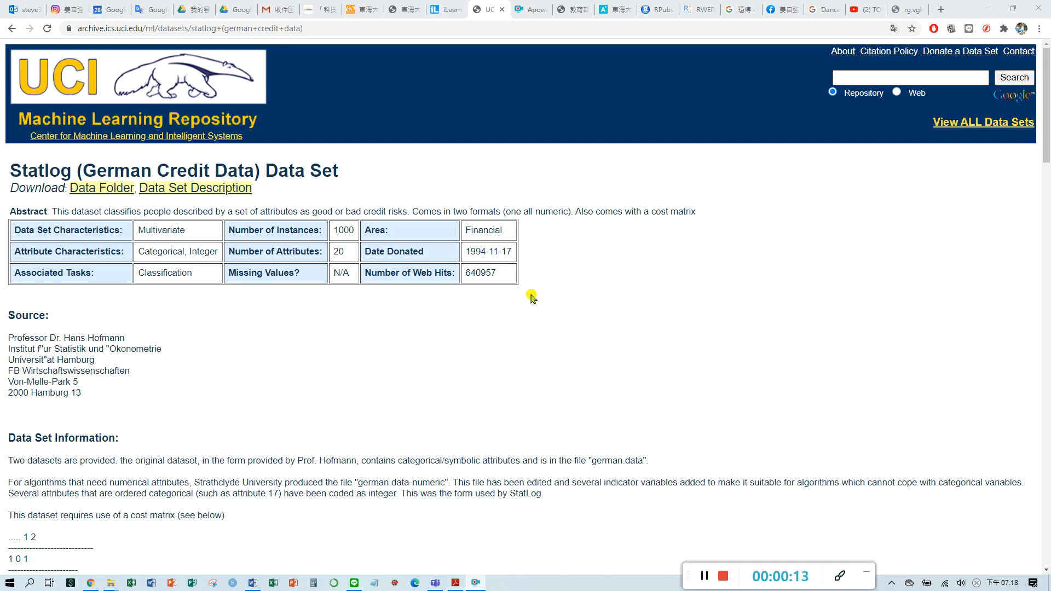
mouse_move(484, 292)
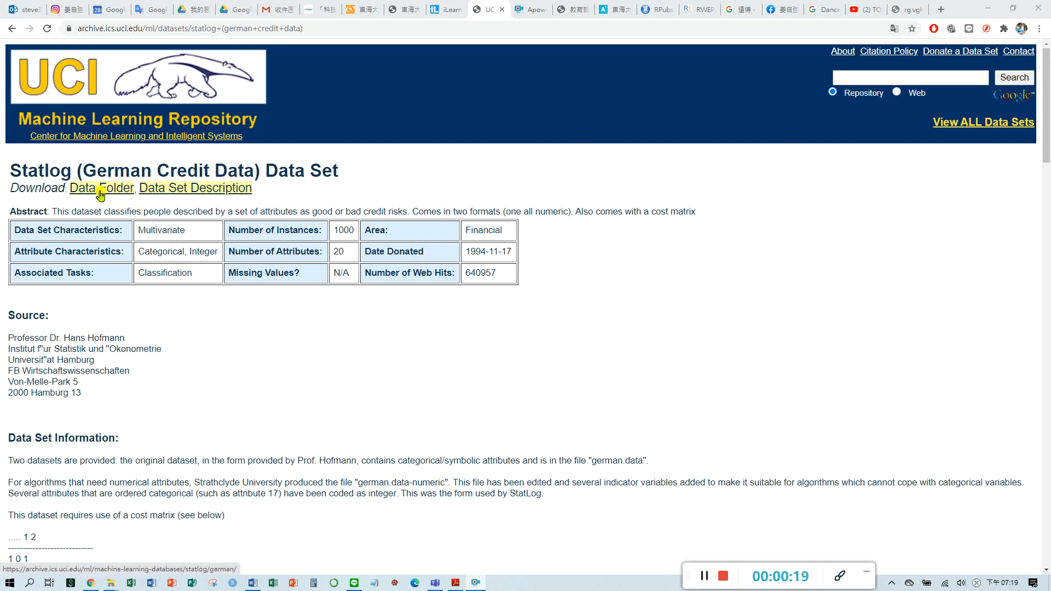
Go into the Data Folder of the Statlog German Credit dataset.
click(101, 188)
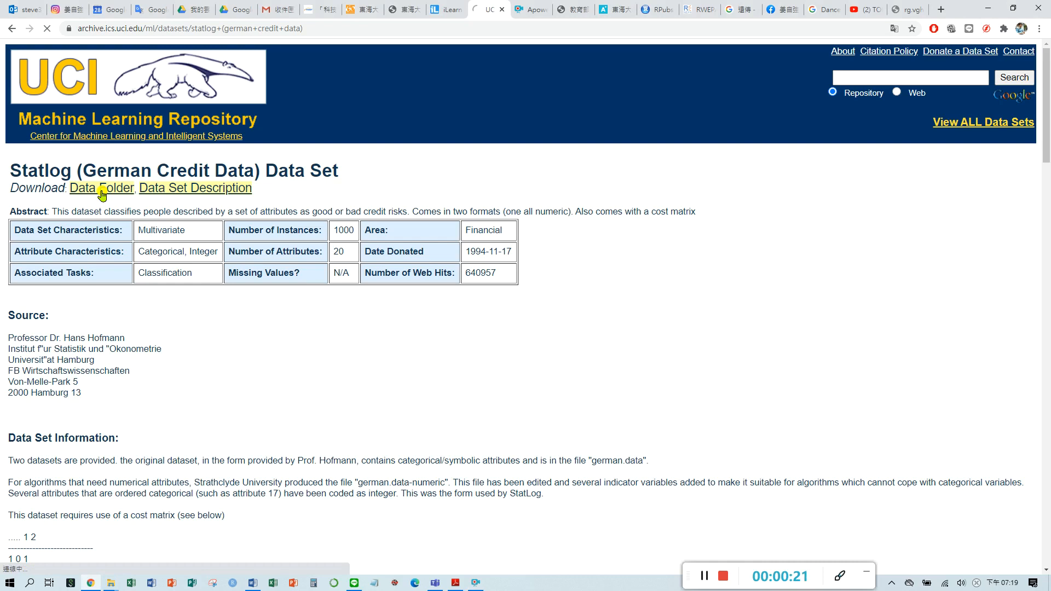
click(101, 189)
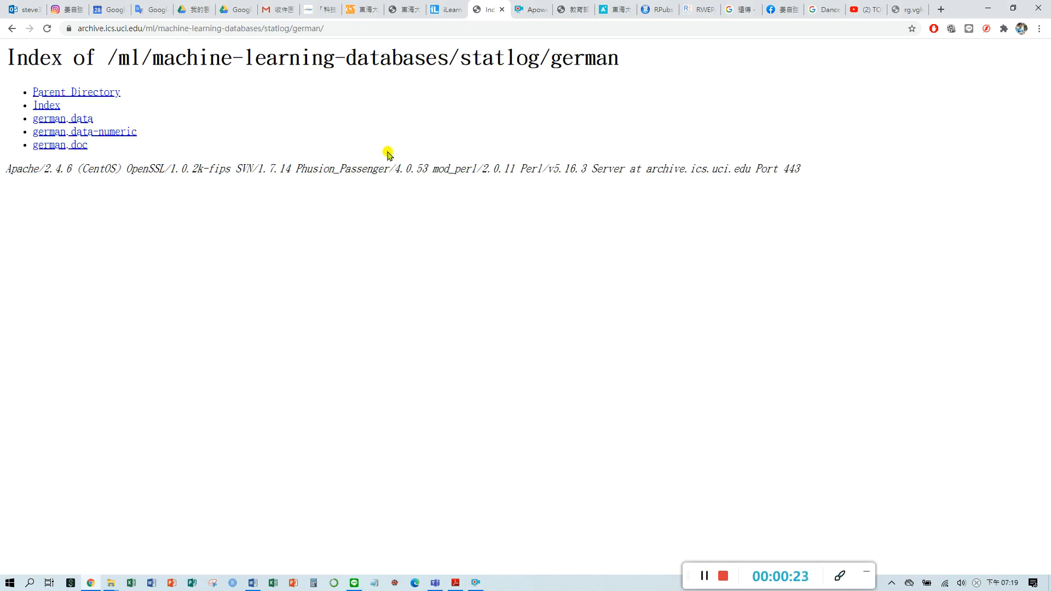
mouse_move(72, 125)
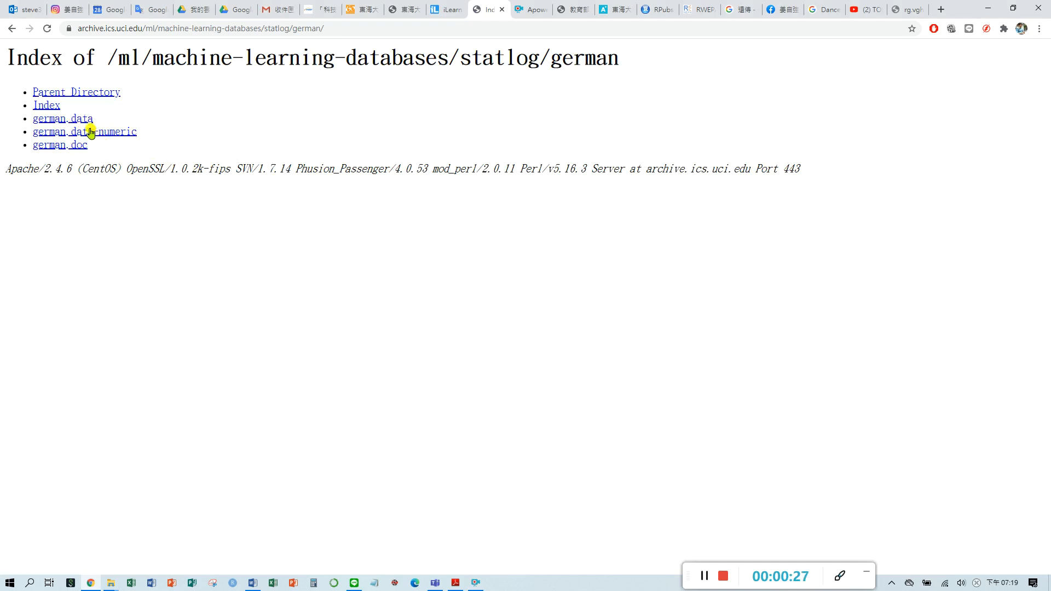
mouse_move(73, 120)
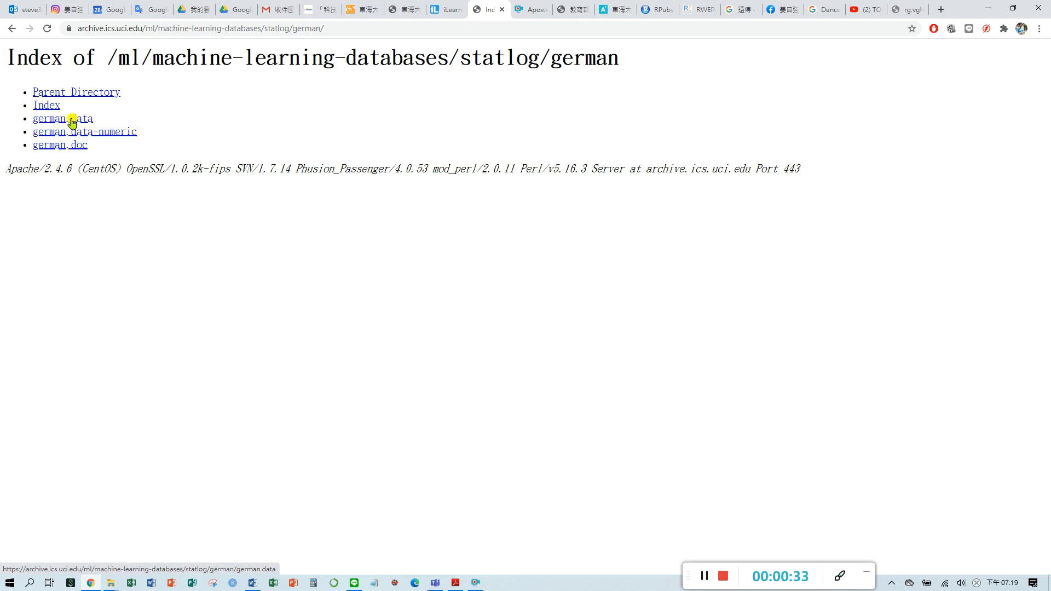
Save german.data, german.data-numeric and german.doc from the index into the R-bank folder.
click(61, 119)
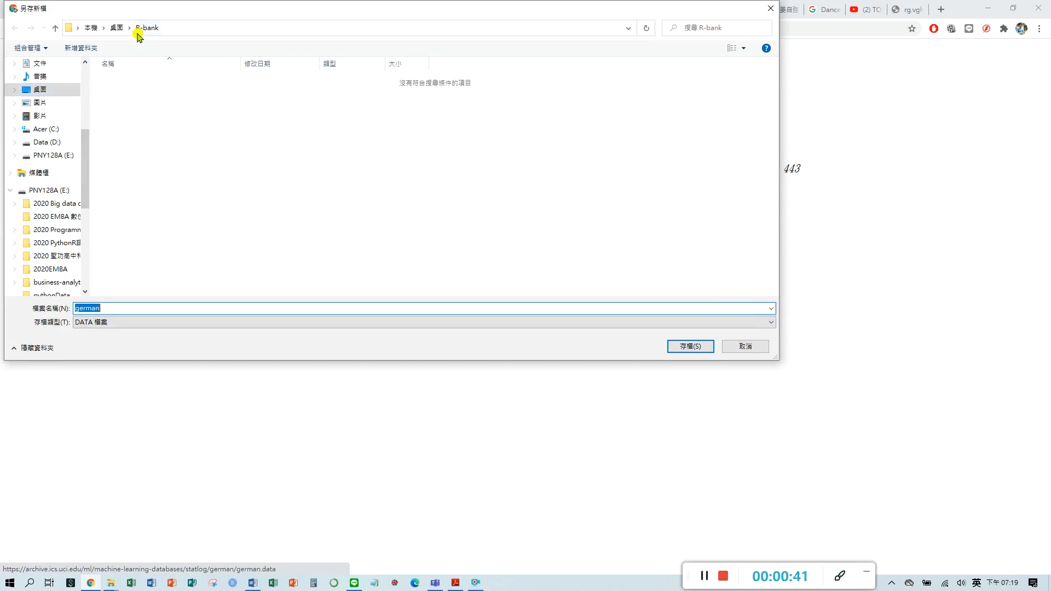
mouse_move(157, 12)
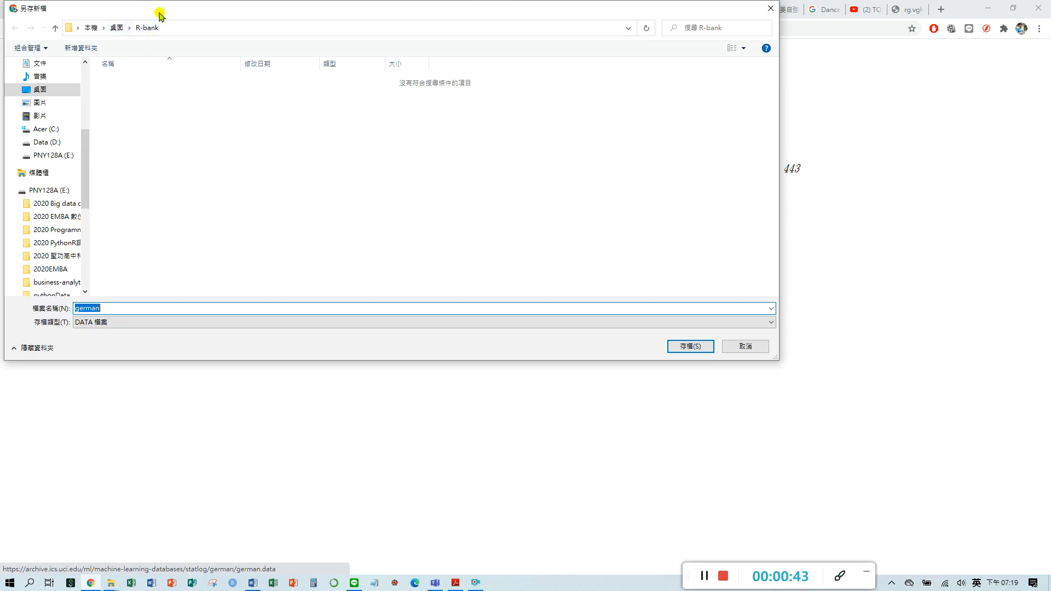
mouse_move(144, 41)
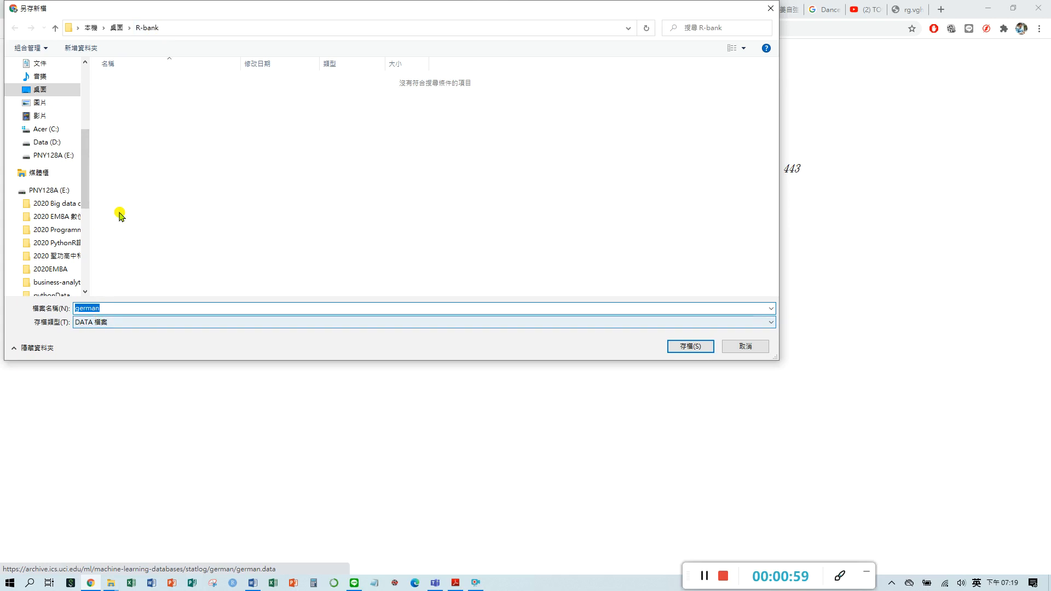
mouse_move(163, 10)
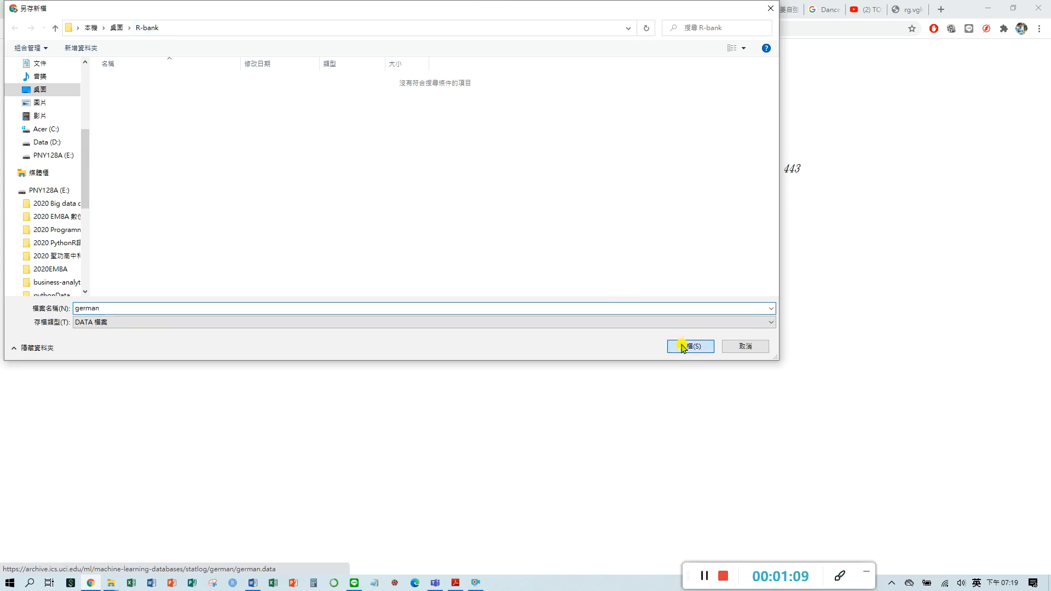
click(690, 346)
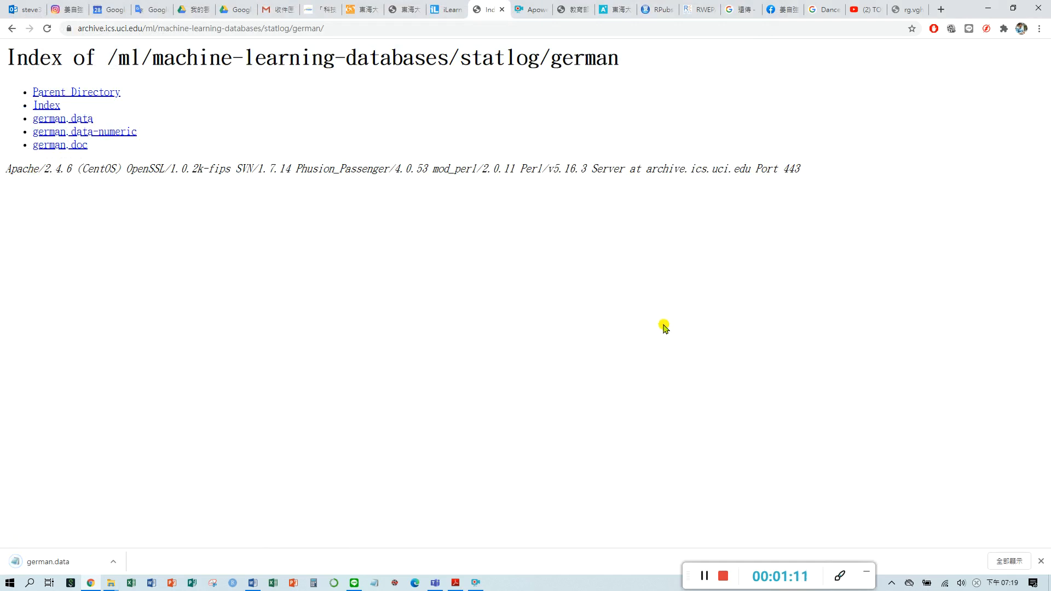
mouse_move(104, 118)
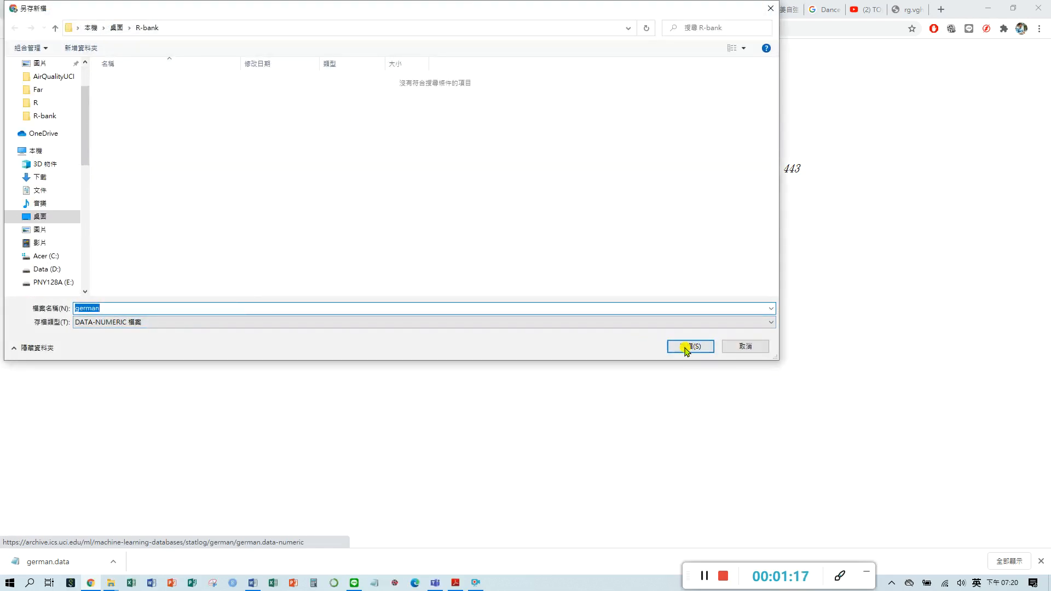
click(690, 346)
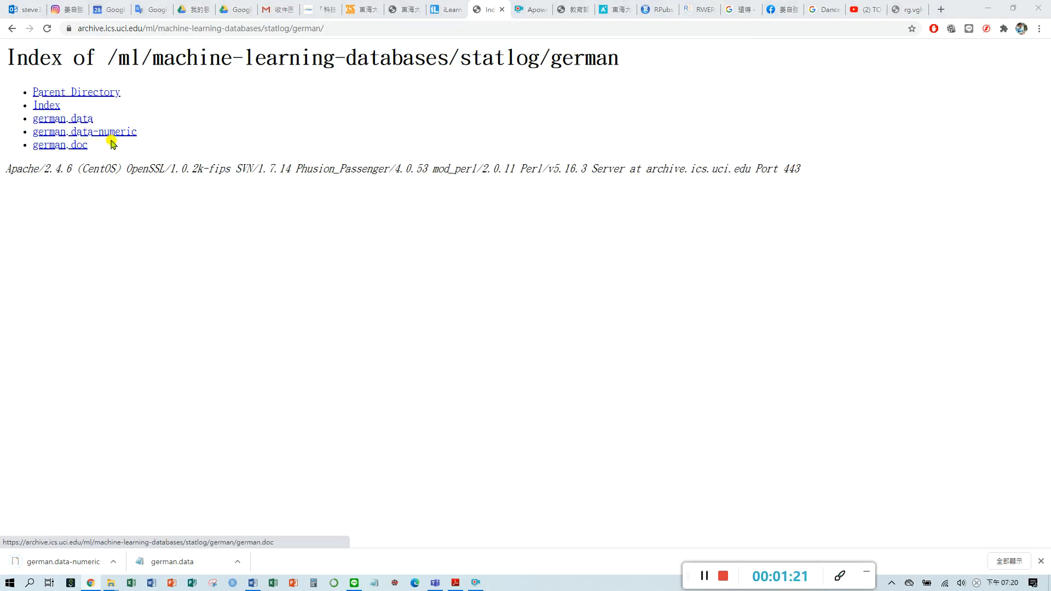
click(60, 145)
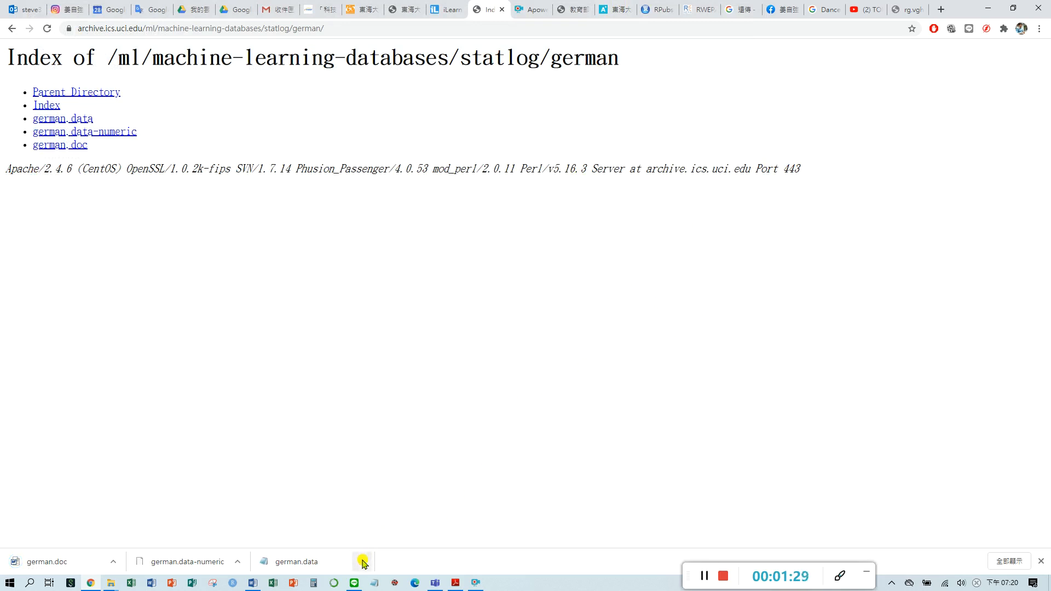
Bring up the download options for german.data to reveal it in its folder.
click(361, 561)
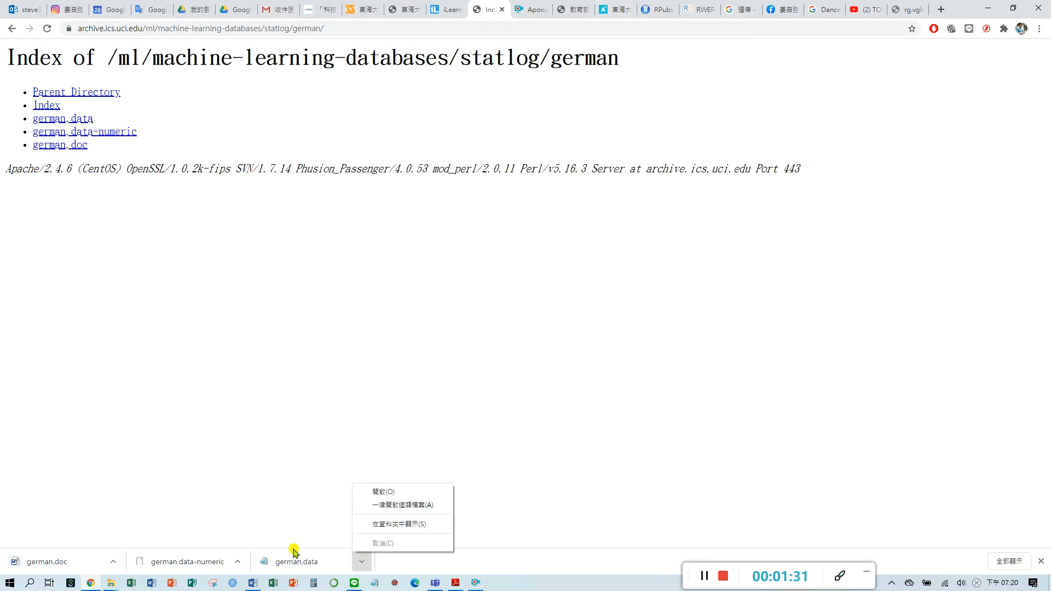
mouse_move(216, 574)
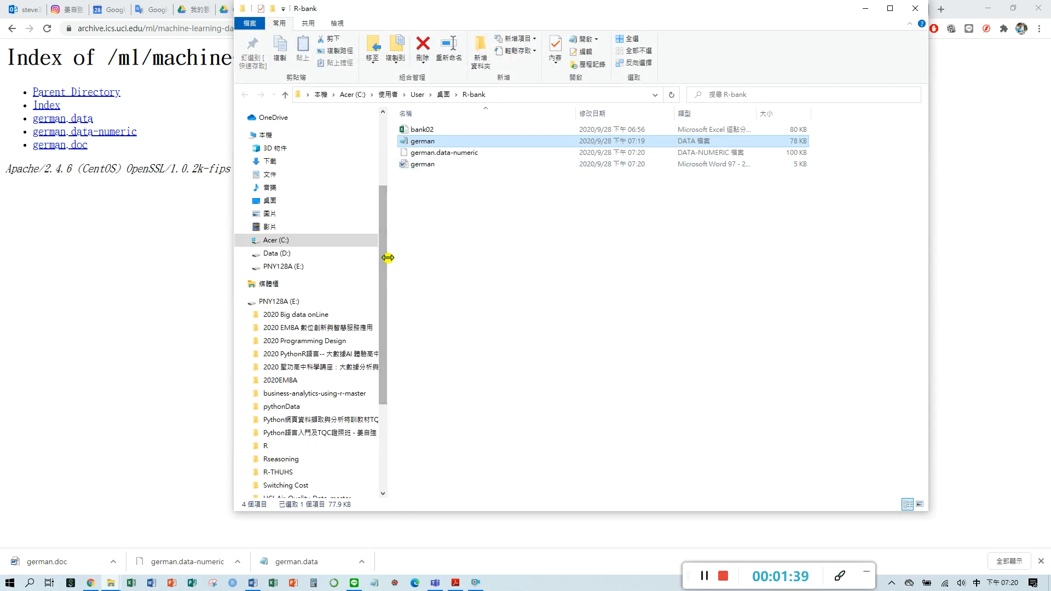
mouse_move(683, 157)
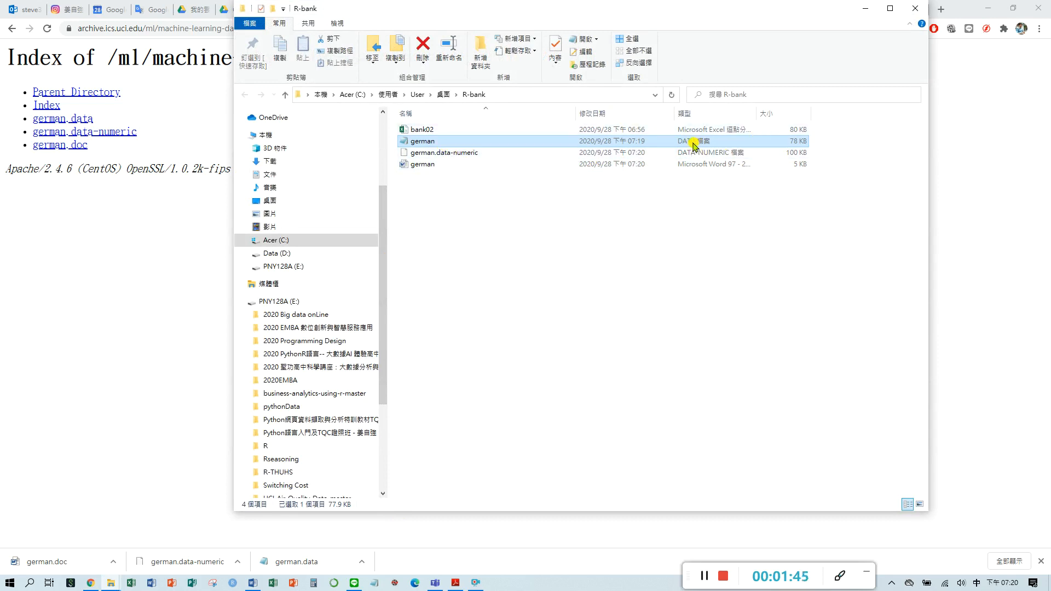
mouse_move(482, 144)
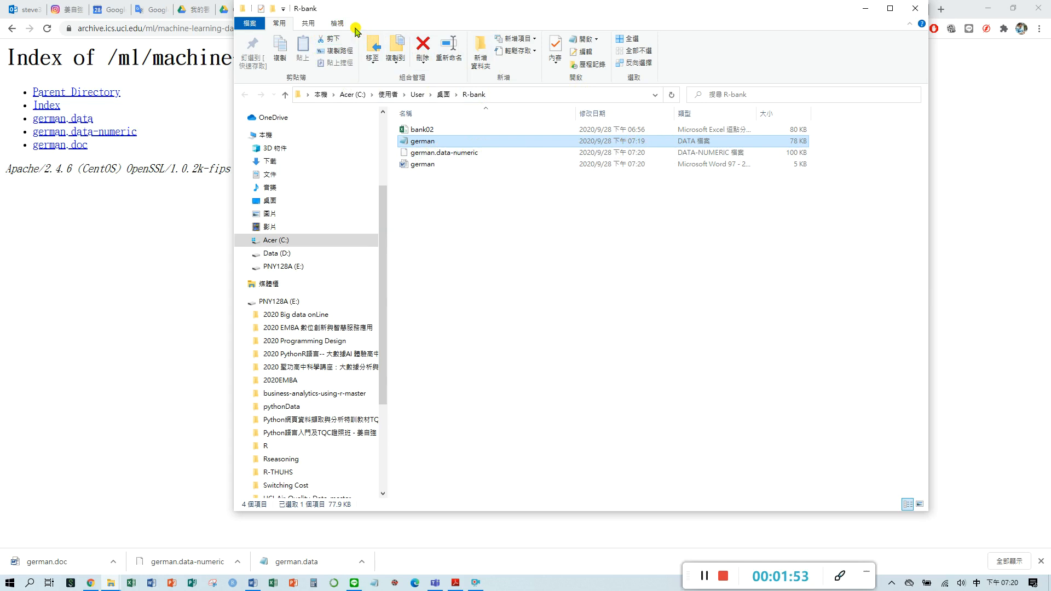
Show file name extensions and rename german.data to german.csv, accepting the extension change.
click(335, 23)
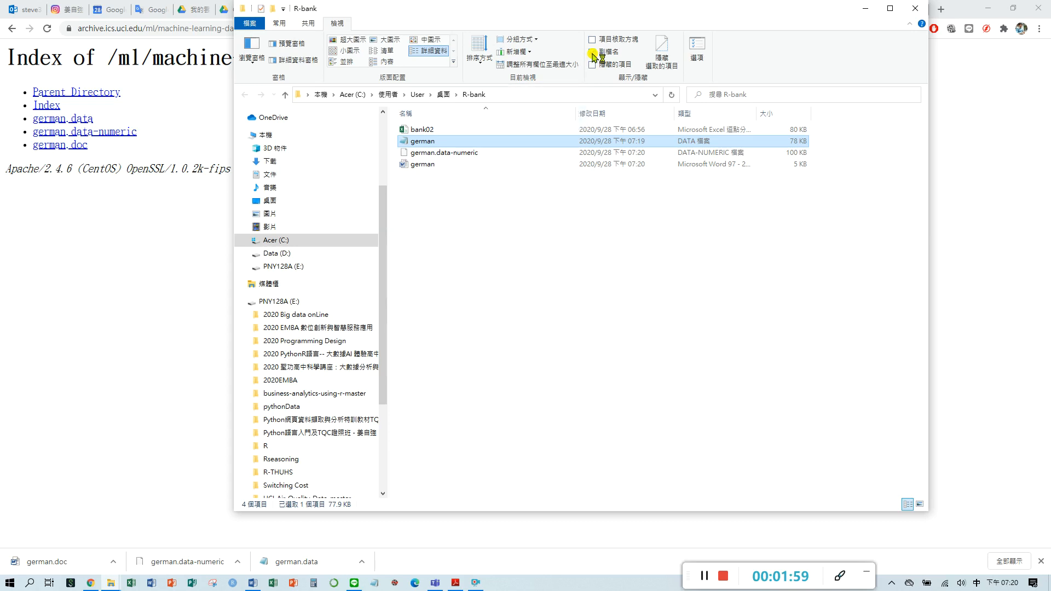
click(592, 52)
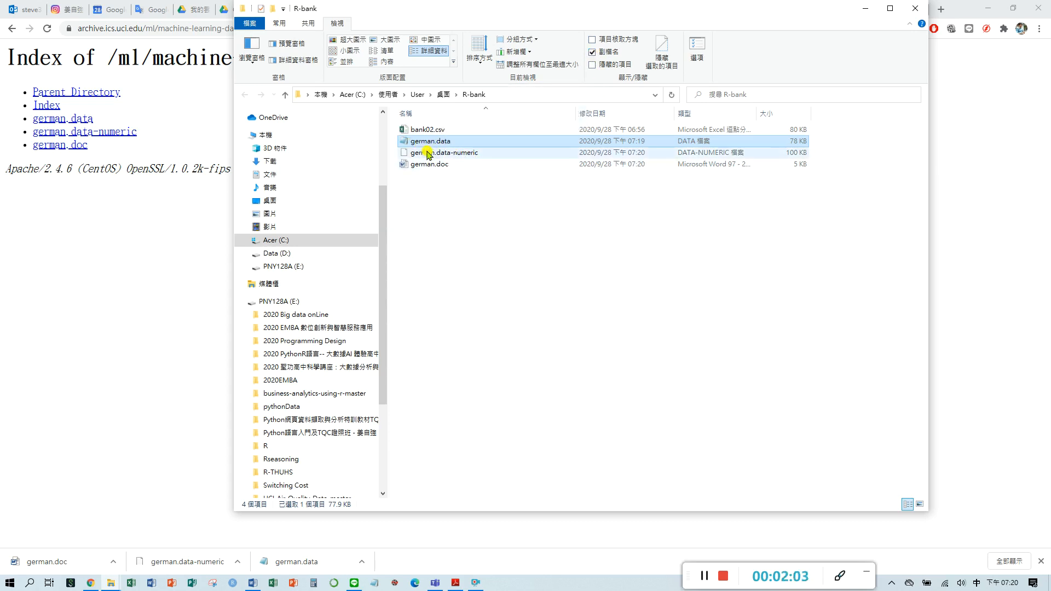
mouse_move(441, 146)
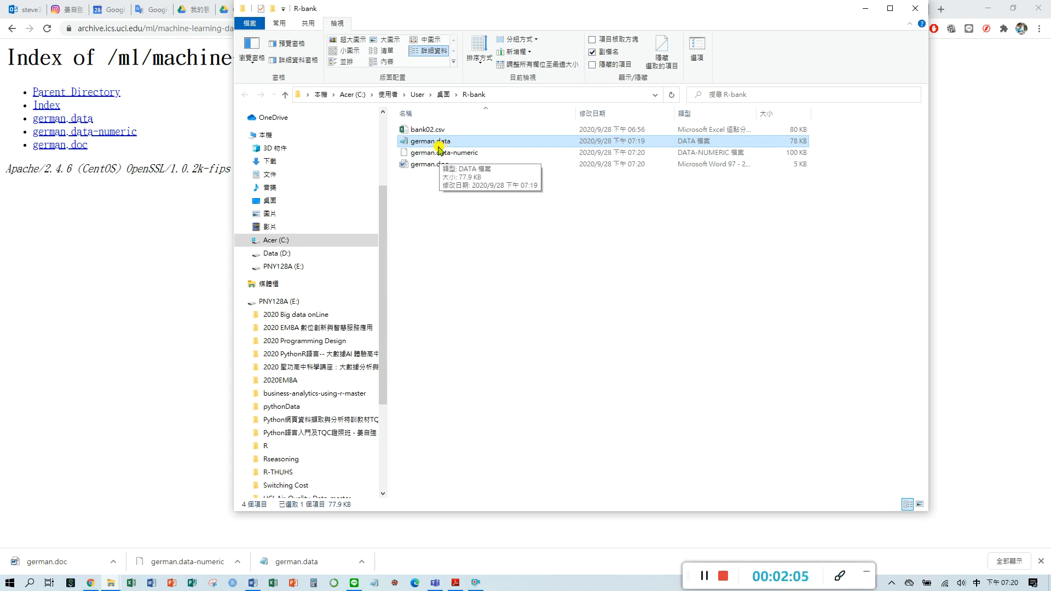
mouse_move(466, 141)
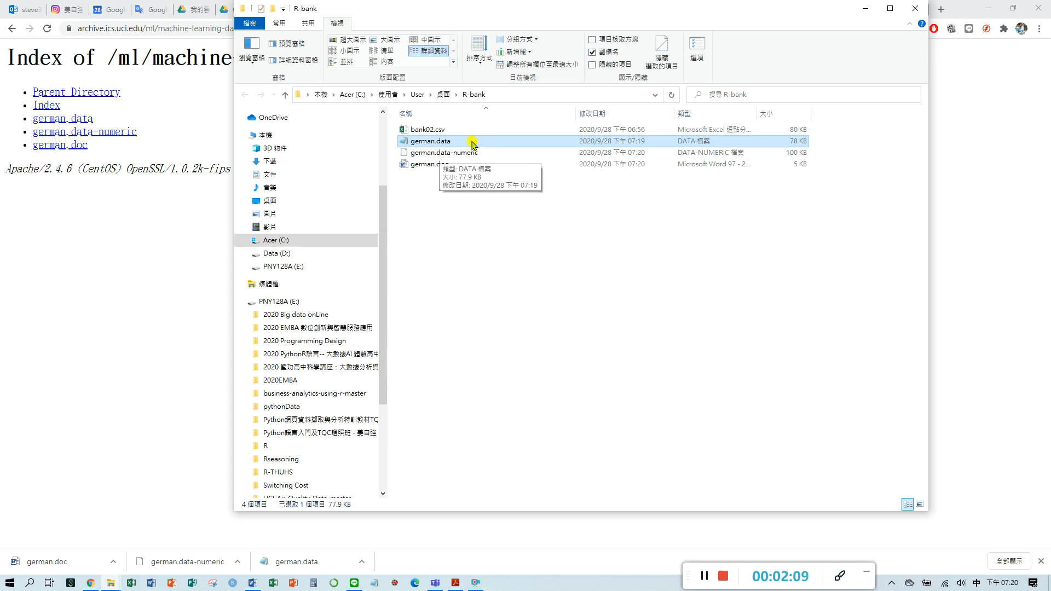
mouse_move(462, 145)
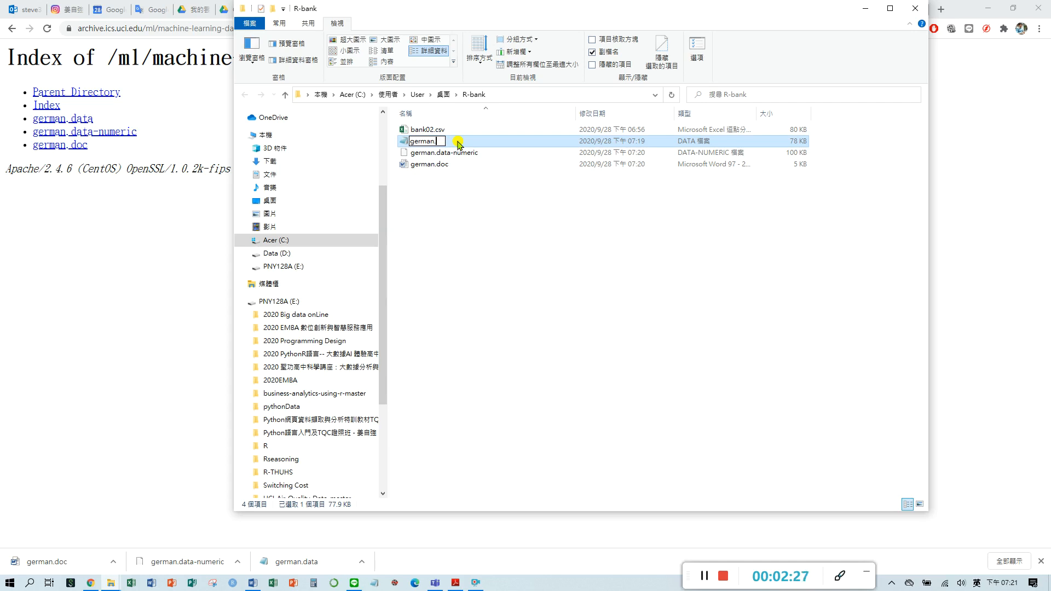
text(cs)
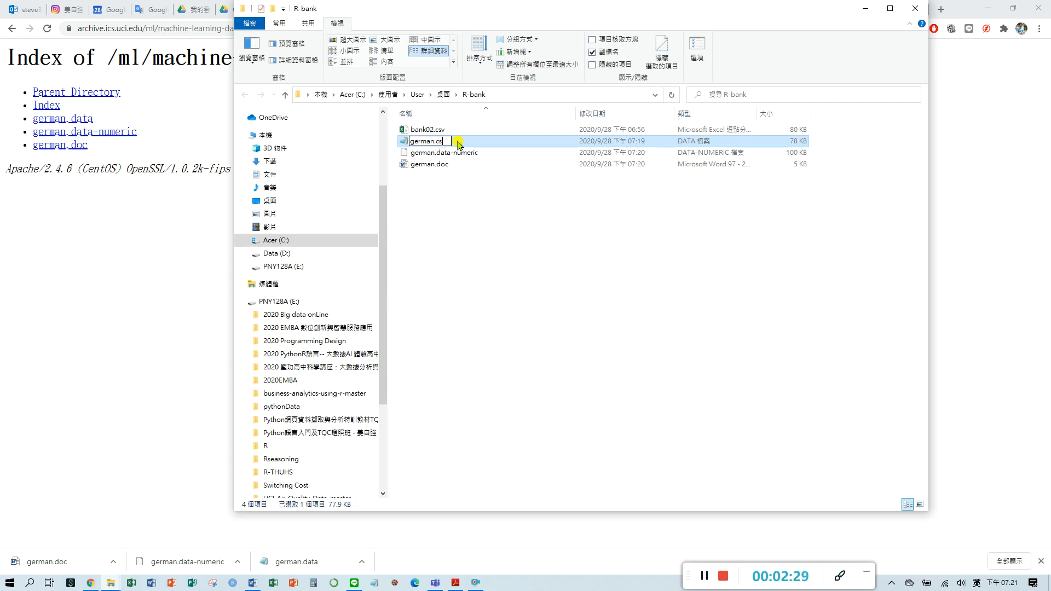
key(Enter)
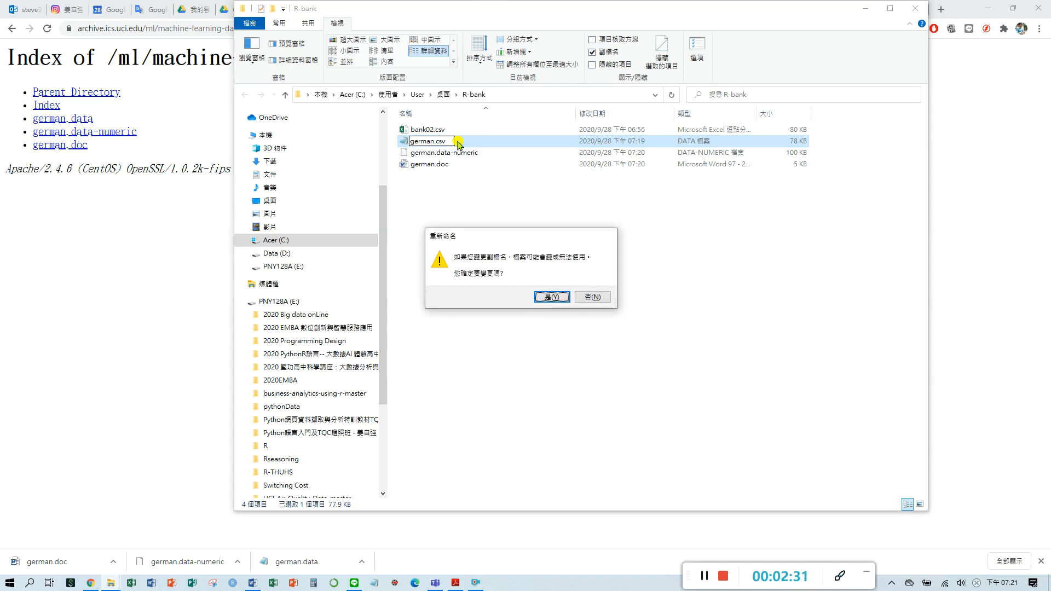
click(552, 297)
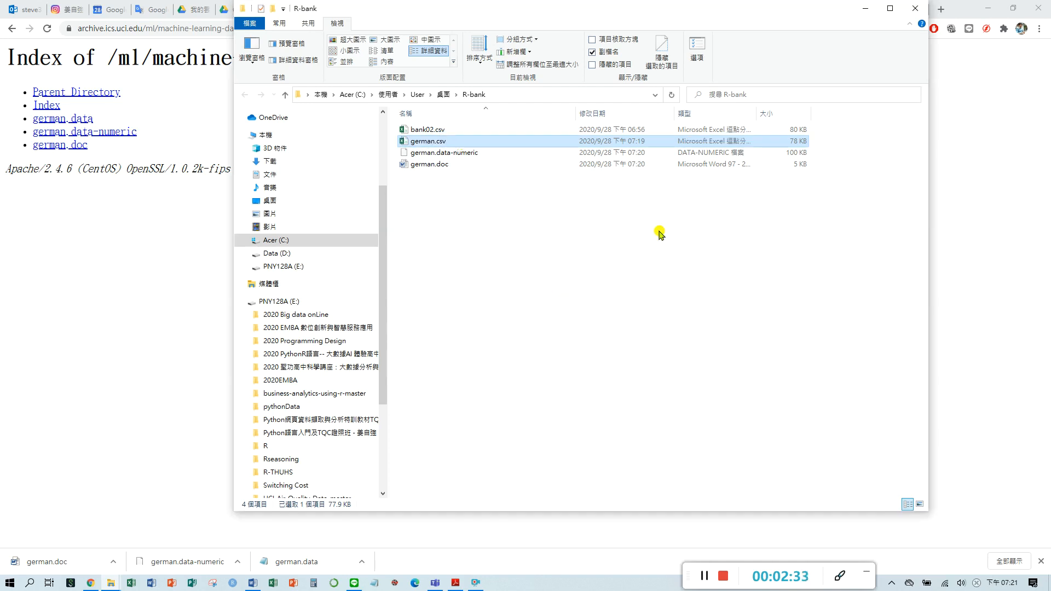
mouse_move(440, 145)
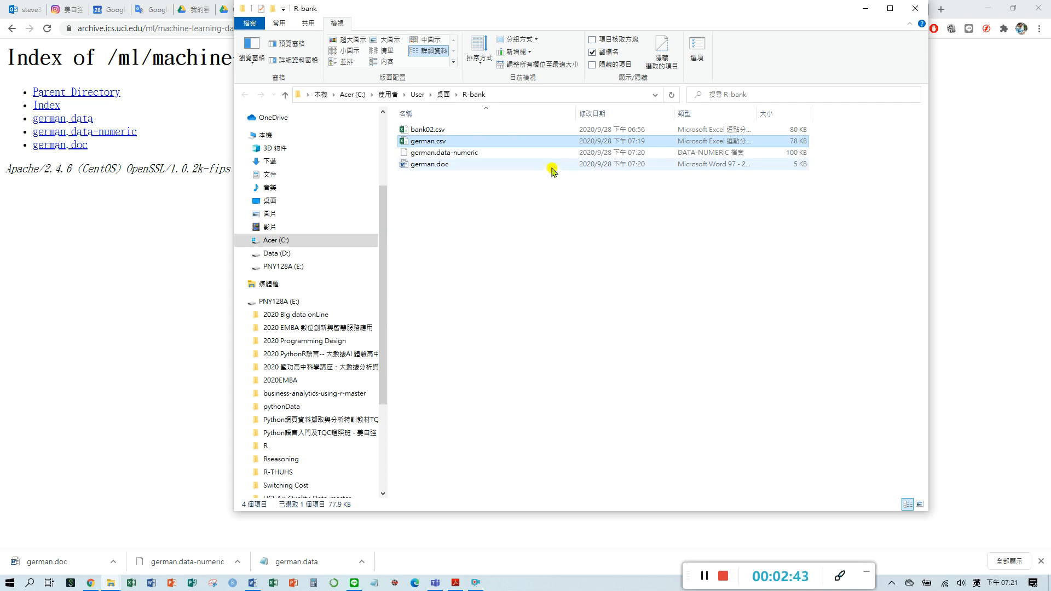
mouse_move(447, 153)
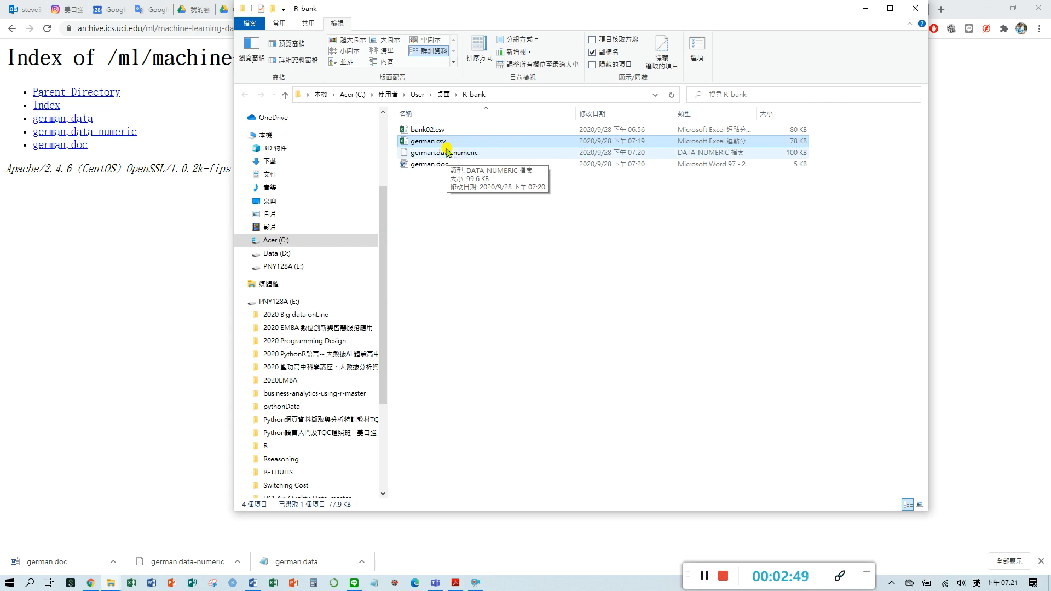
mouse_move(461, 141)
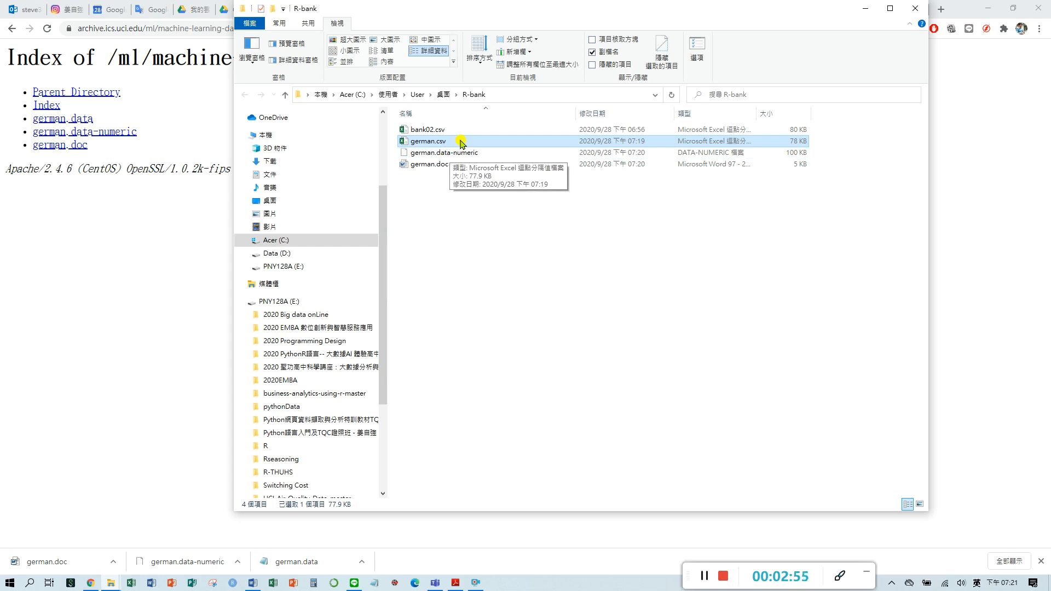
Bring up the Open with program choices for german.csv.
right_click(433, 141)
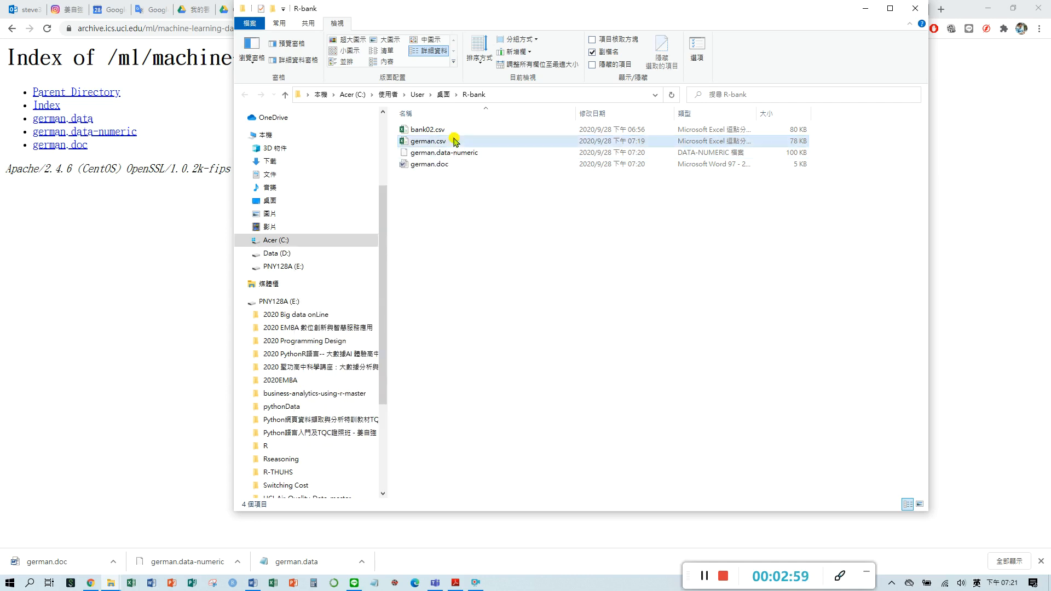
mouse_move(455, 144)
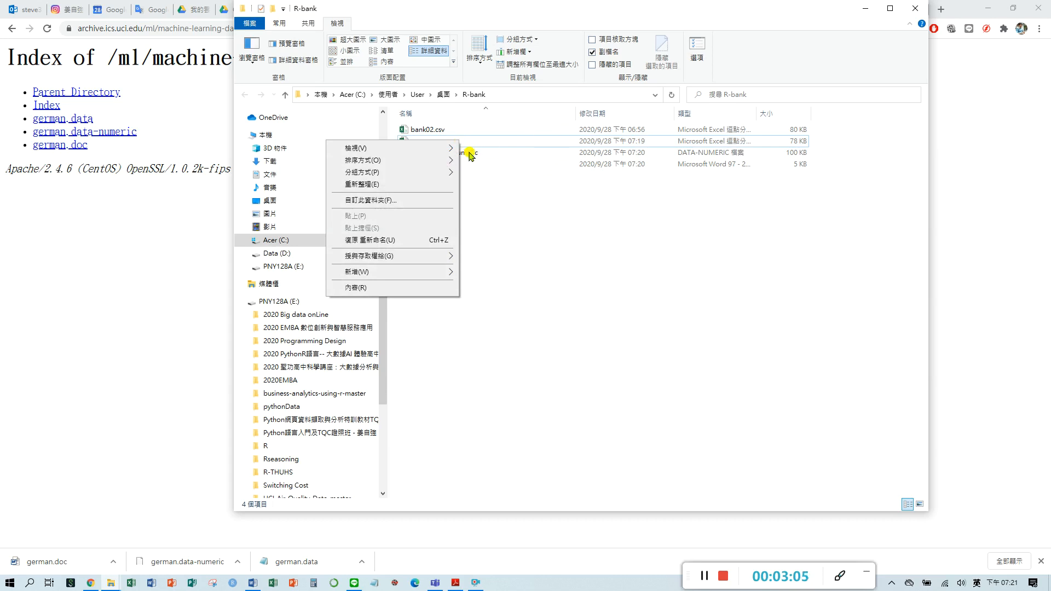
mouse_move(460, 153)
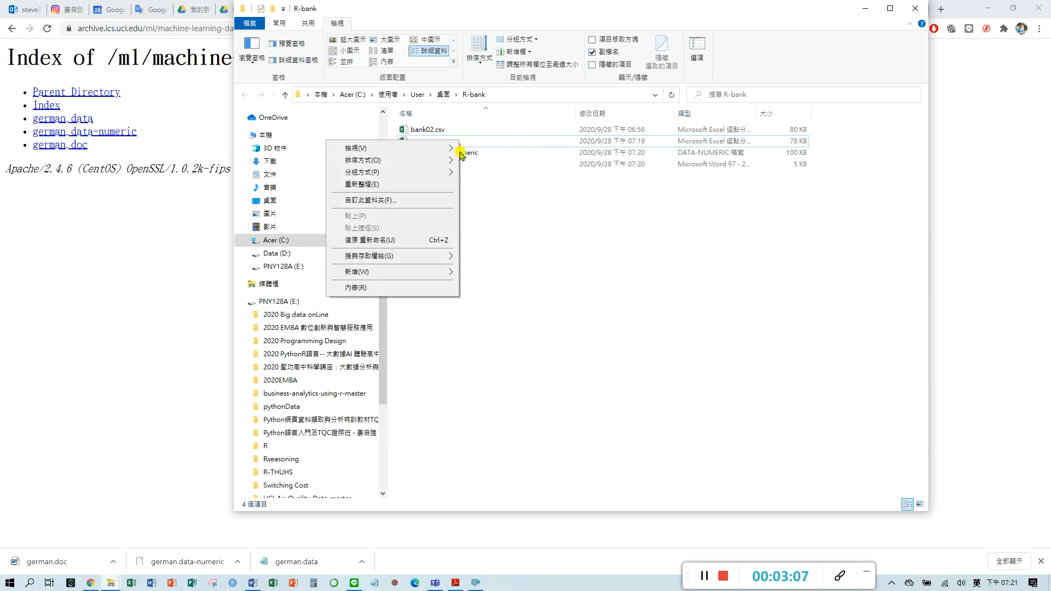
mouse_move(469, 134)
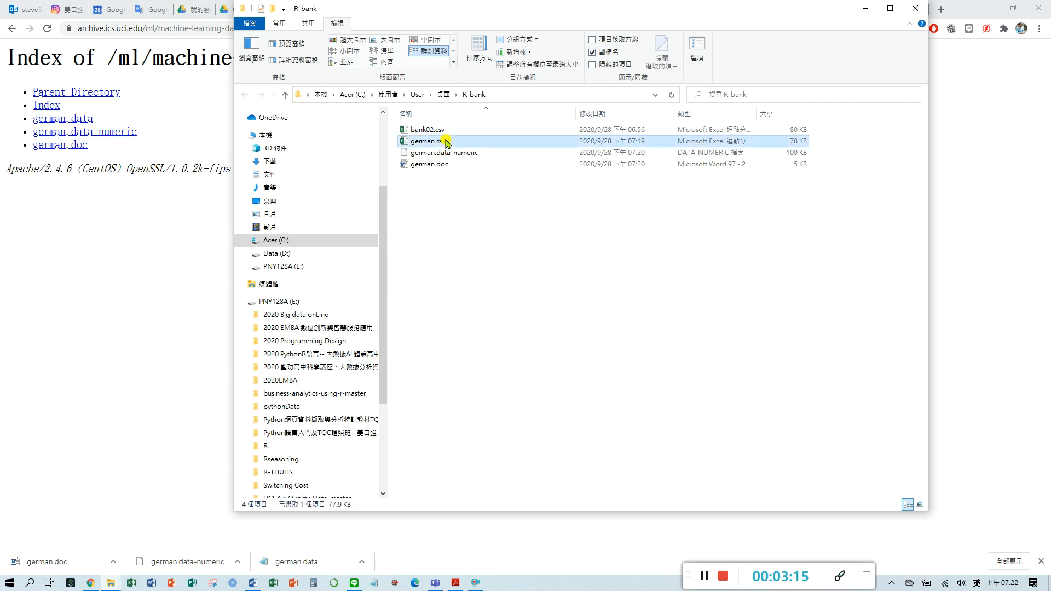
right_click(422, 140)
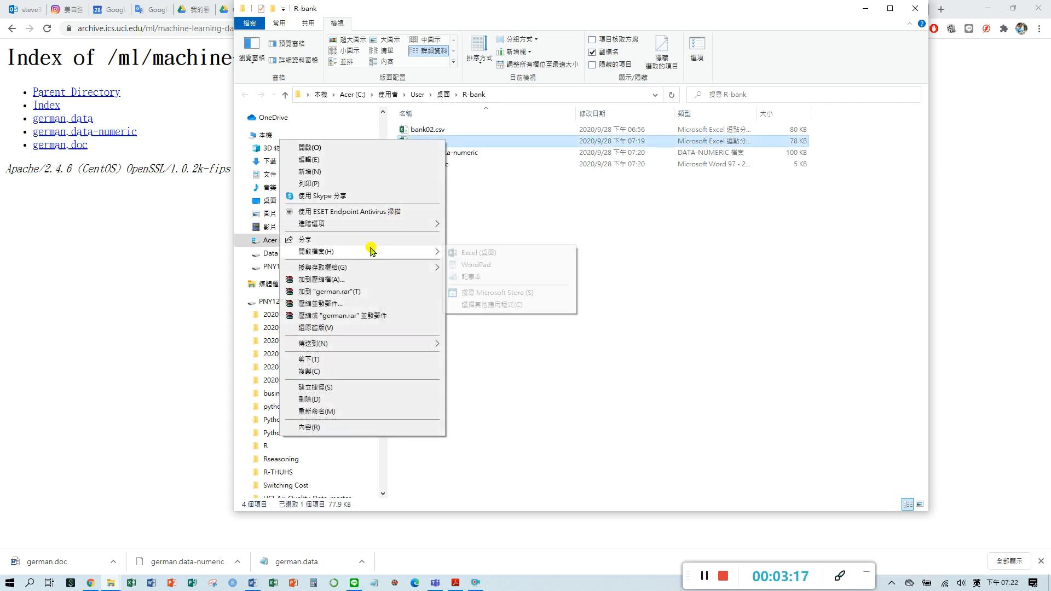
mouse_move(433, 252)
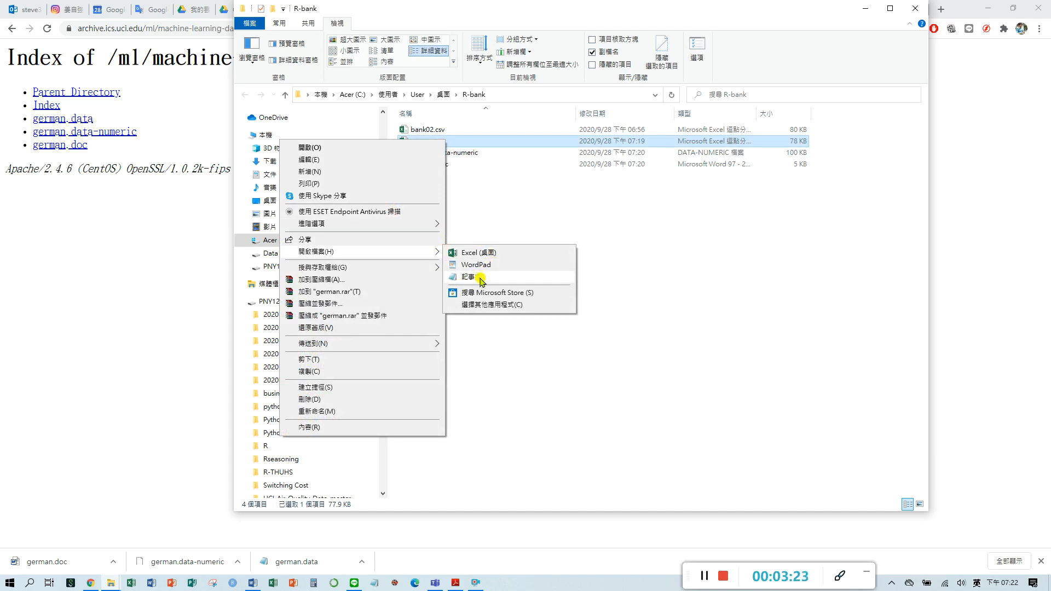
View german.csv in Notepad, checking the first space-separated row, then close it.
click(469, 278)
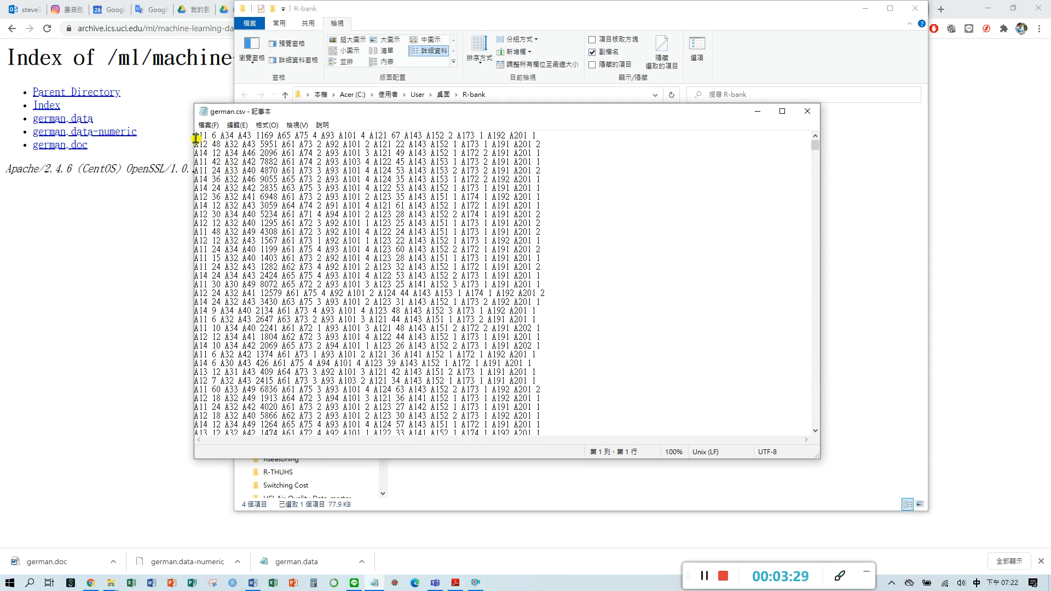
drag(195, 136, 325, 136)
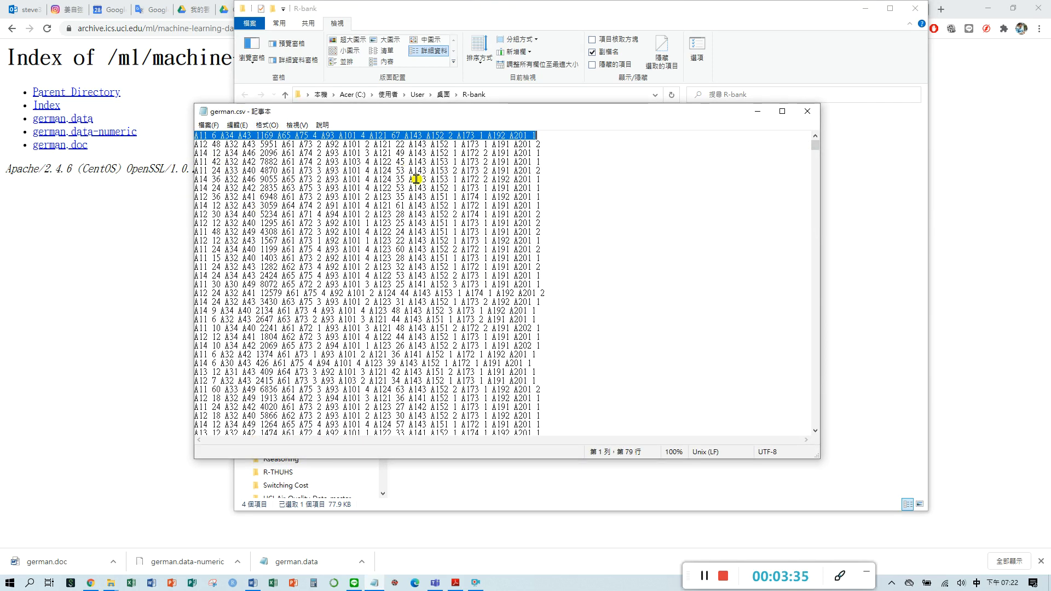
click(529, 134)
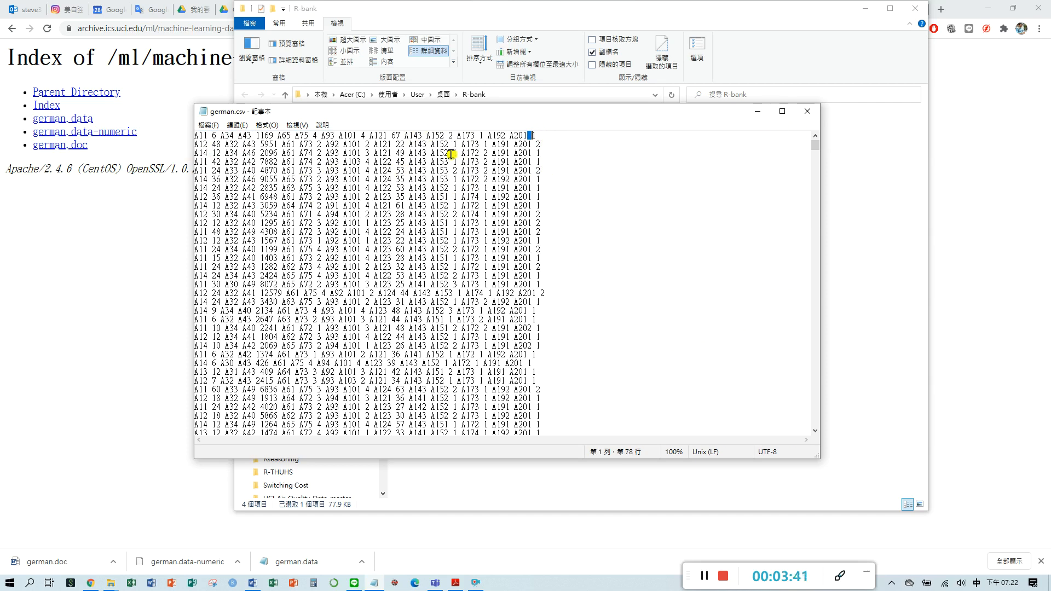
click(807, 111)
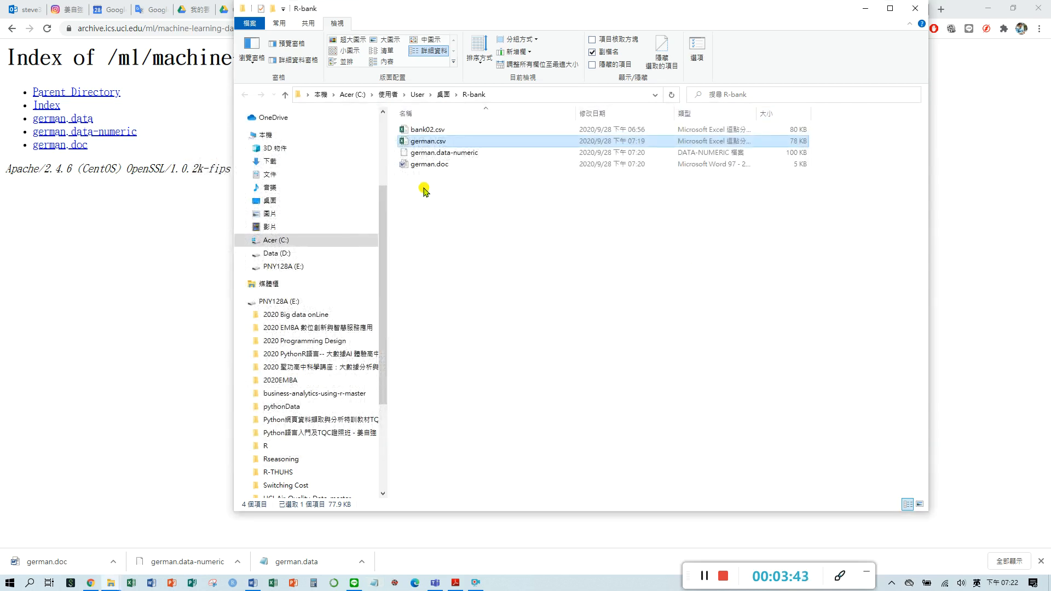
Load german.csv in Excel, where each record sits whole in a column-A cell.
right_click(430, 141)
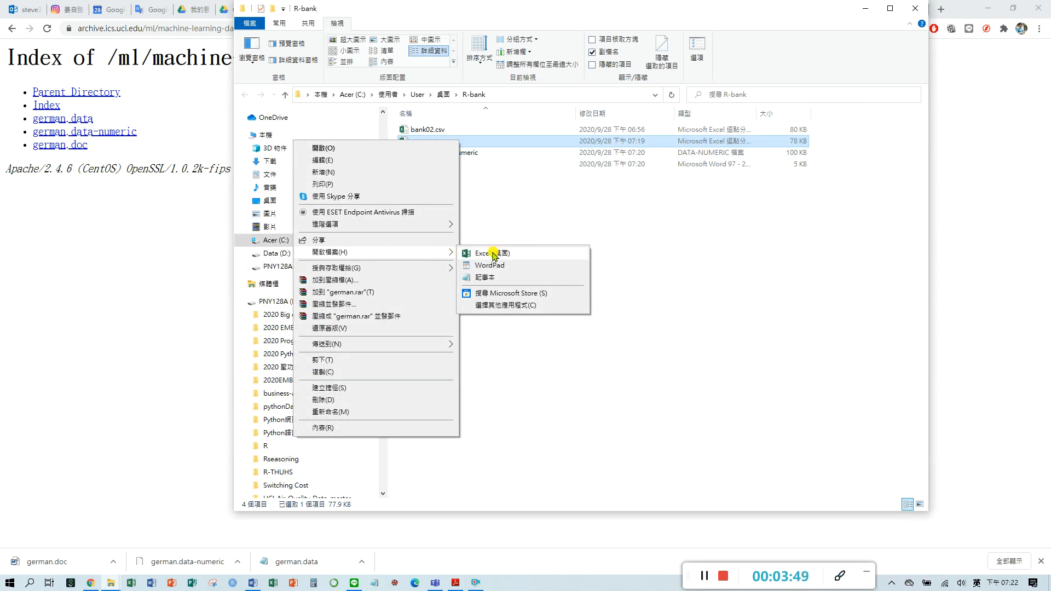
click(482, 253)
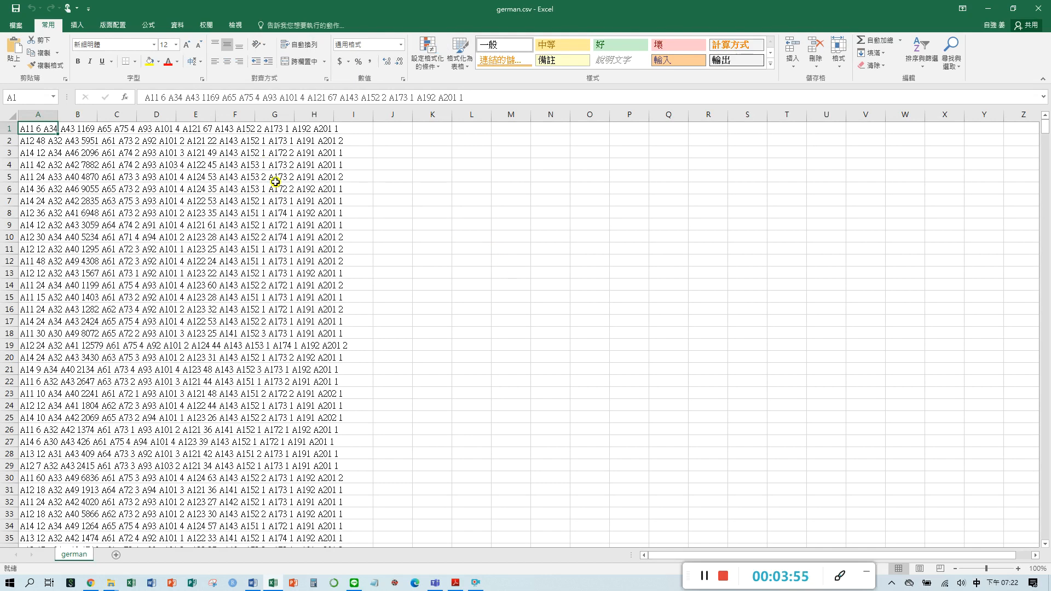
mouse_move(155, 202)
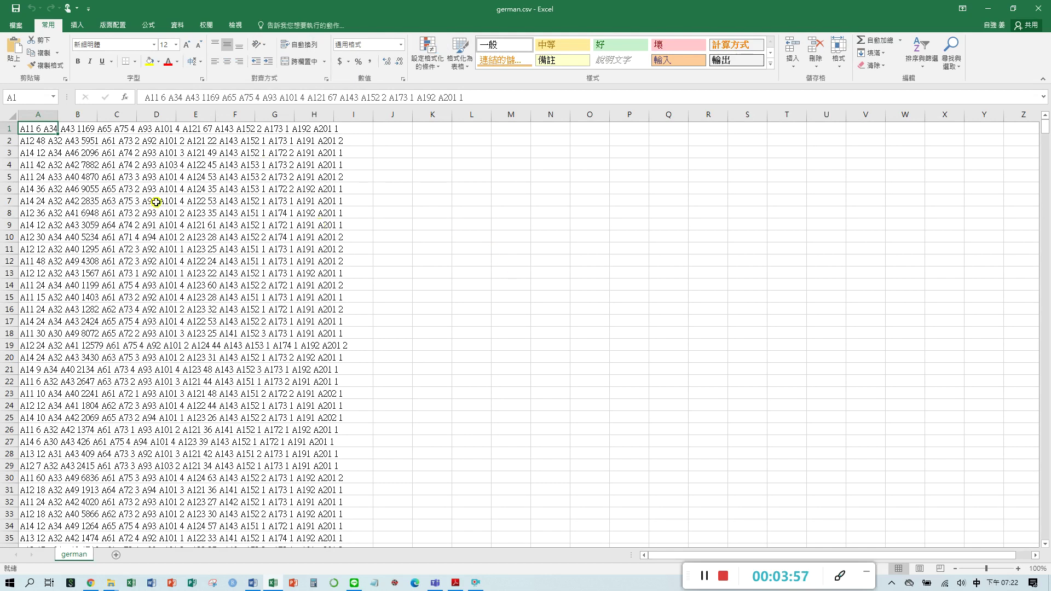
scroll(down, 3)
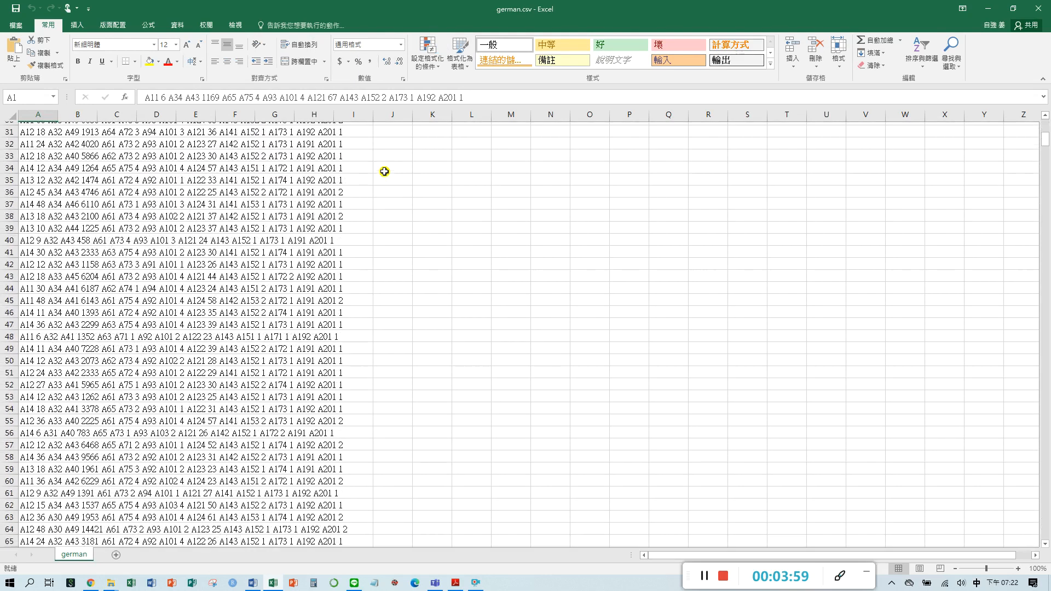
scroll(down, 3)
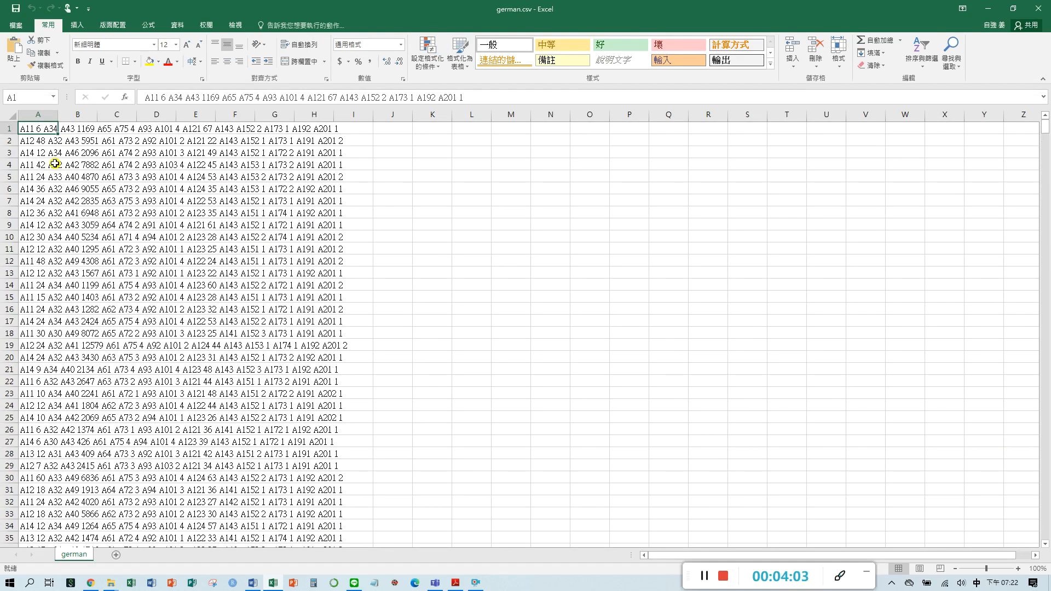
mouse_move(137, 114)
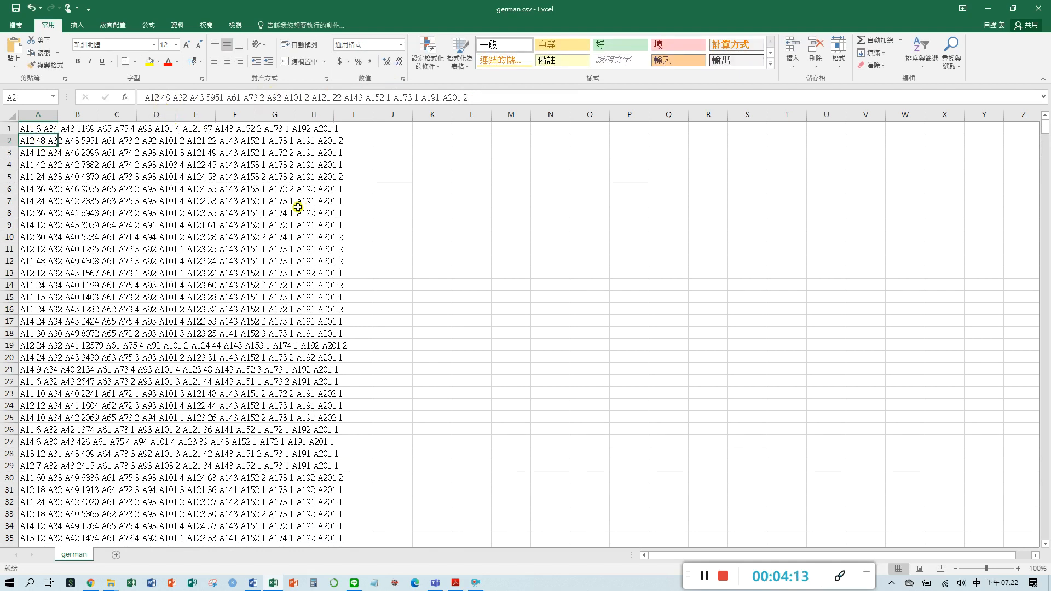
mouse_move(361, 250)
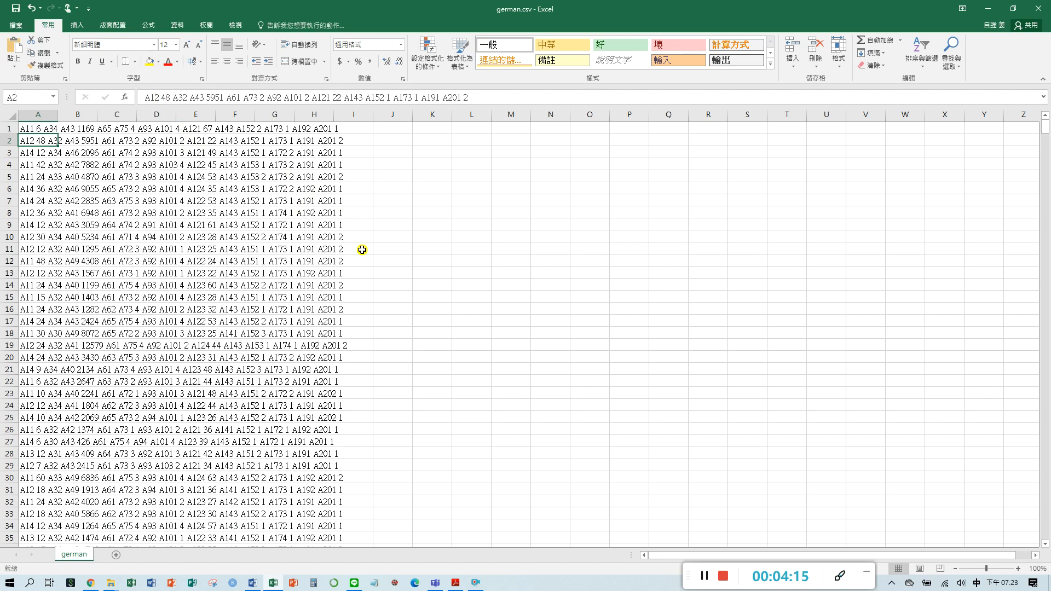
mouse_move(509, 246)
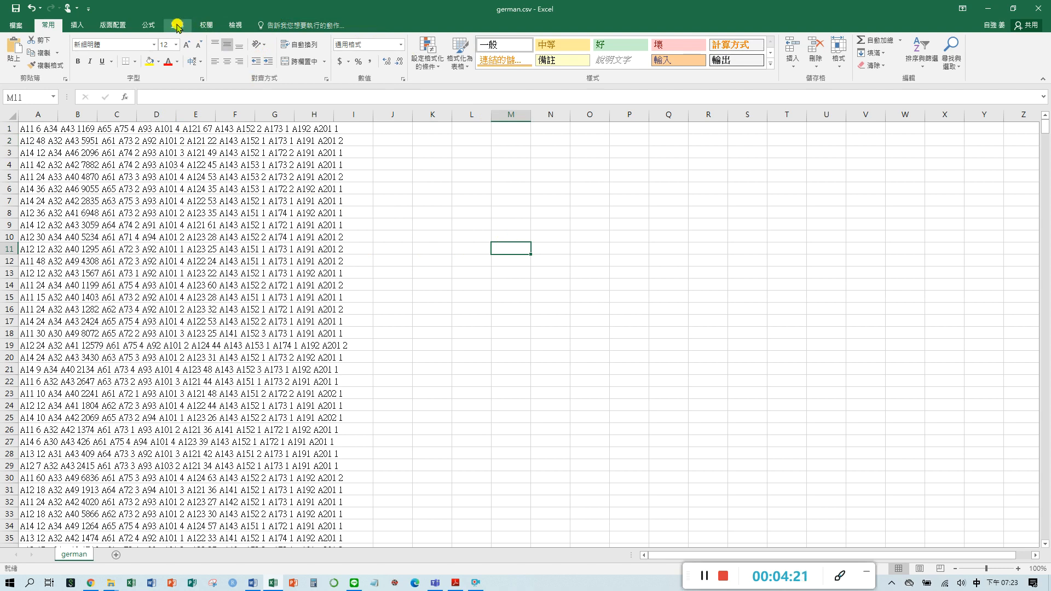
Start a From Text import and choose Desktop > R-bank > german.csv as the source.
click(175, 24)
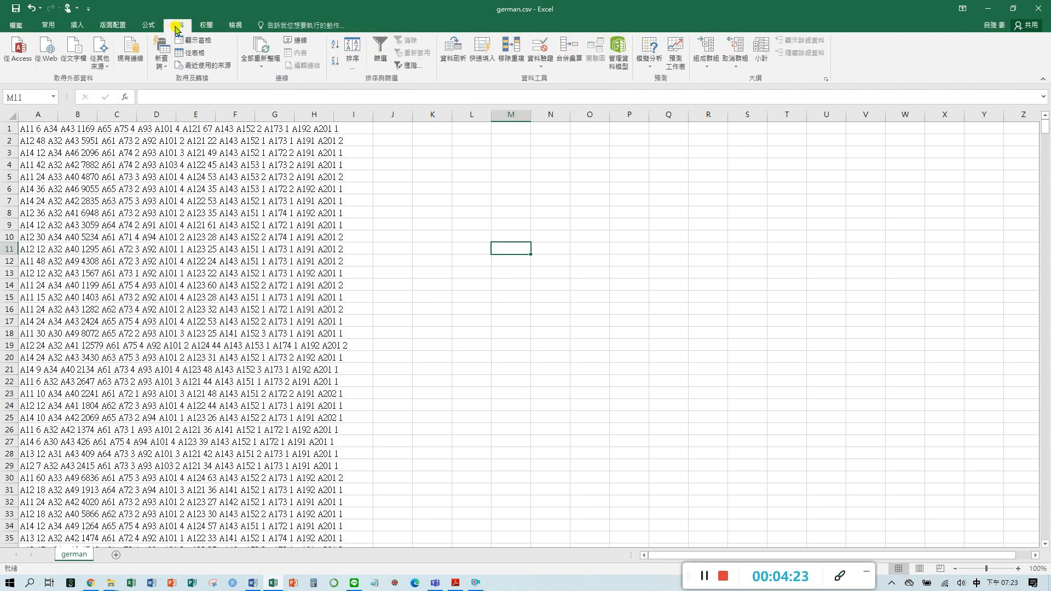
mouse_move(177, 26)
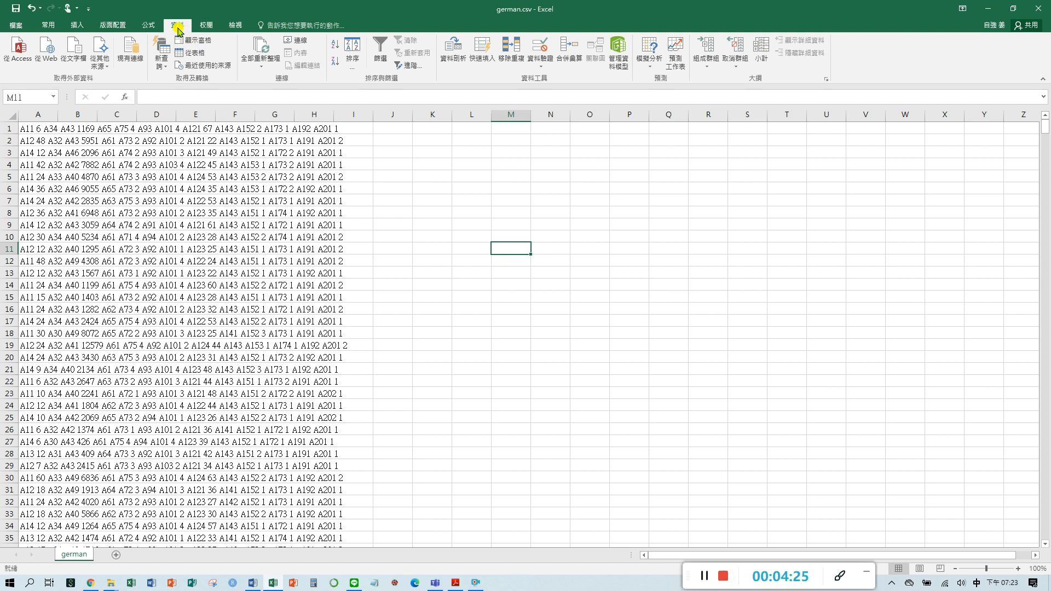
mouse_move(217, 69)
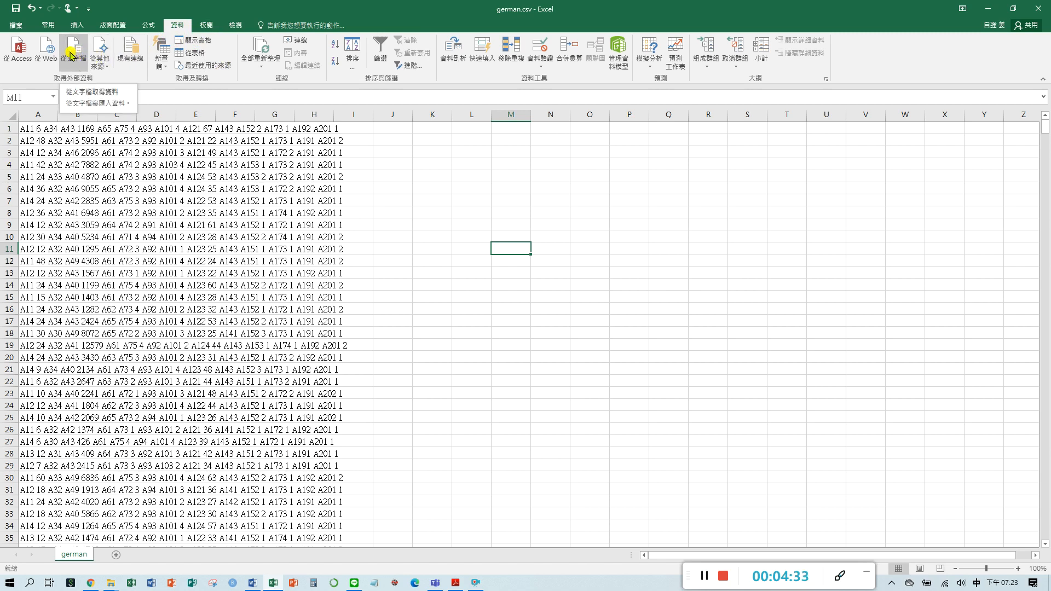
click(75, 46)
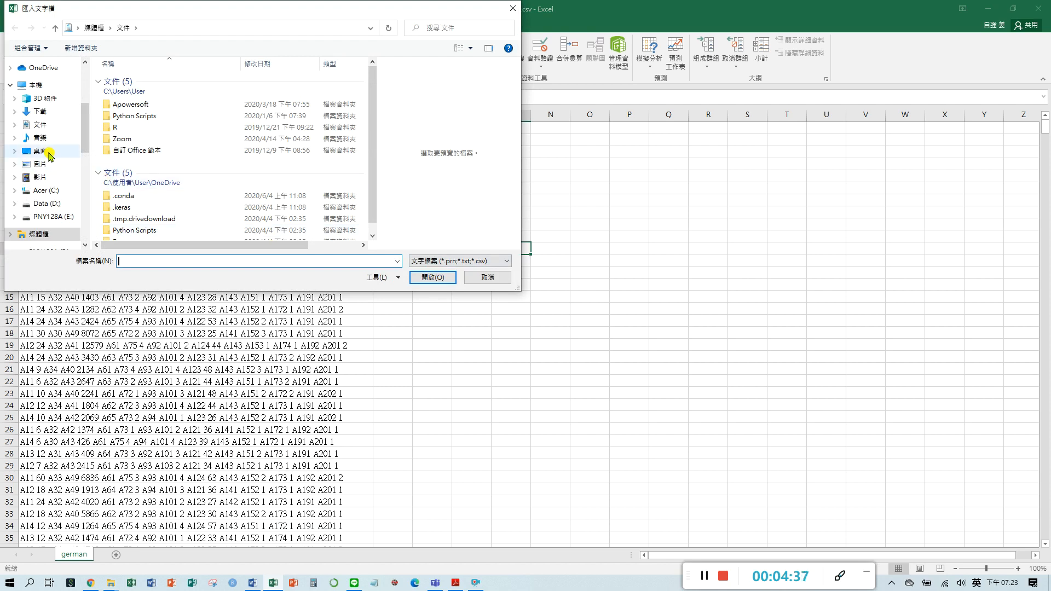
double_click(40, 151)
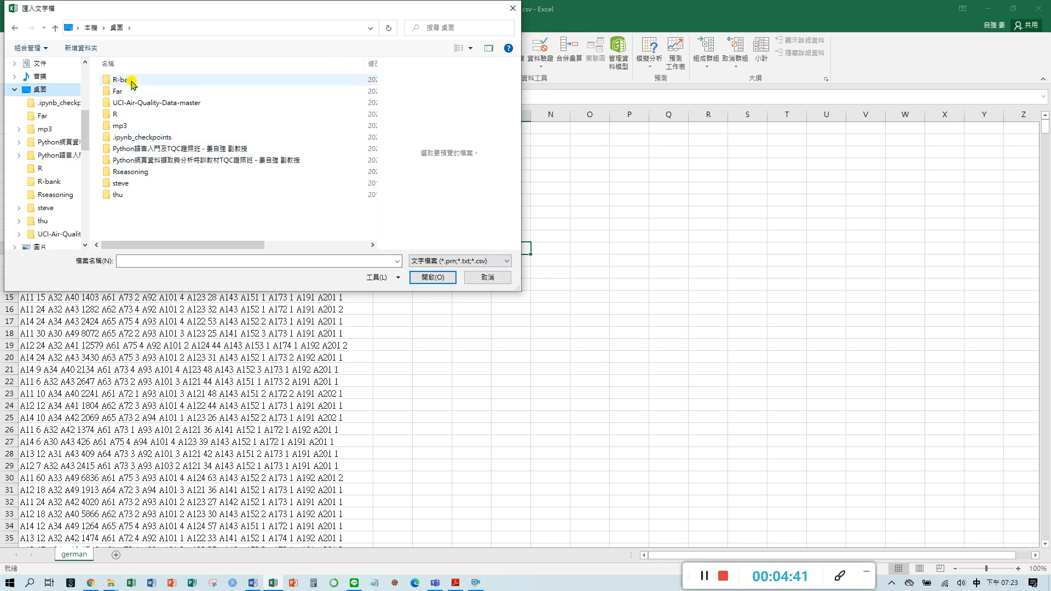
double_click(121, 81)
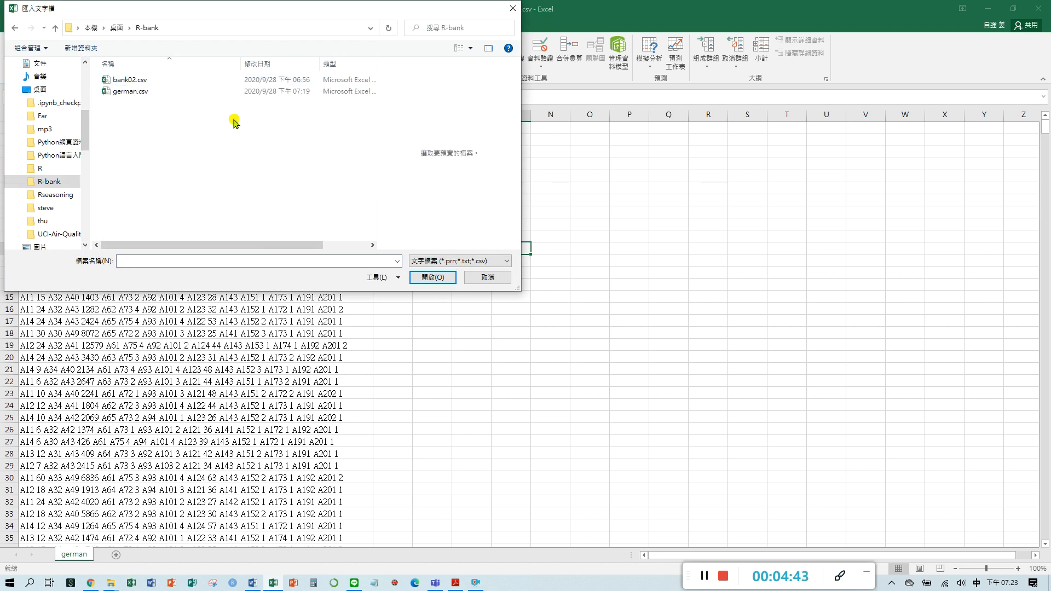
click(129, 92)
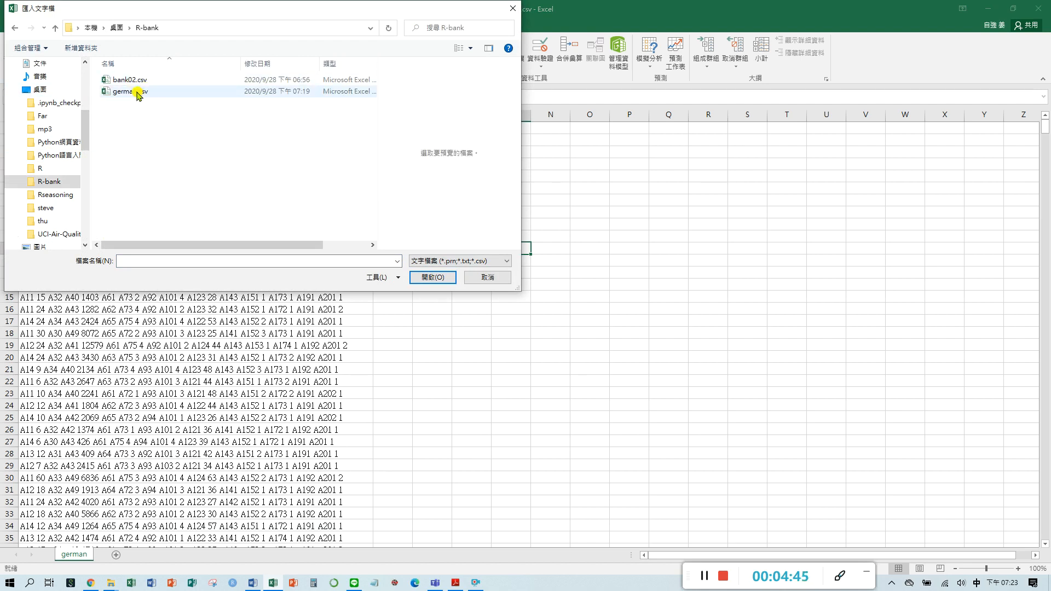
click(129, 91)
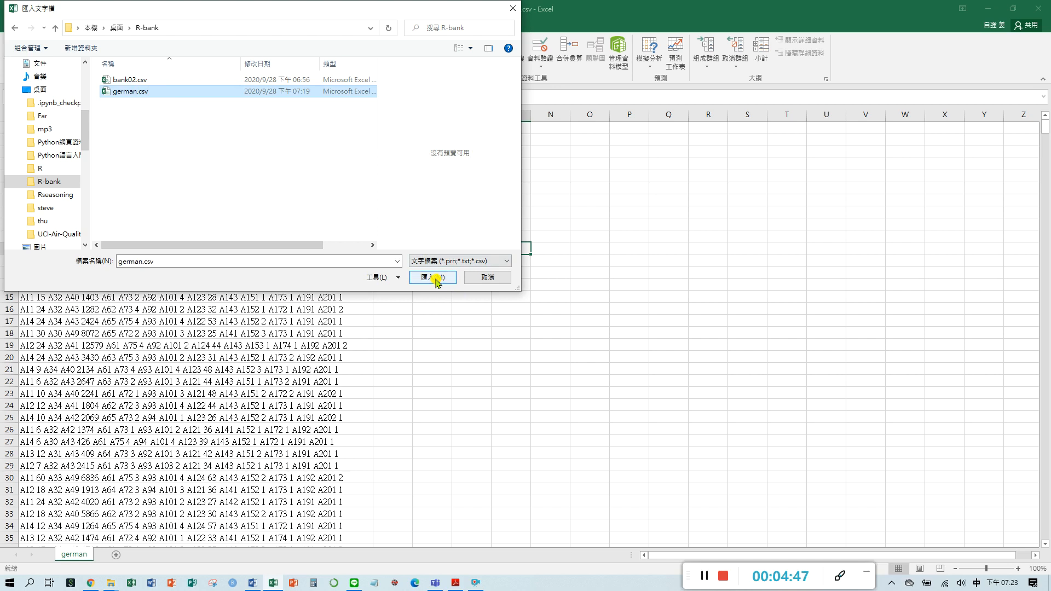
click(432, 278)
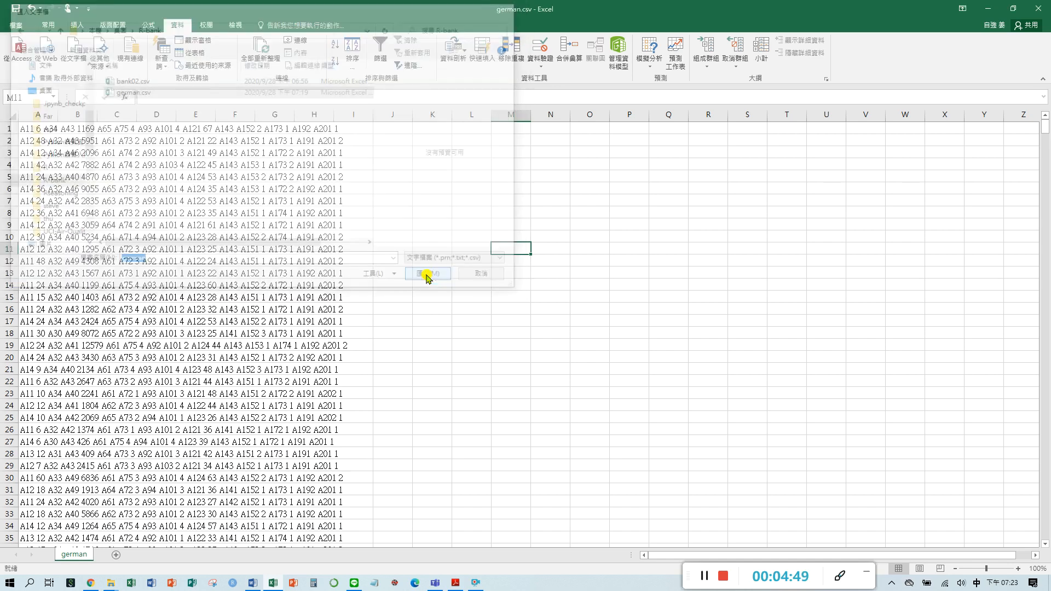
Split the import on spaces with consecutive delimiters treated as one, and finish the wizard.
click(427, 274)
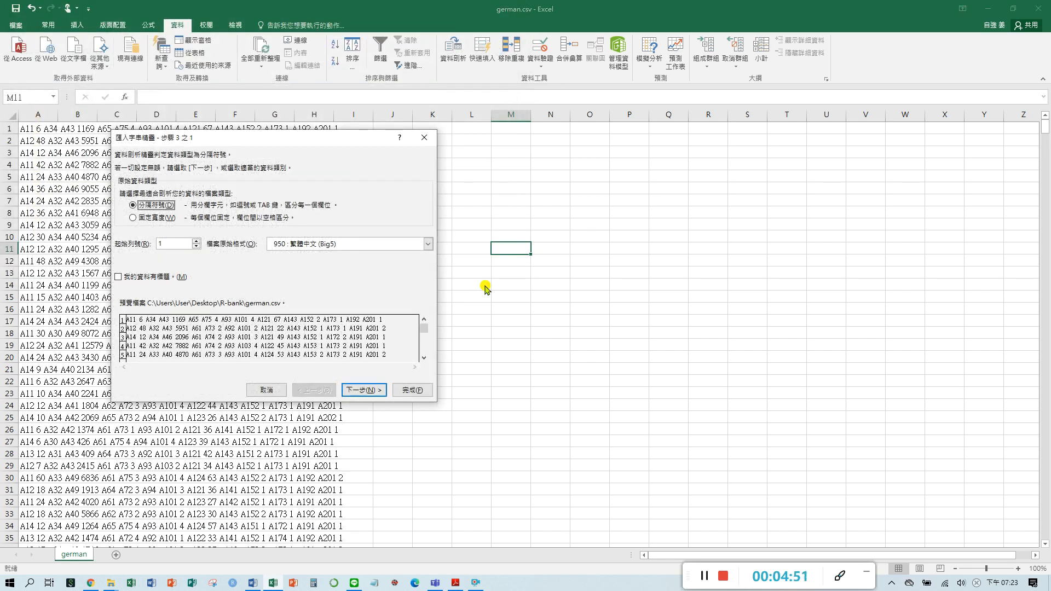
mouse_move(145, 295)
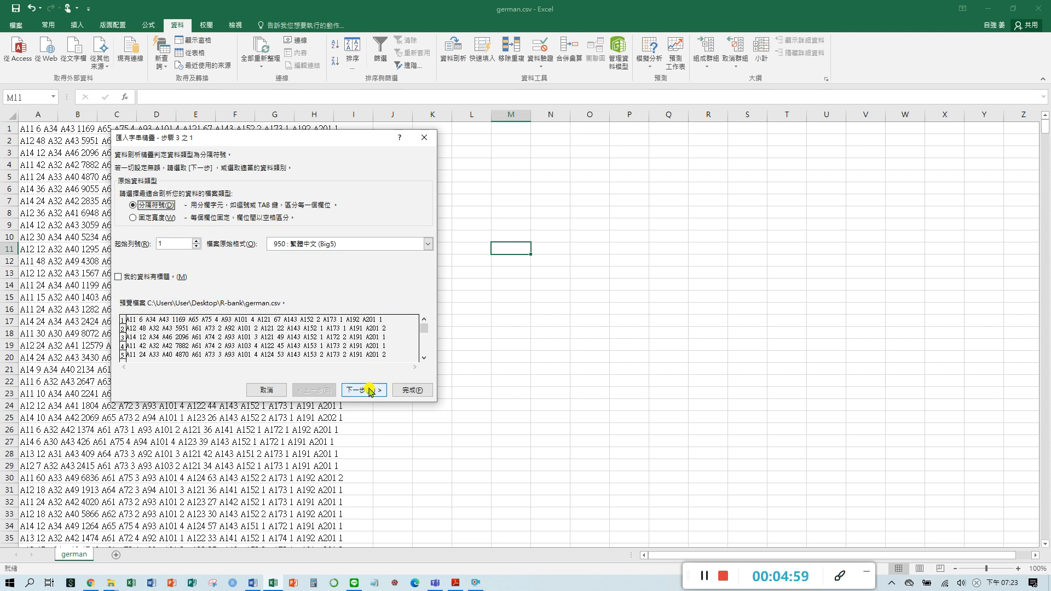
click(363, 390)
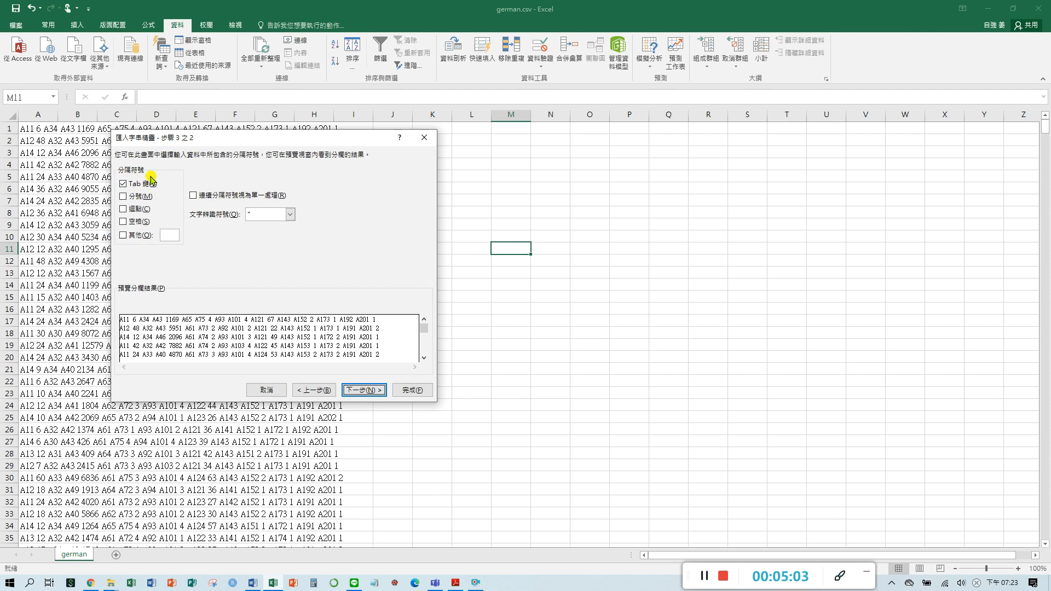
mouse_move(167, 217)
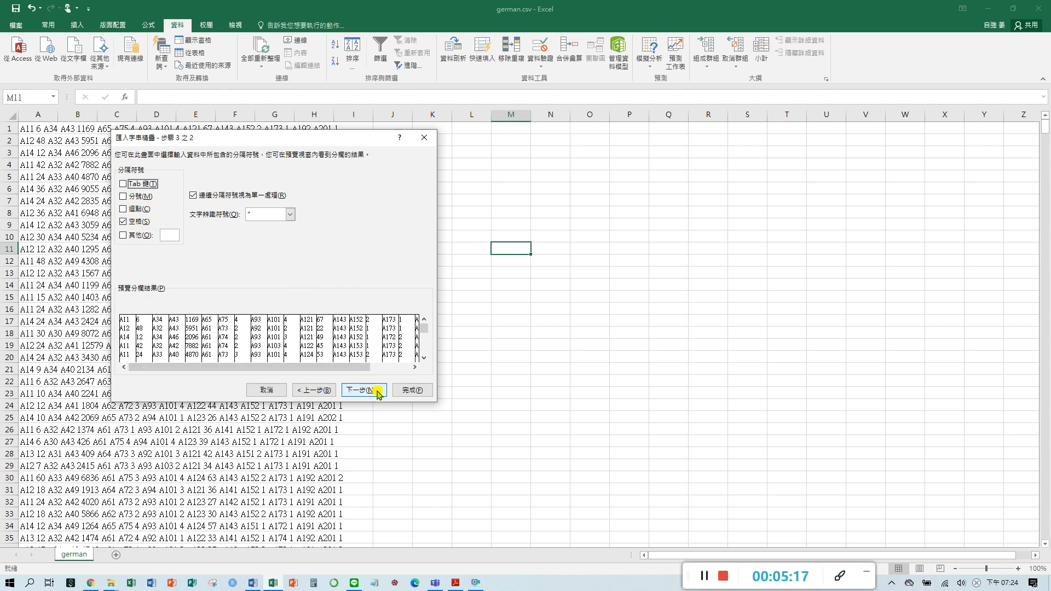
click(364, 390)
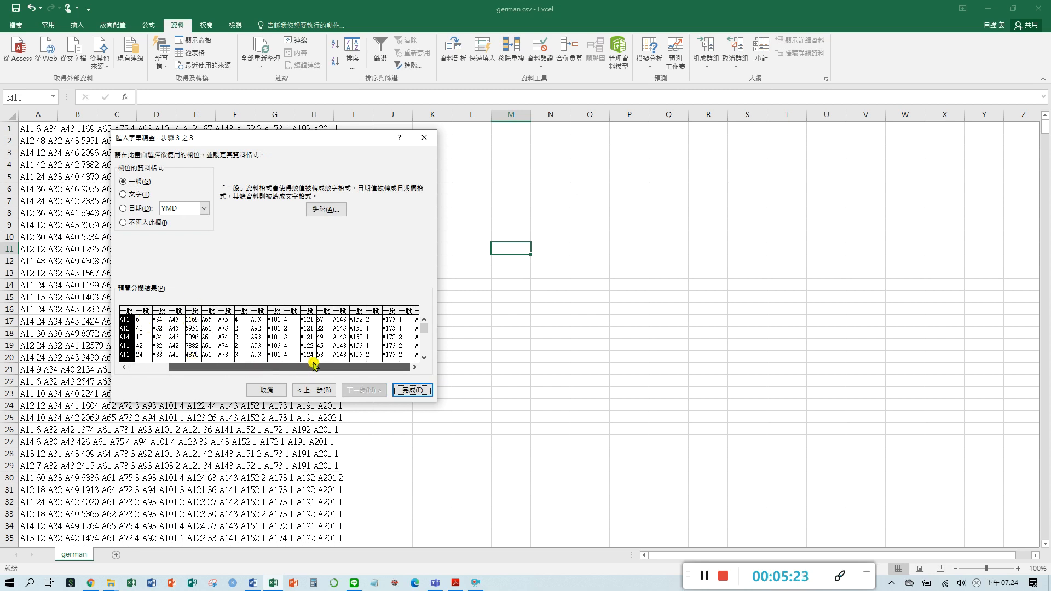
drag(315, 368, 399, 368)
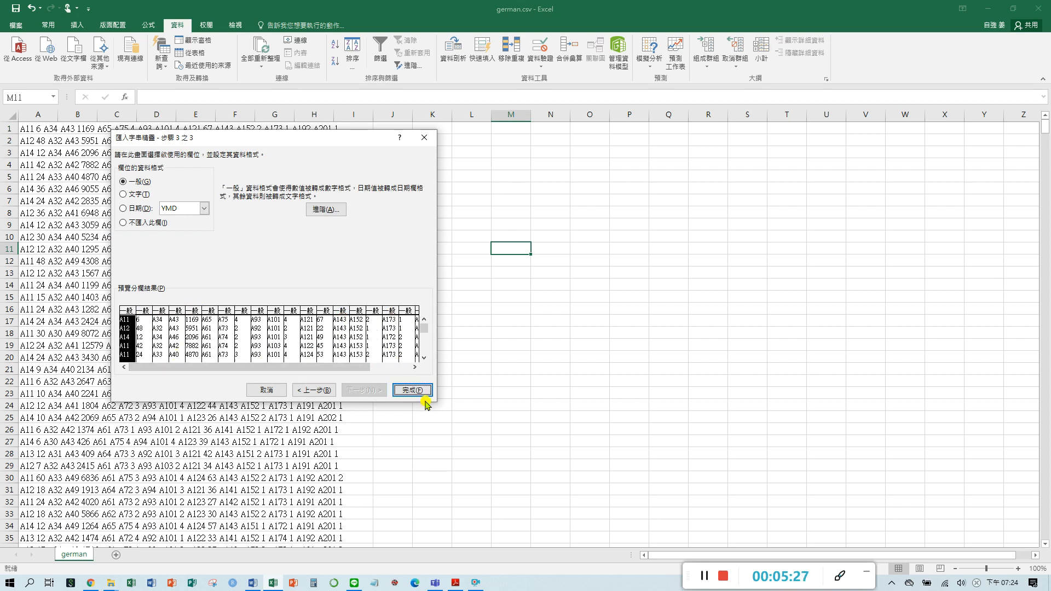
click(411, 389)
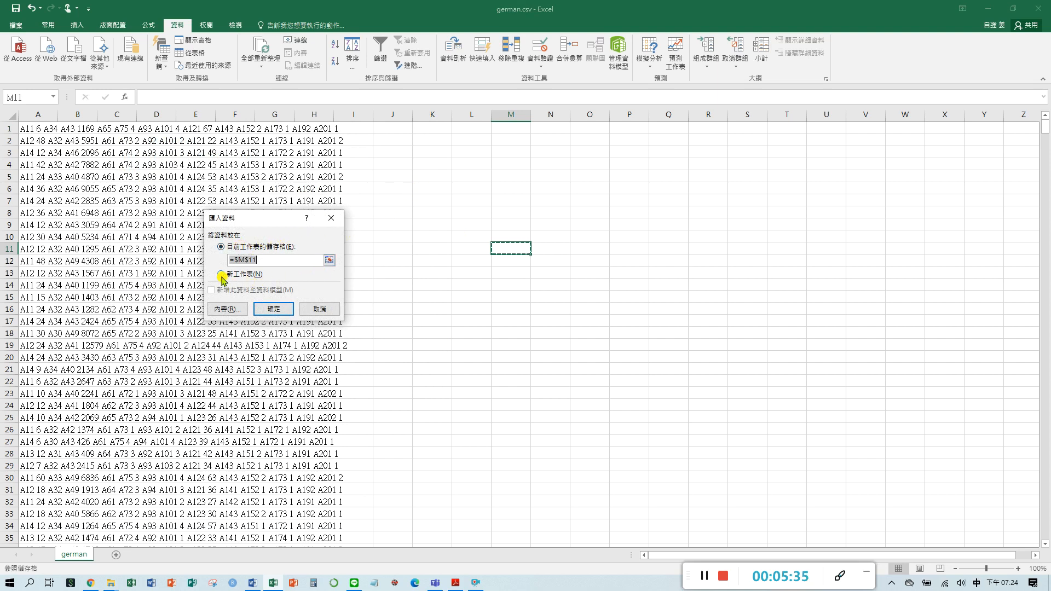
Place the split data on a new worksheet and delete the unsplit german sheet.
click(221, 273)
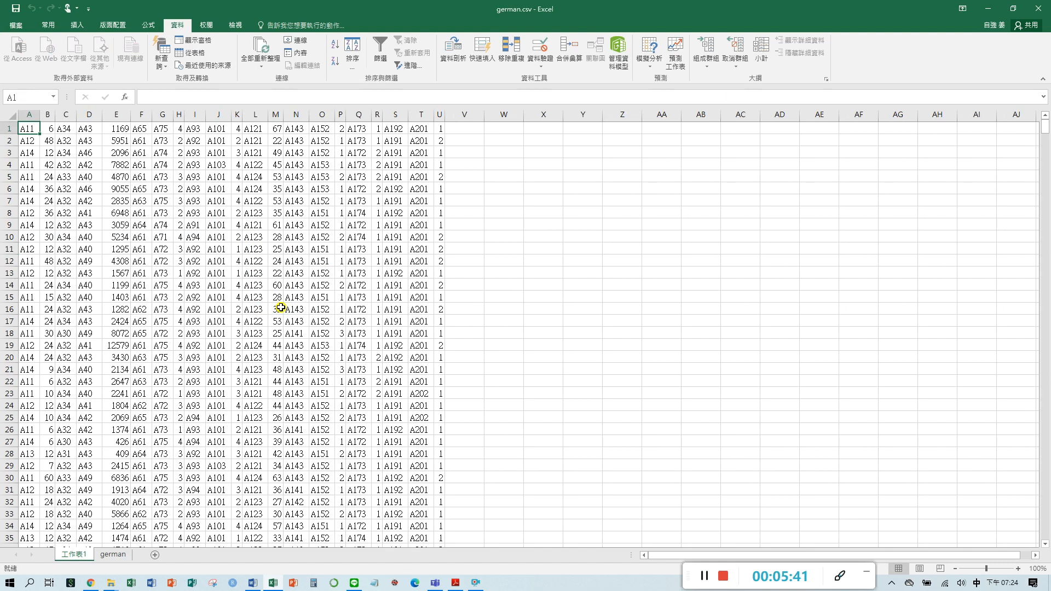
mouse_move(227, 359)
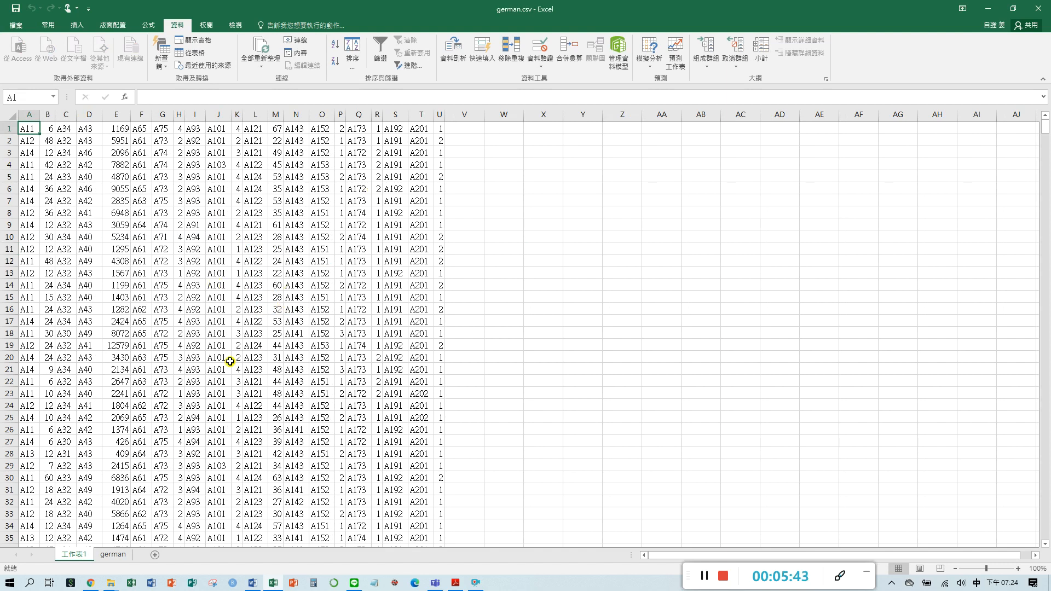
mouse_move(242, 361)
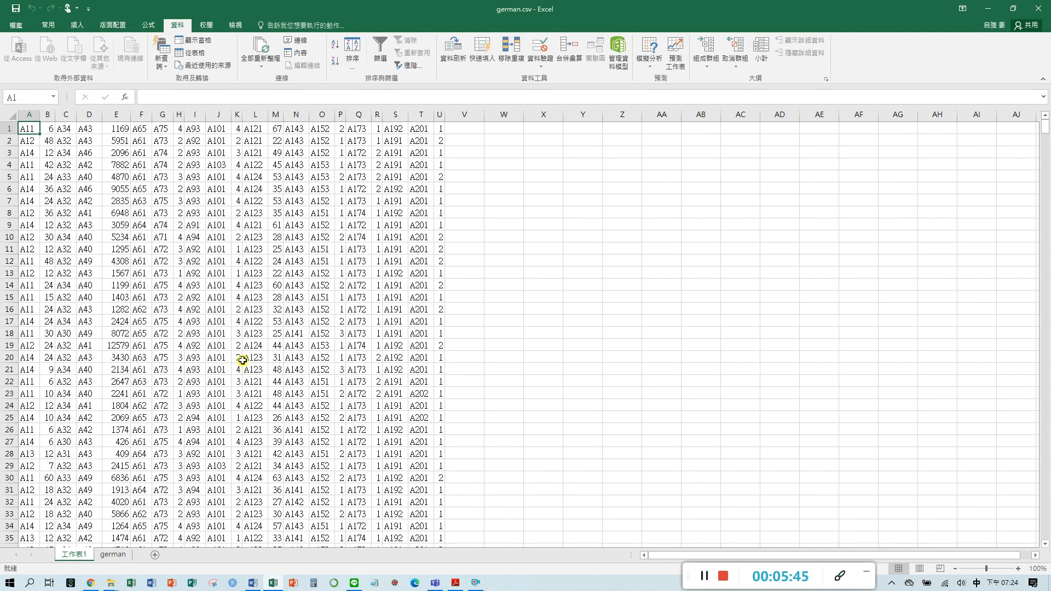
mouse_move(300, 411)
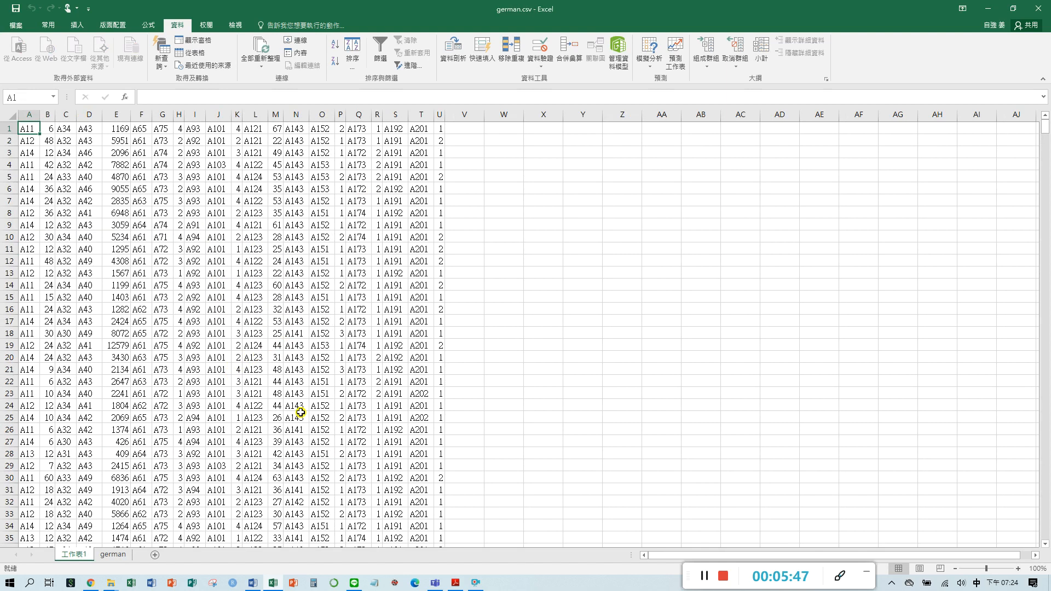
mouse_move(309, 313)
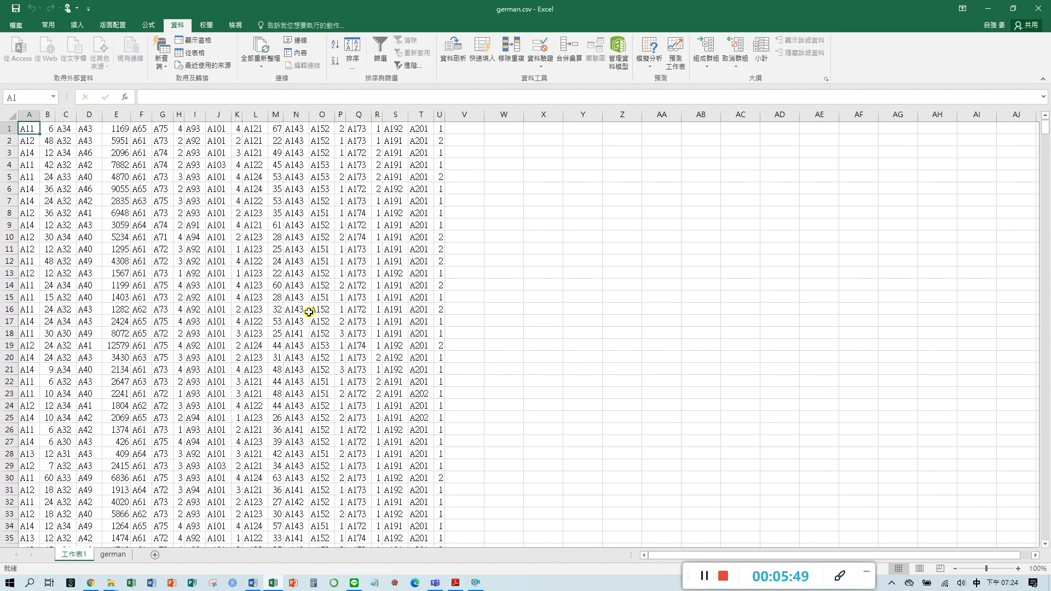
mouse_move(308, 352)
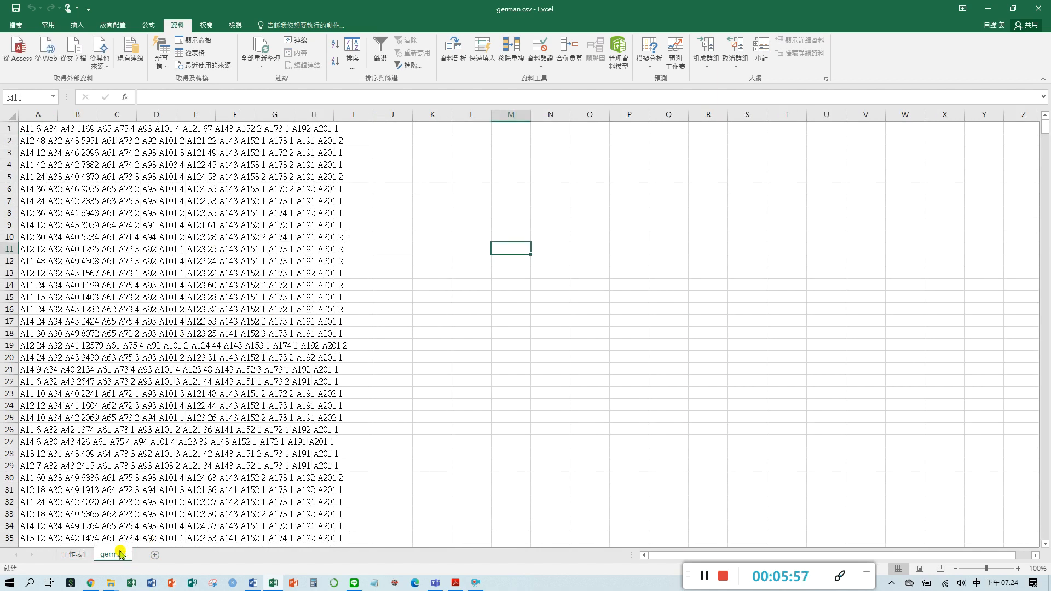
right_click(111, 554)
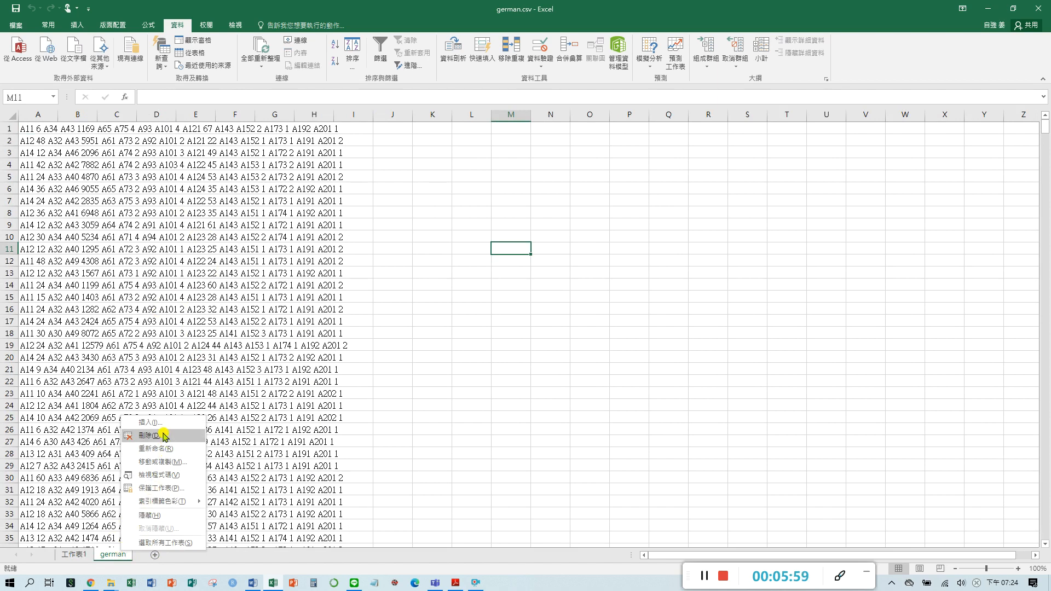
click(155, 436)
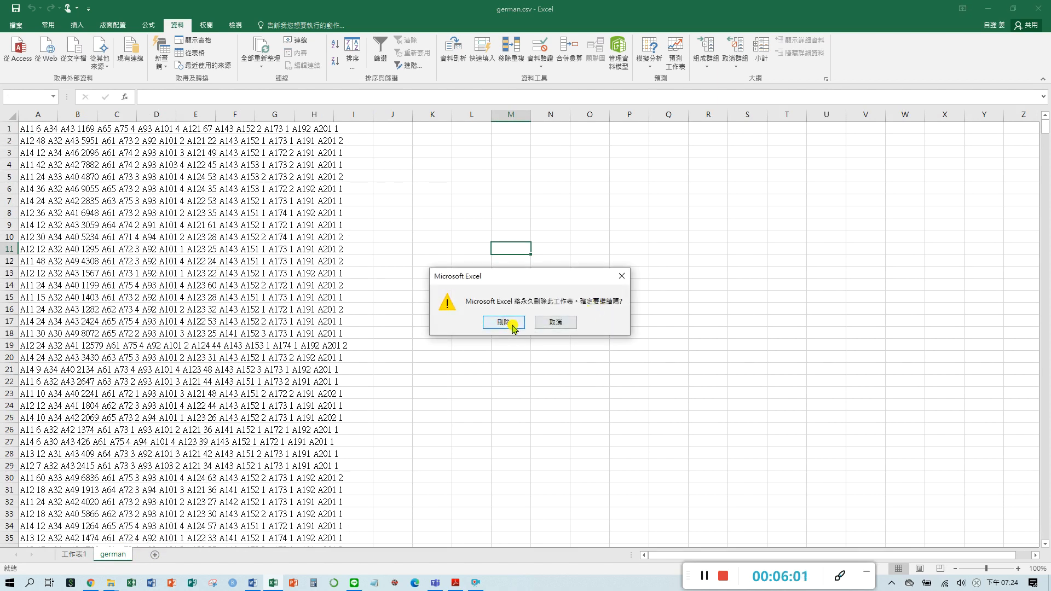
click(504, 322)
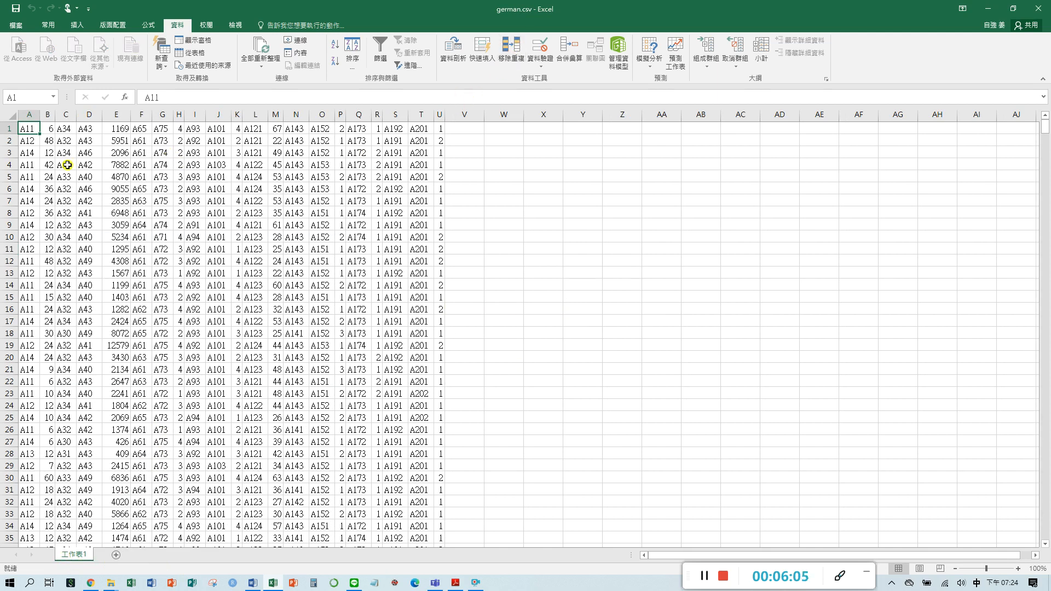
scroll(down, 3)
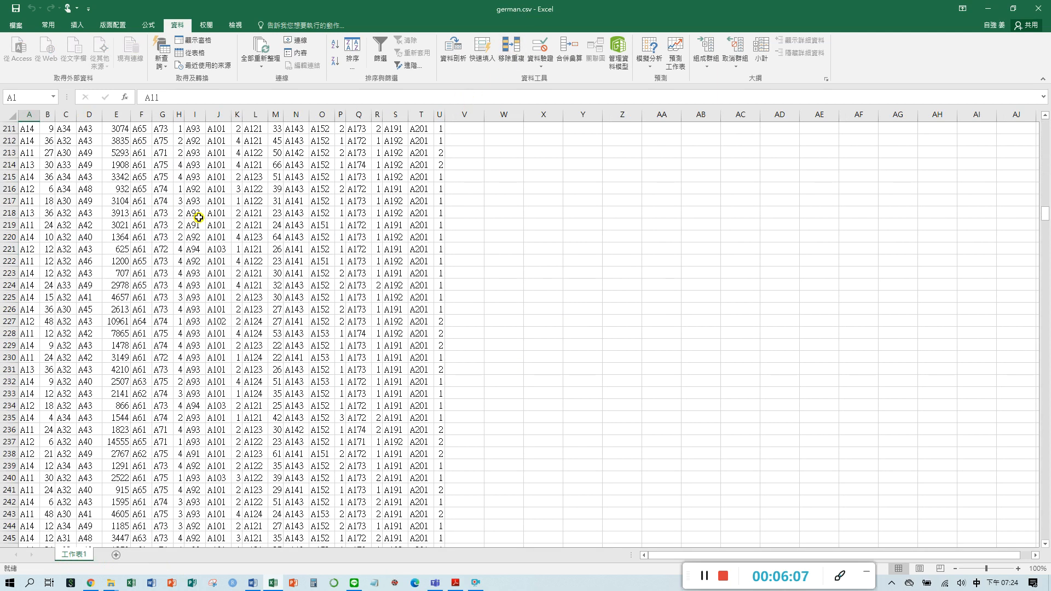
scroll(down, 3)
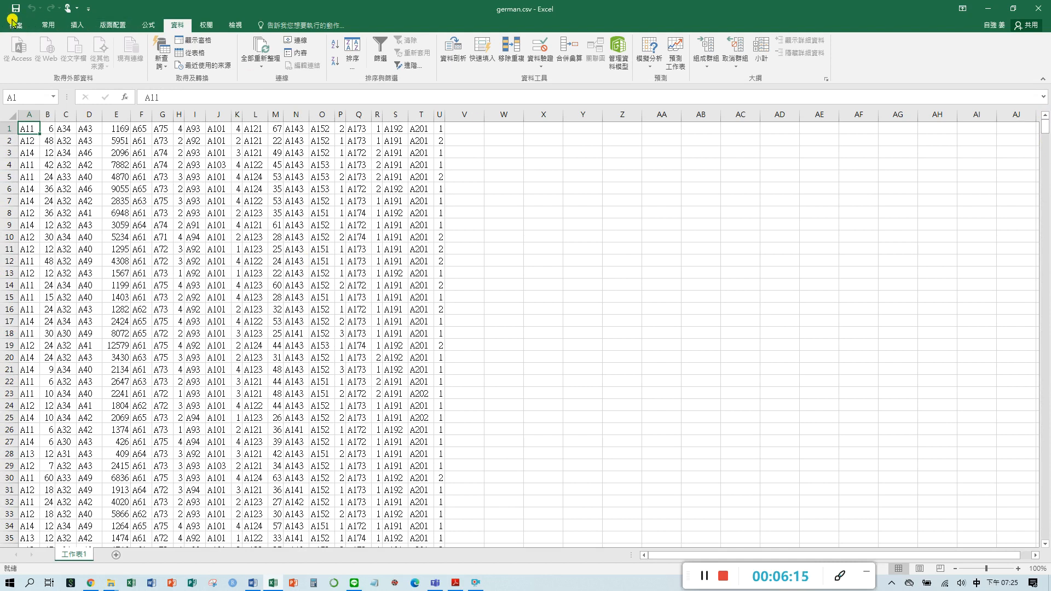
Save the split data over german.csv, keeping CSV format and confirming the replace, then close the workbook.
click(16, 20)
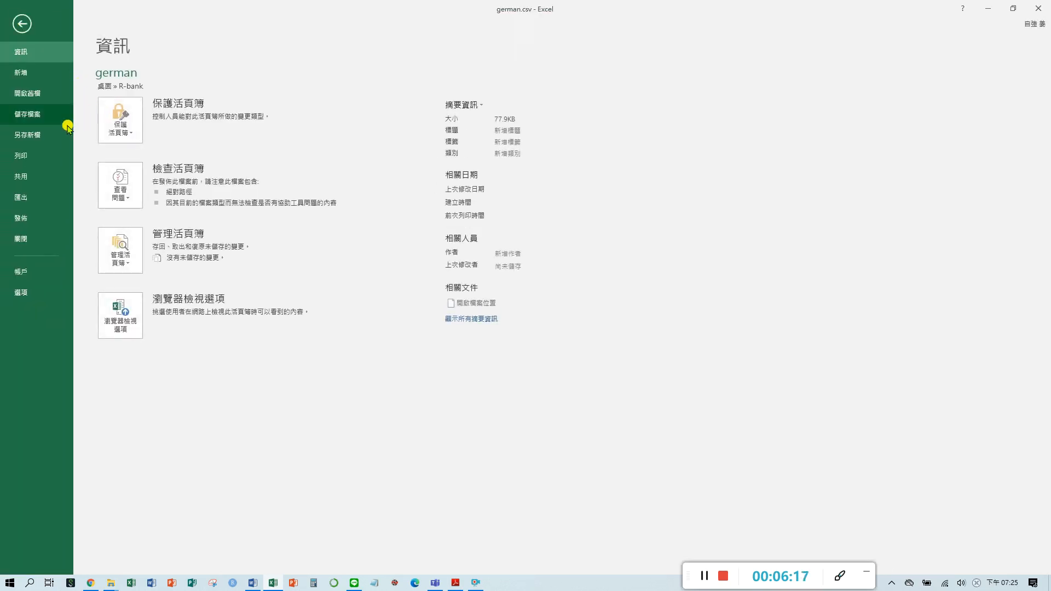
click(19, 24)
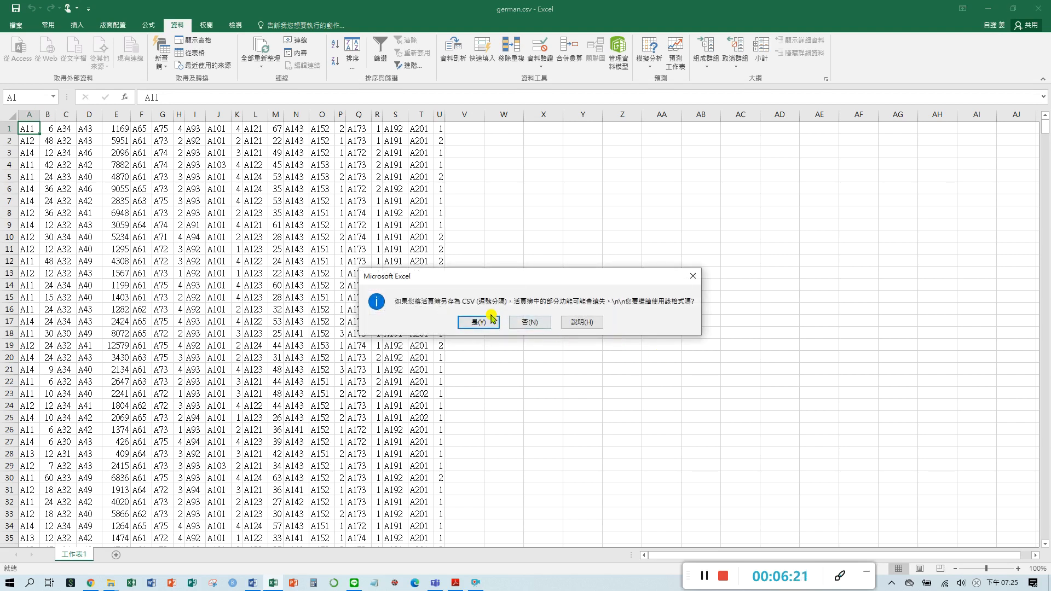
click(477, 322)
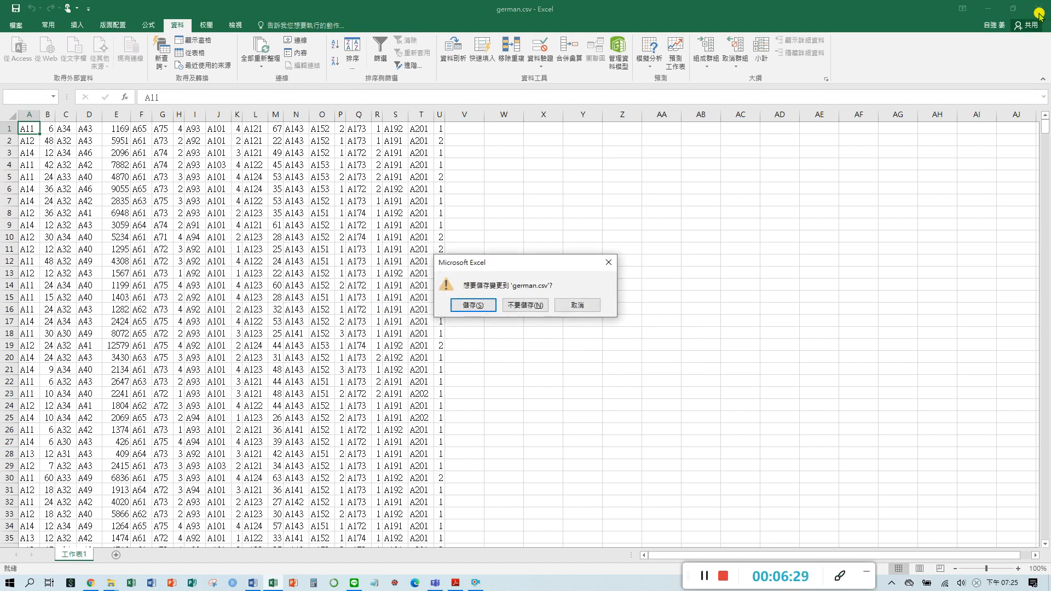
click(473, 304)
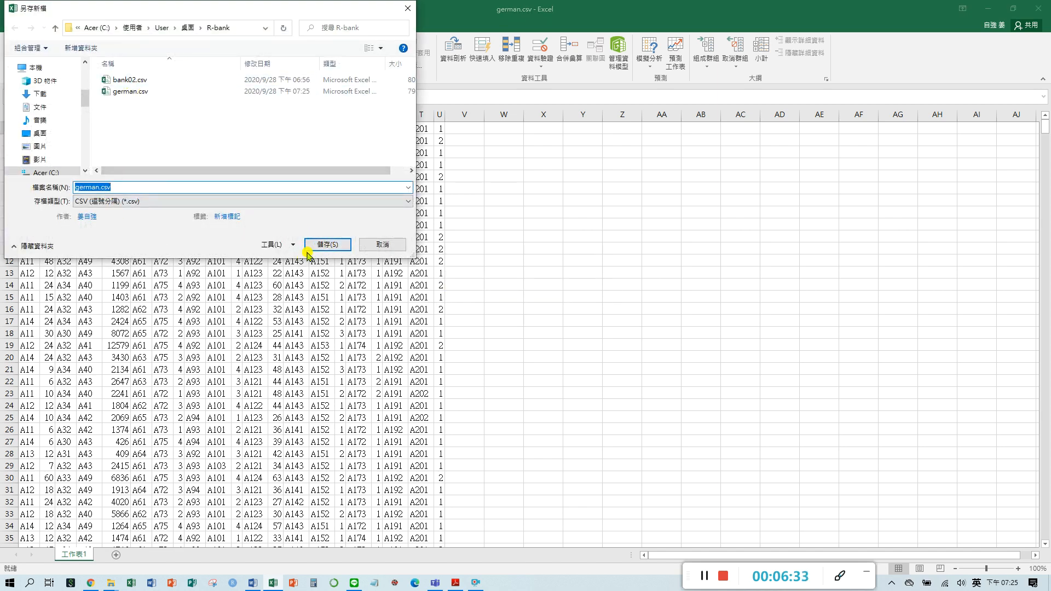
click(327, 244)
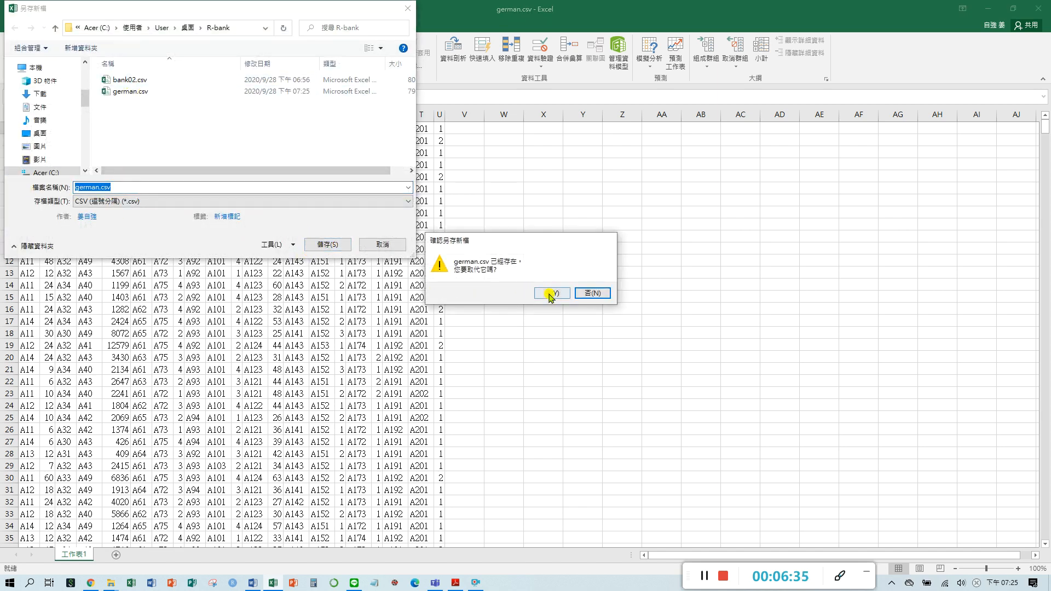
click(551, 293)
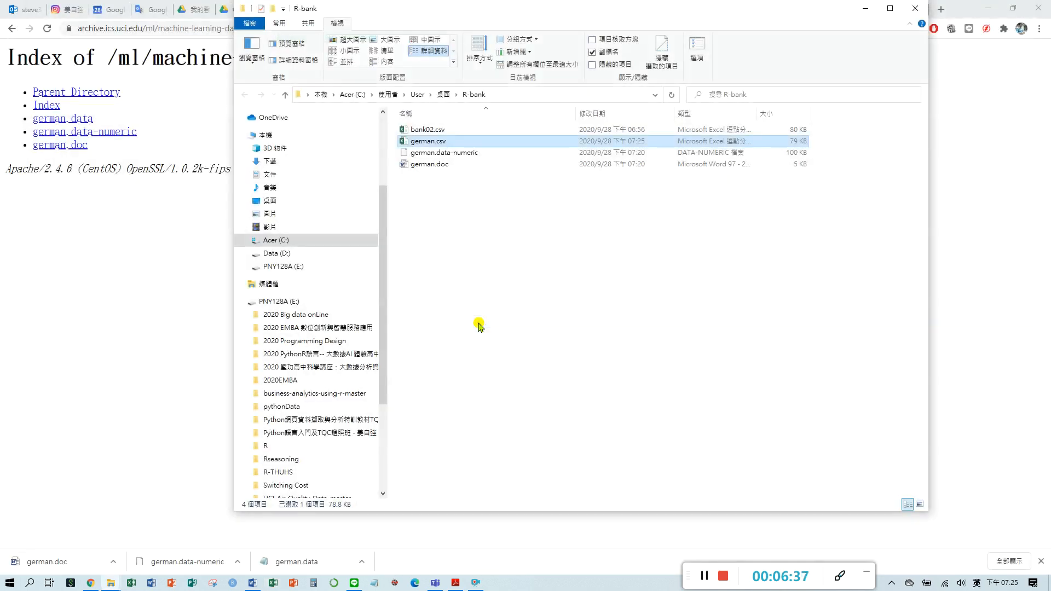
Reopen german.csv from the R-bank folder so it loads in Excel.
click(444, 152)
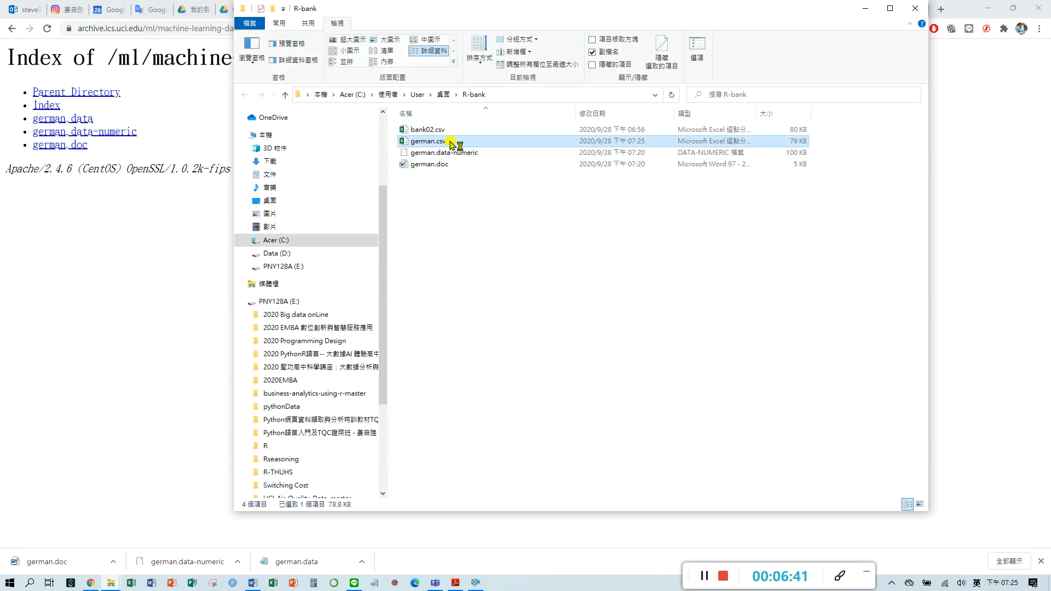
double_click(431, 140)
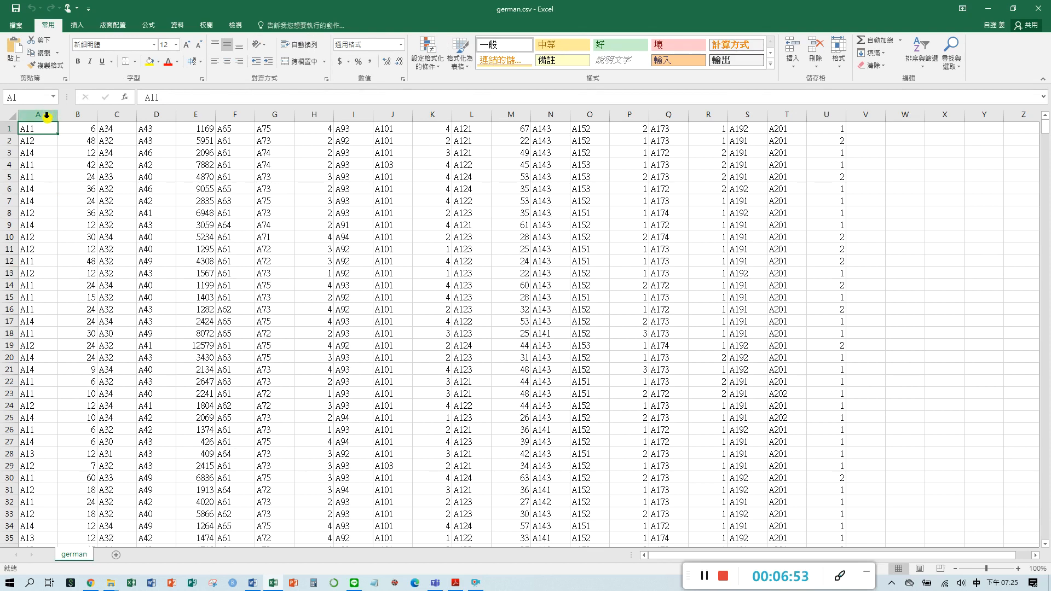
Select columns A, B, C, I, K, L and M in turn to check the data spans A–U, then return to the UCI page.
click(76, 128)
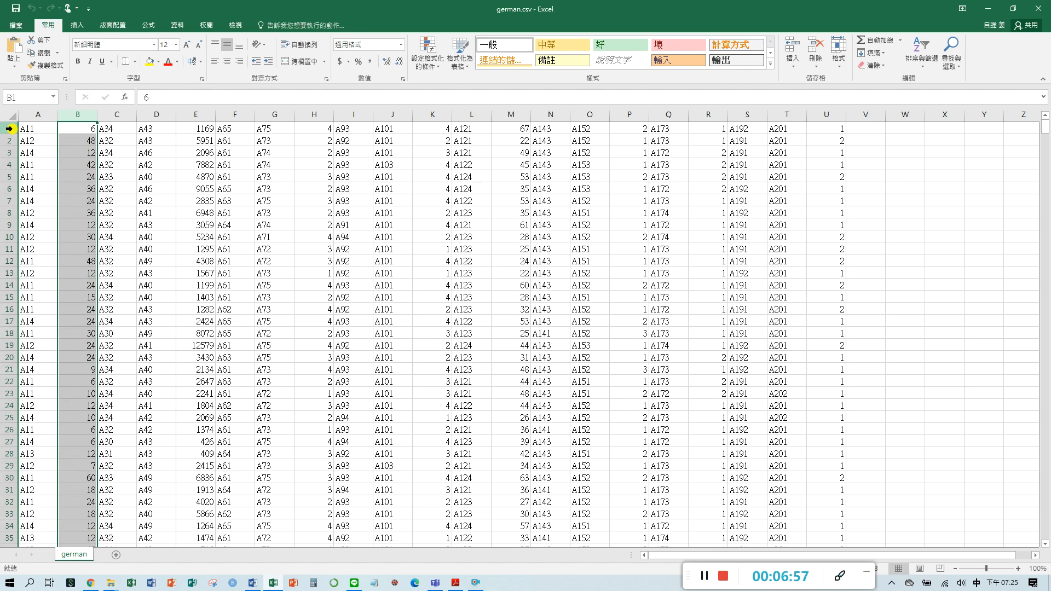
click(38, 130)
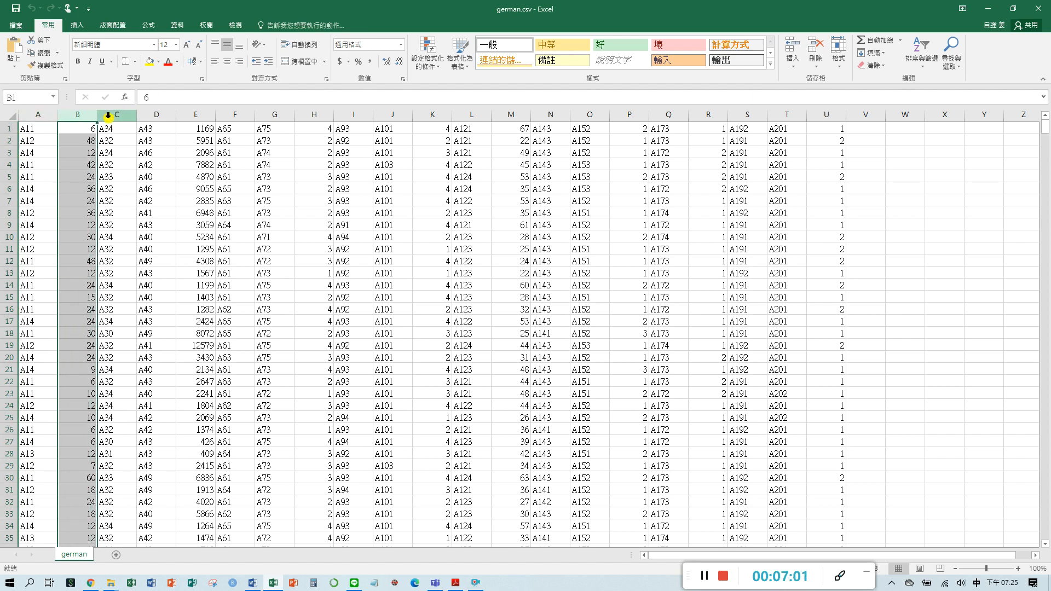
click(117, 115)
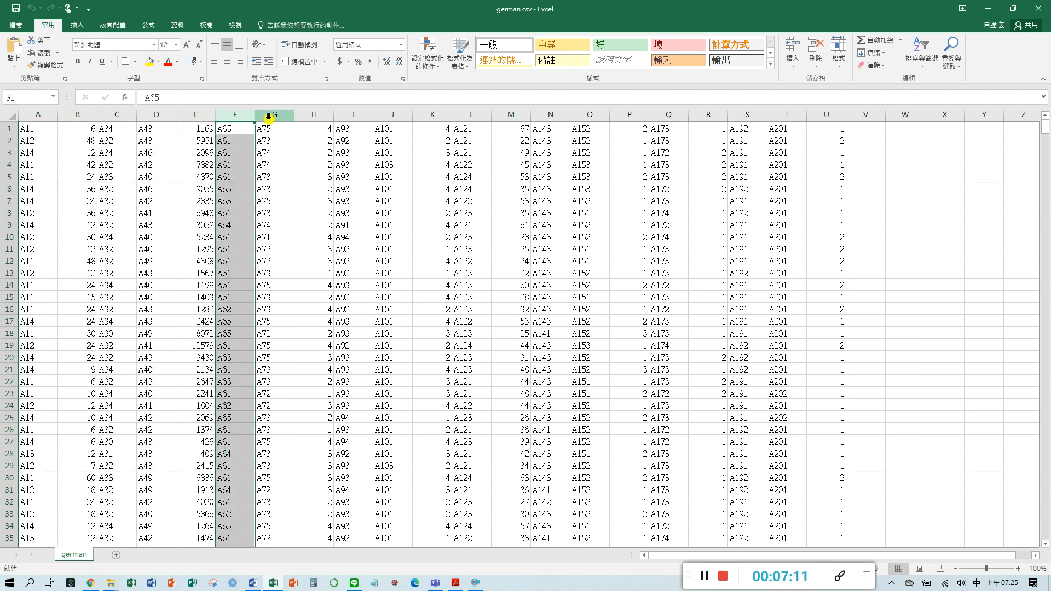
click(353, 115)
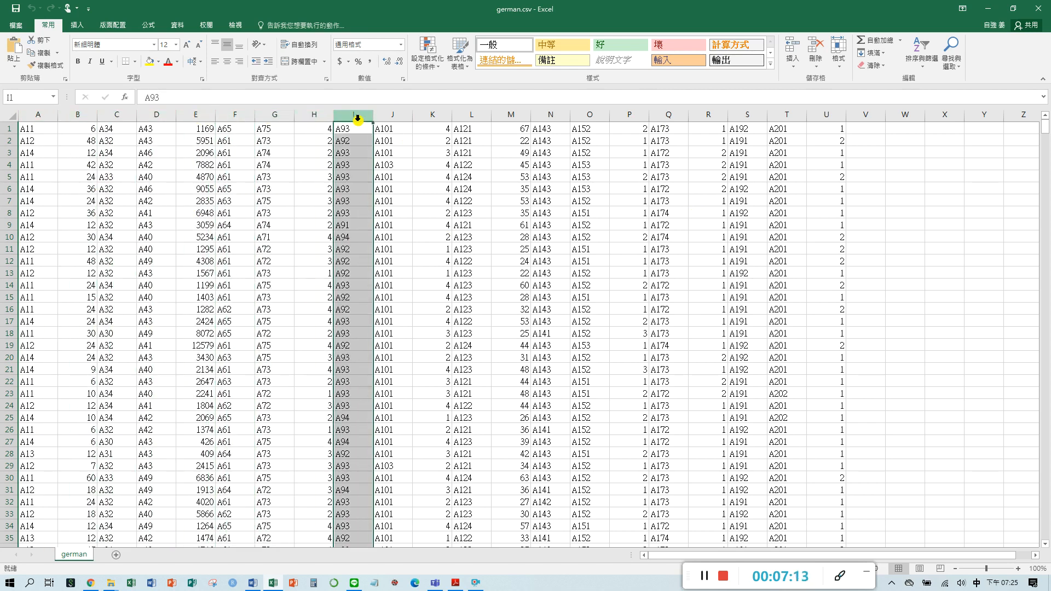
click(432, 115)
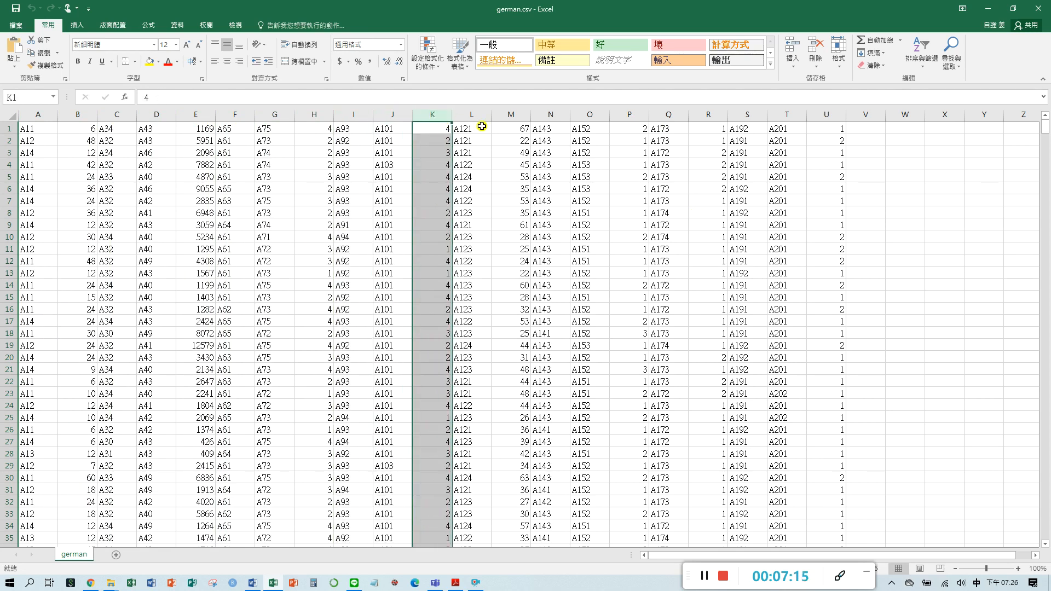
click(472, 114)
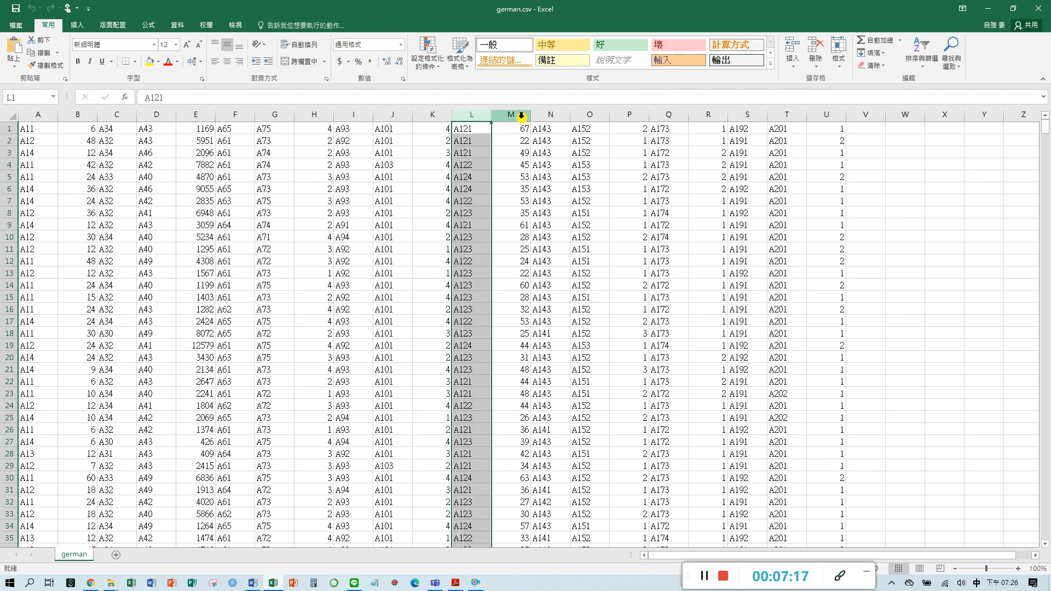
click(550, 115)
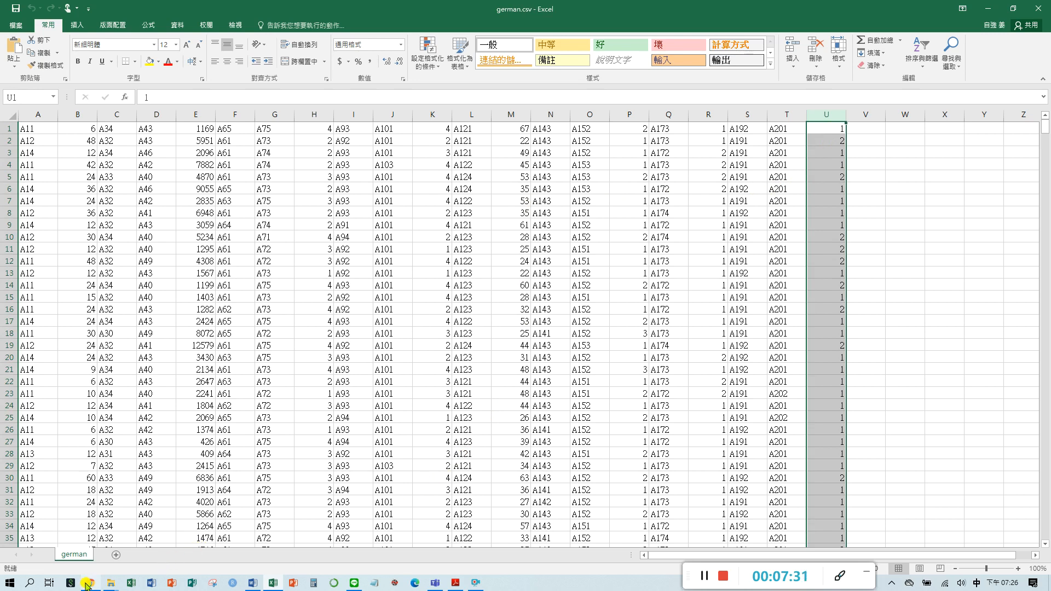
click(86, 582)
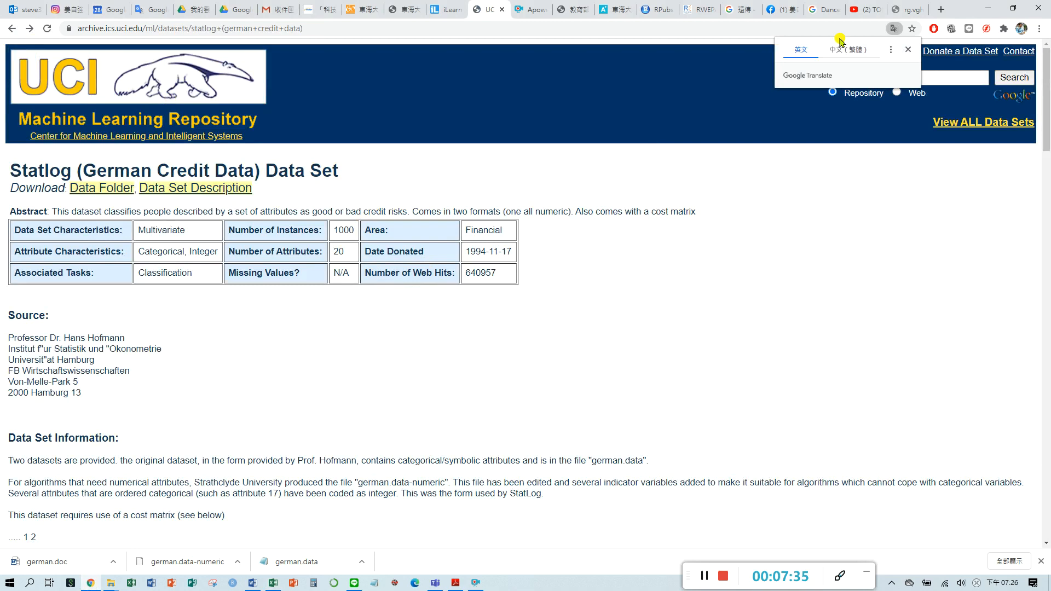
Dismiss the translation offer and scroll the UCI page down to the Attribute Information section.
click(907, 50)
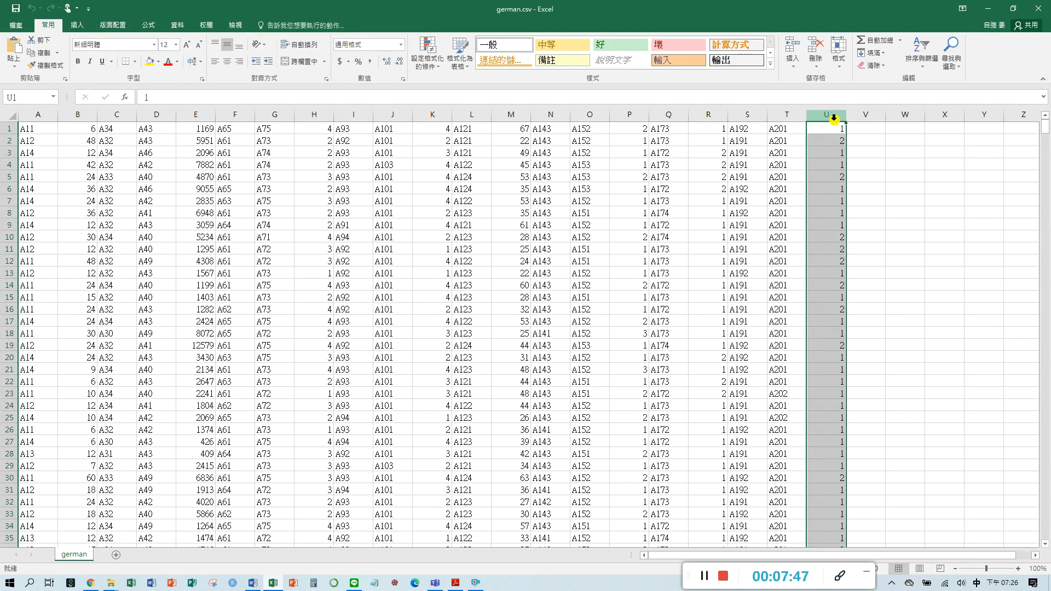
mouse_move(170, 518)
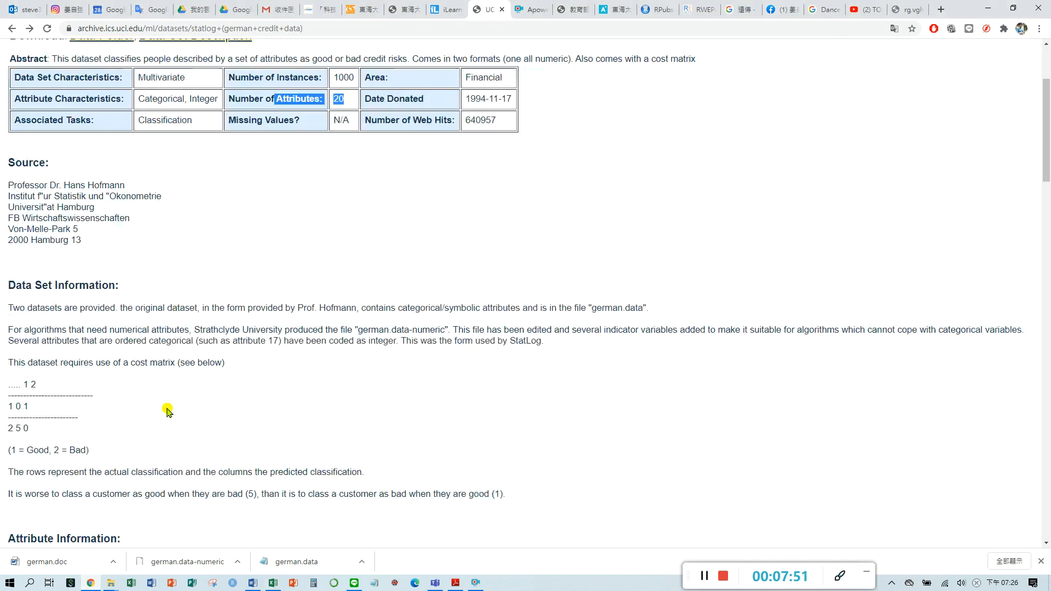
scroll(down, 3)
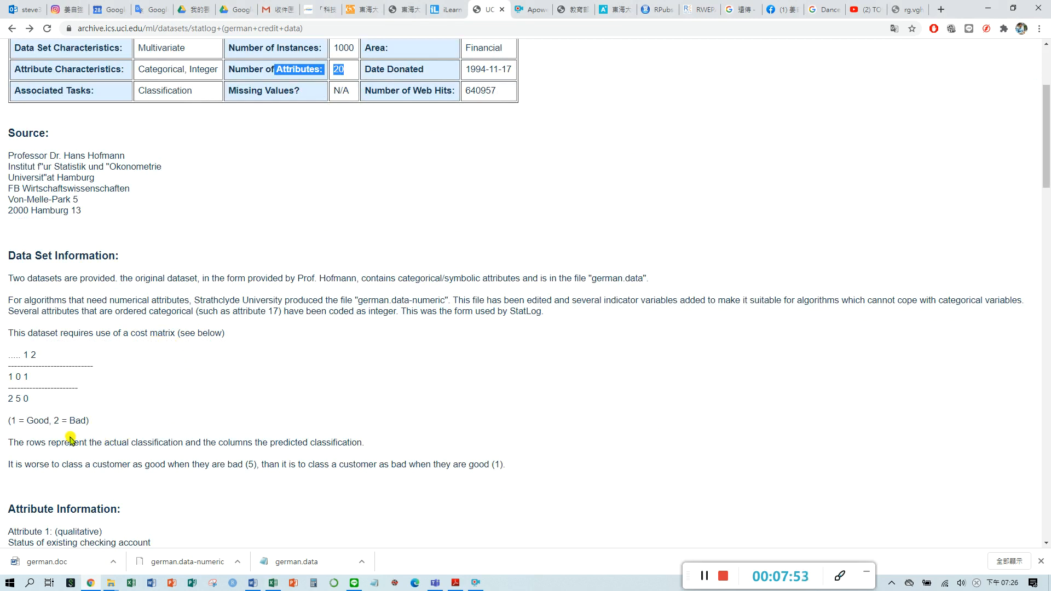
mouse_move(320, 362)
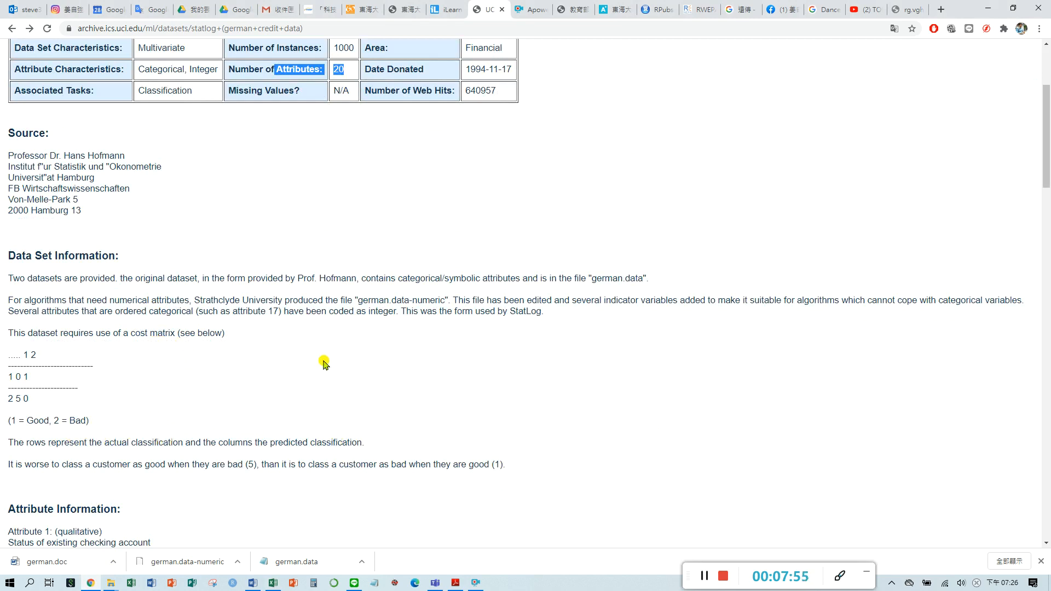
scroll(down, 3)
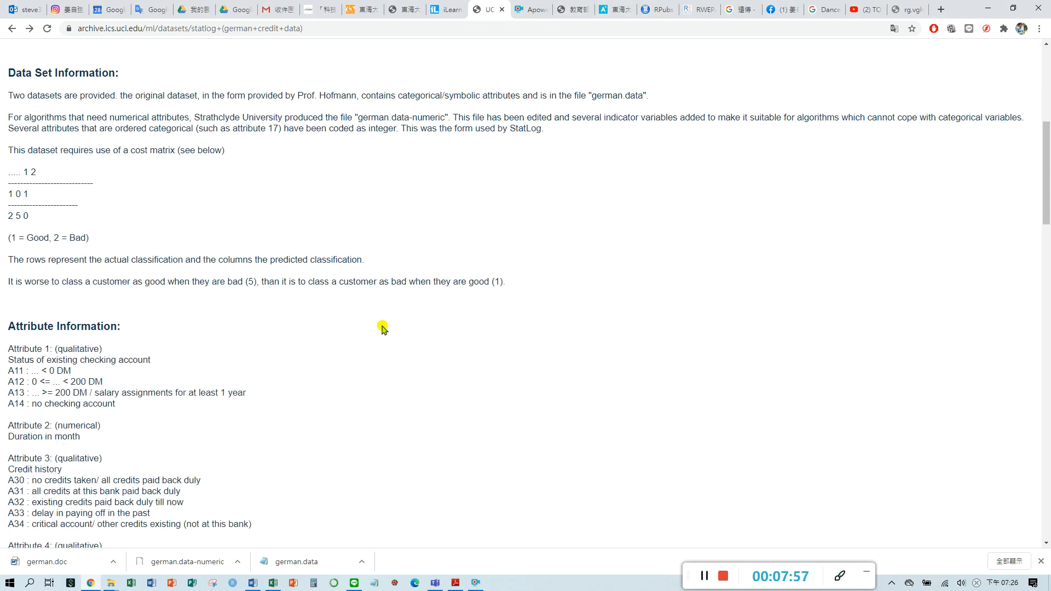
scroll(down, 3)
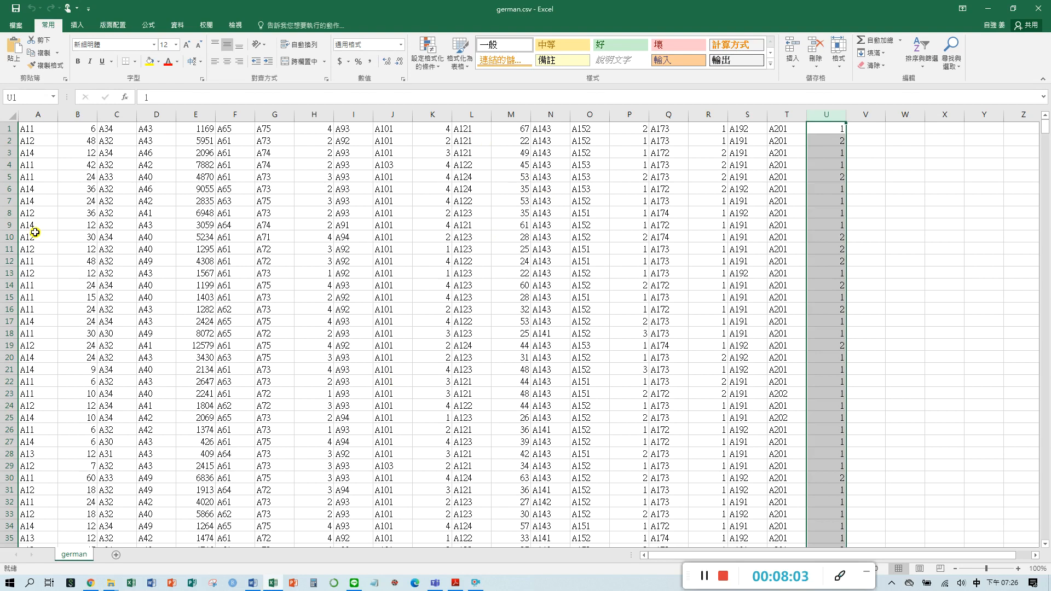
mouse_move(44, 232)
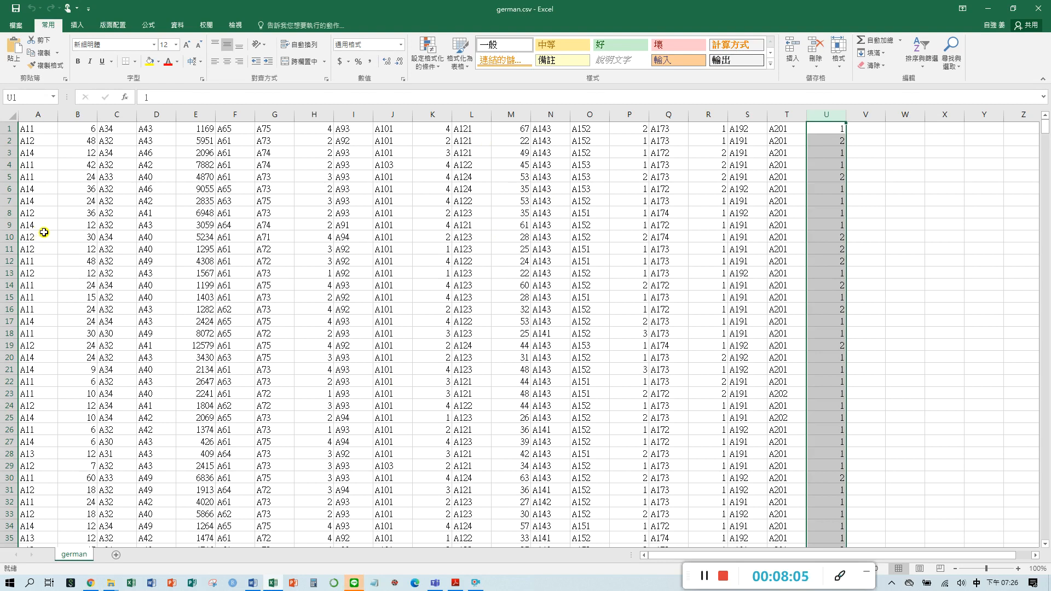
mouse_move(74, 232)
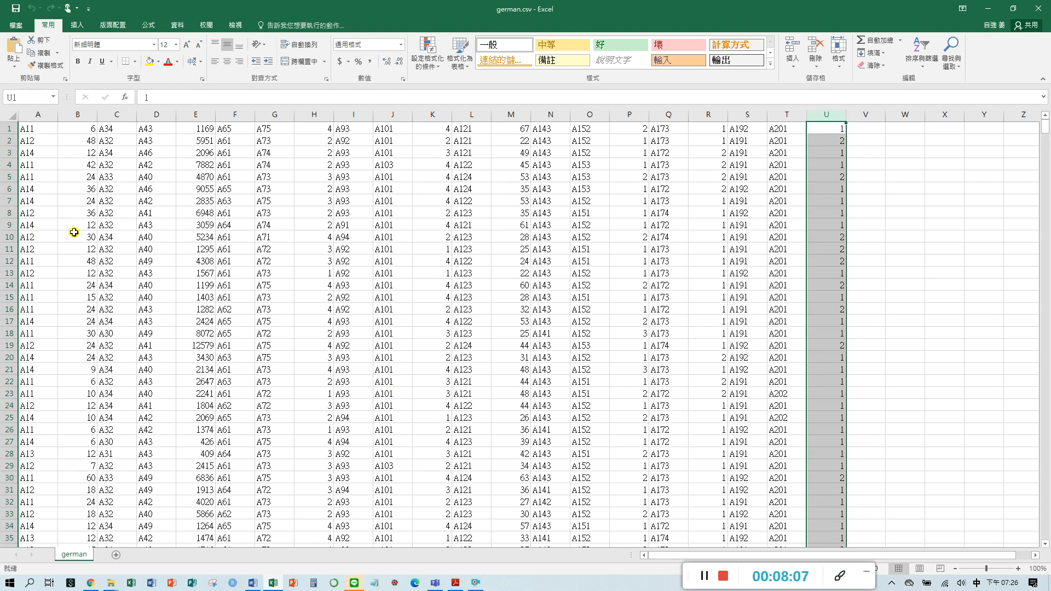
mouse_move(138, 223)
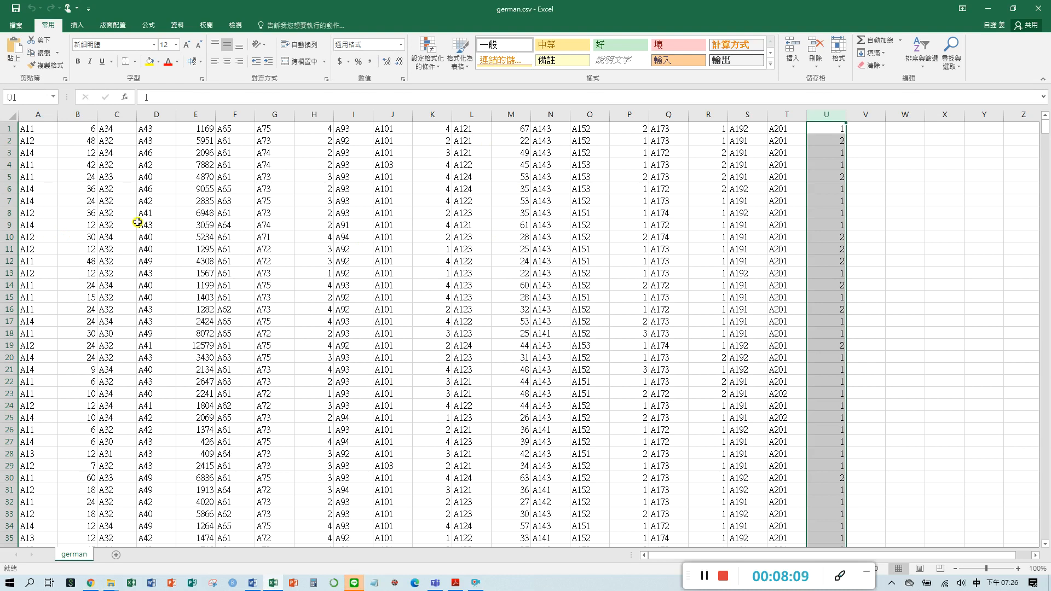
mouse_move(147, 179)
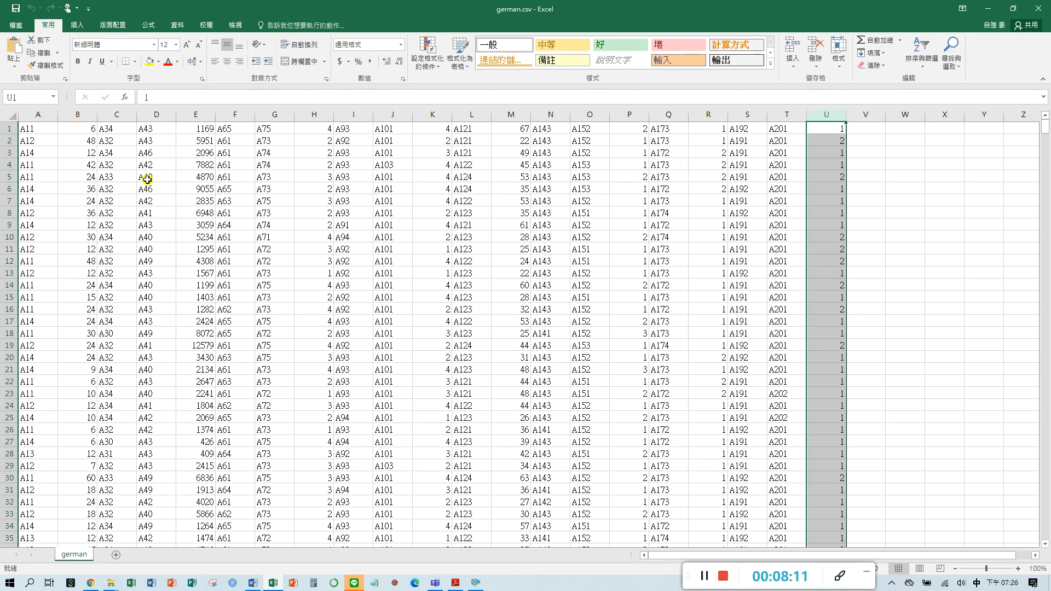
mouse_move(164, 177)
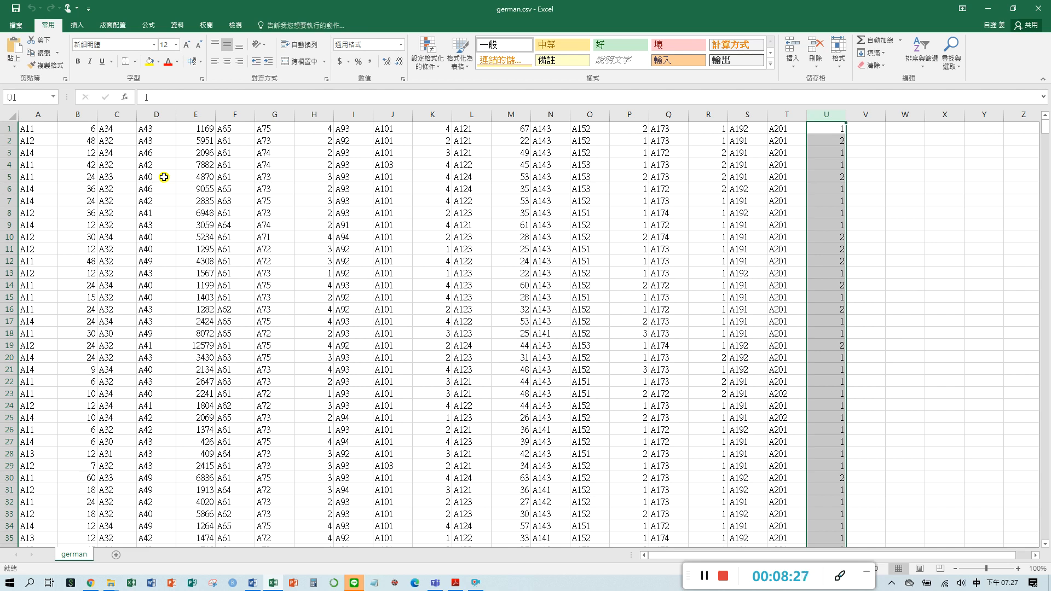
mouse_move(146, 148)
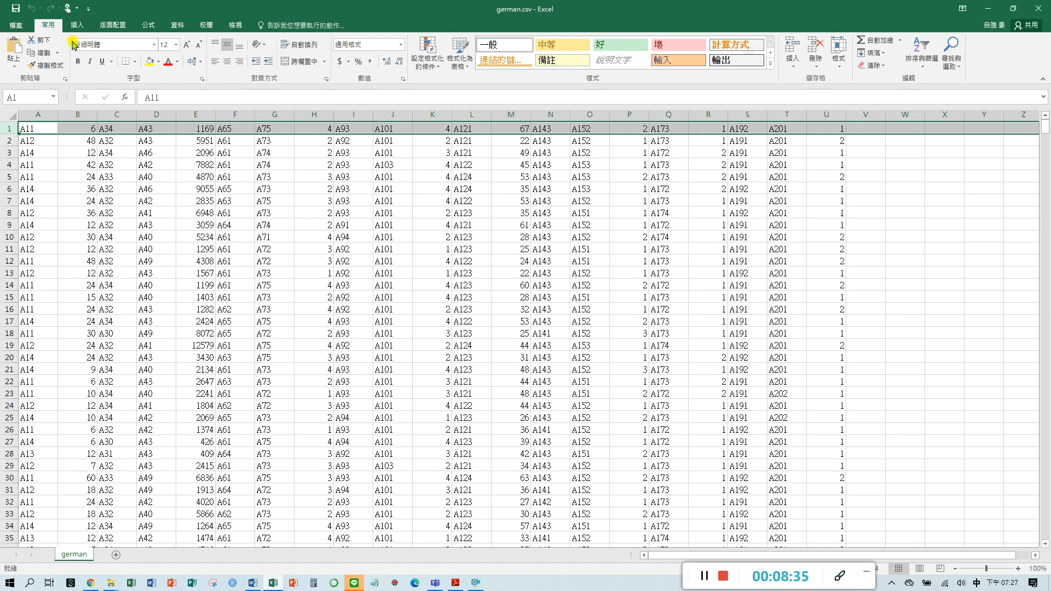
Select row 1 and bring up its right-click menu to insert a blank header row.
click(73, 24)
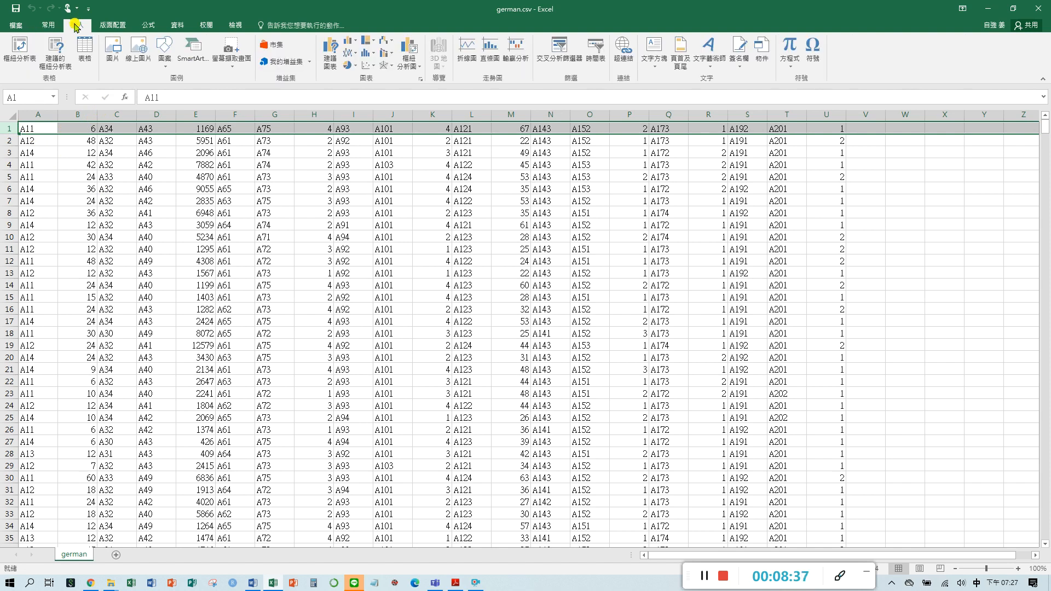
click(72, 25)
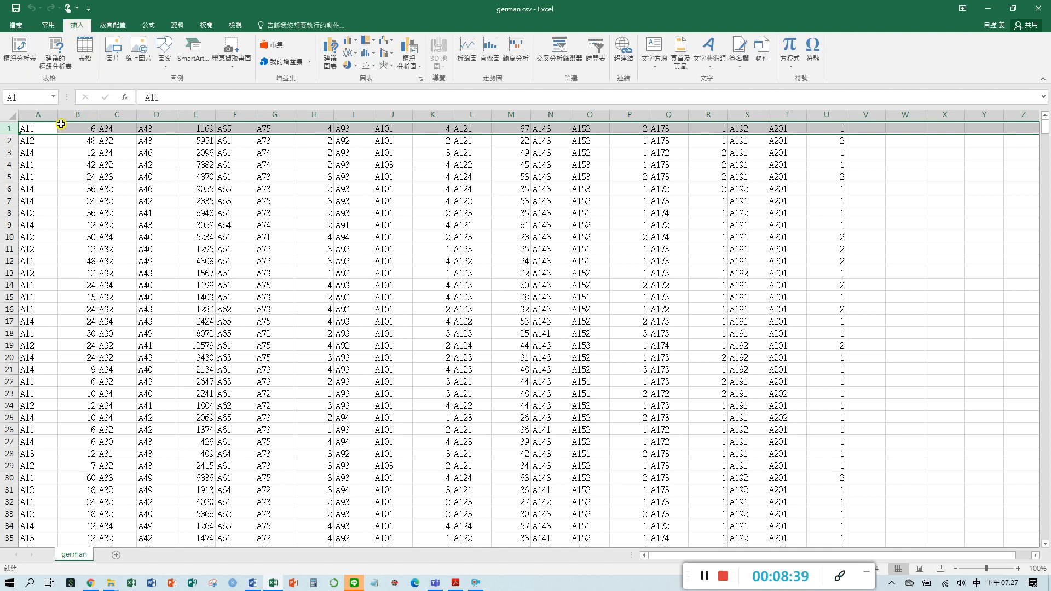
right_click(31, 128)
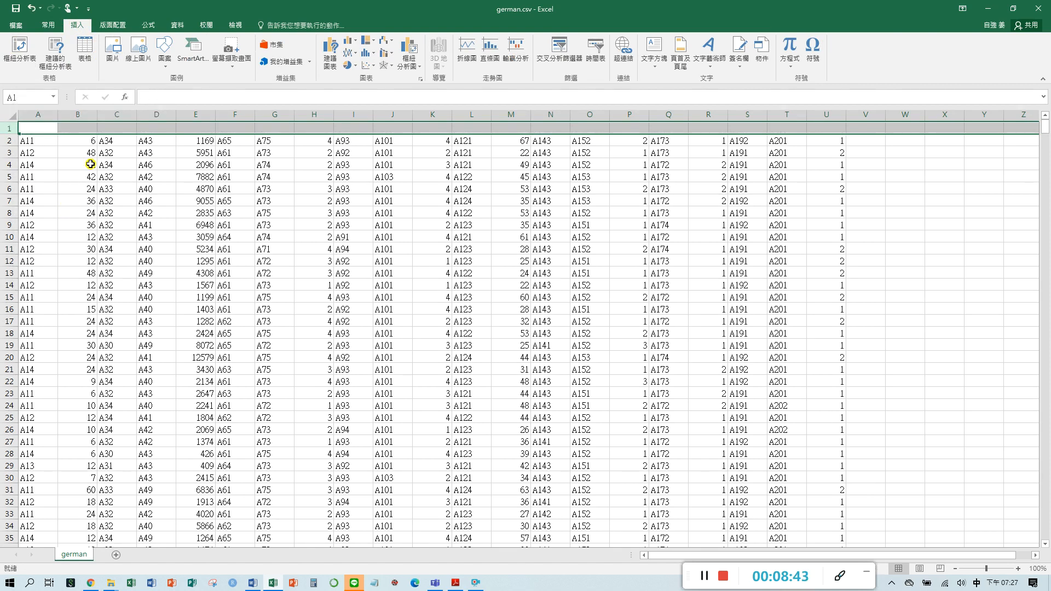
mouse_move(127, 127)
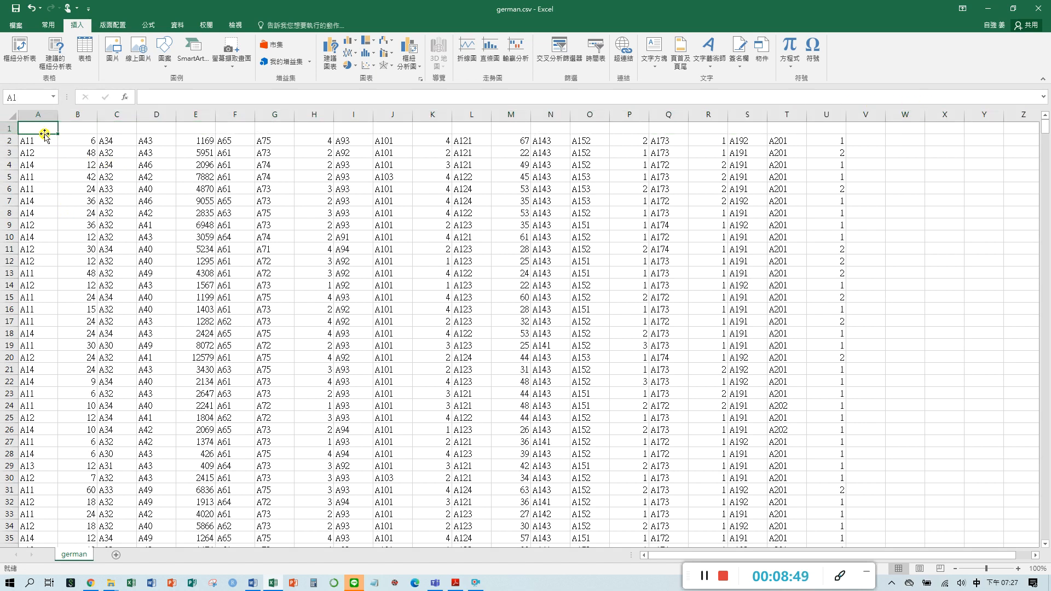
mouse_move(96, 580)
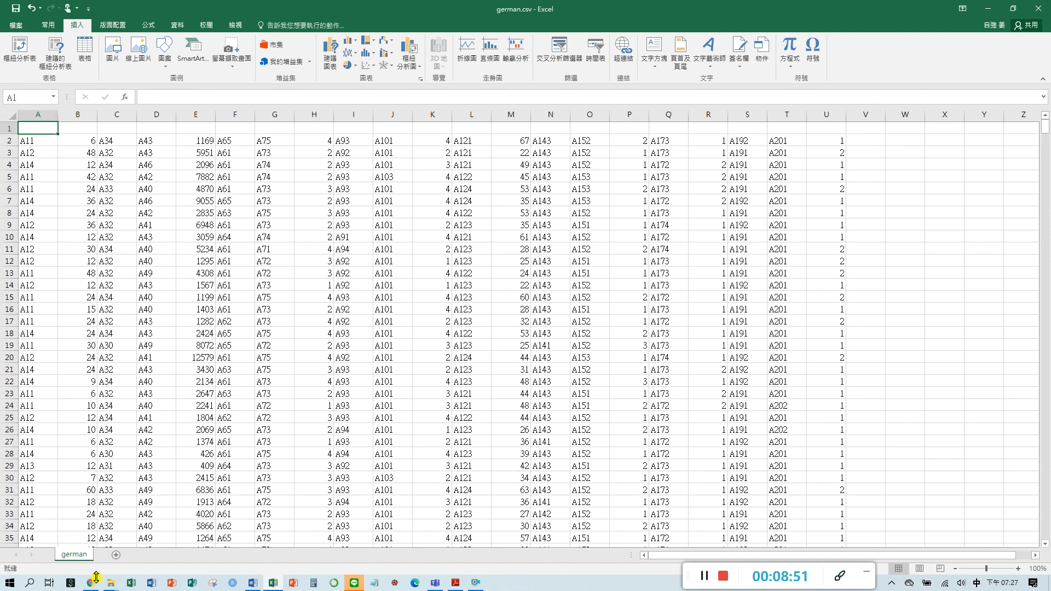
On the UCI page, select the words 'checking account' under Attribute 1.
click(90, 582)
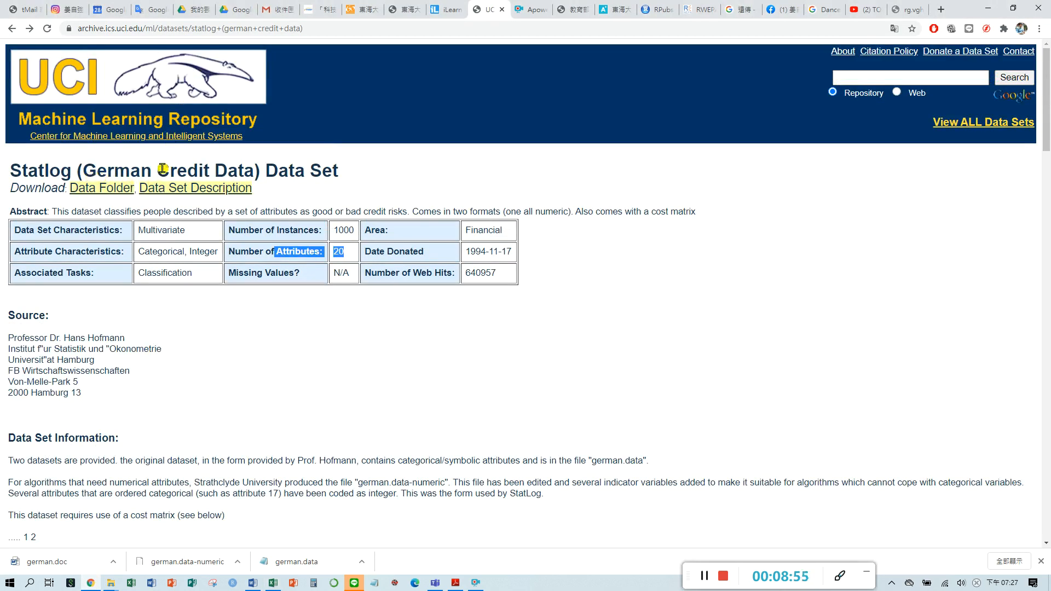
scroll(down, 3)
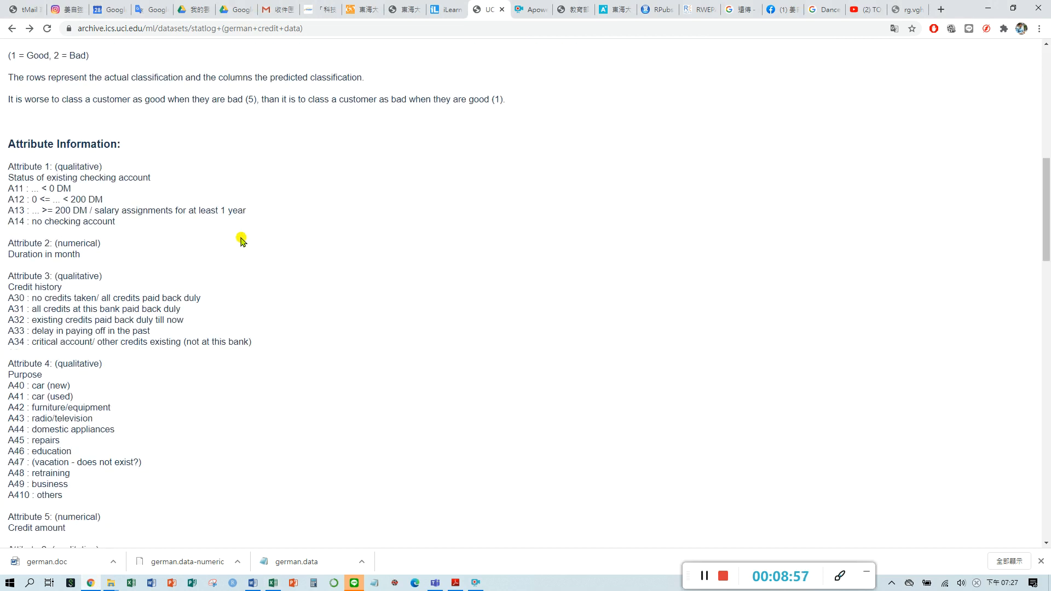
mouse_move(56, 169)
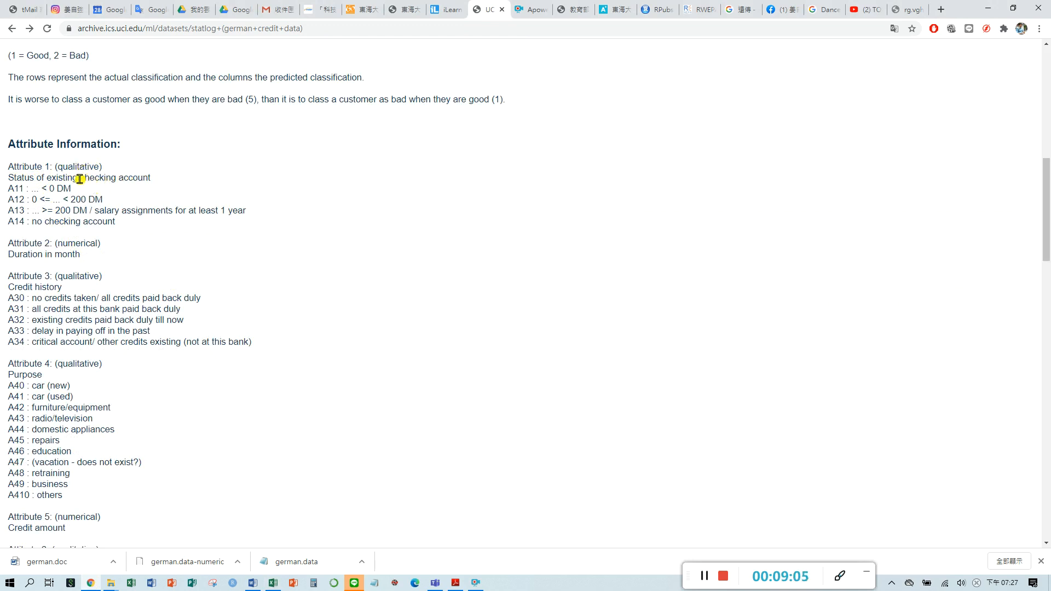
drag(79, 177, 151, 177)
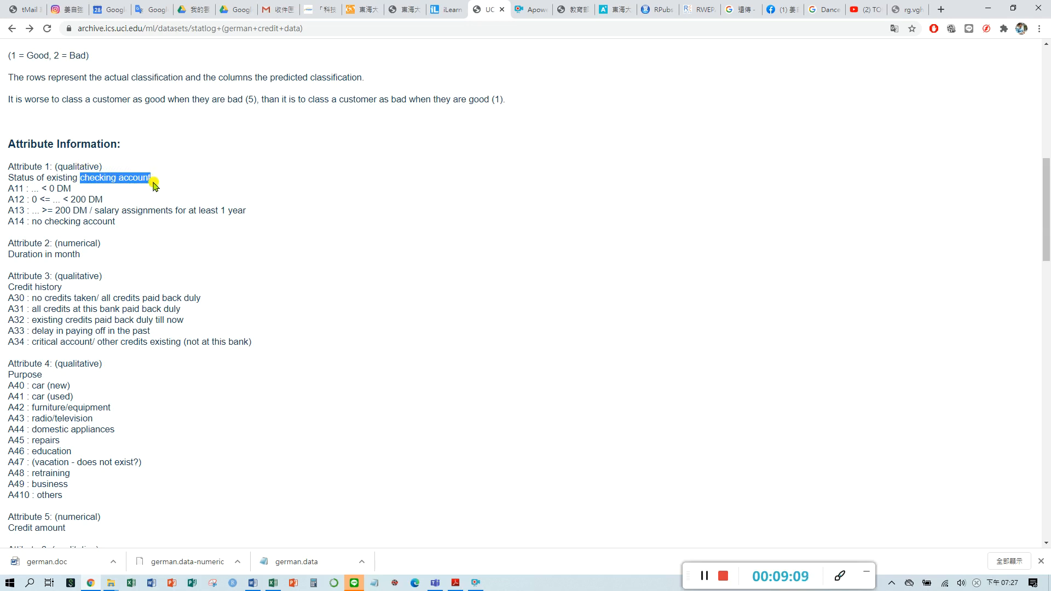
mouse_move(148, 180)
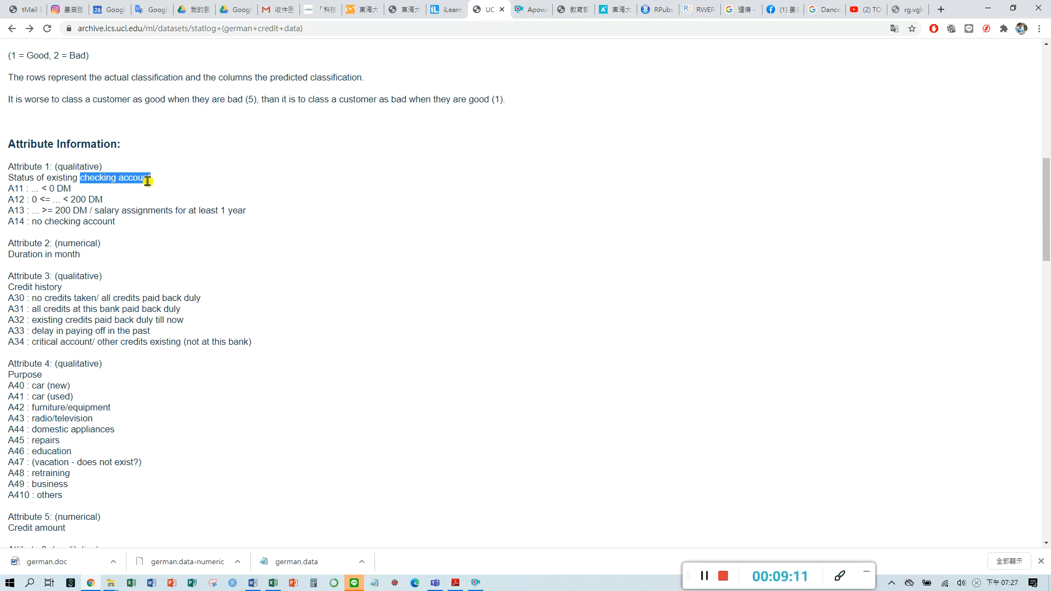
mouse_move(392, 559)
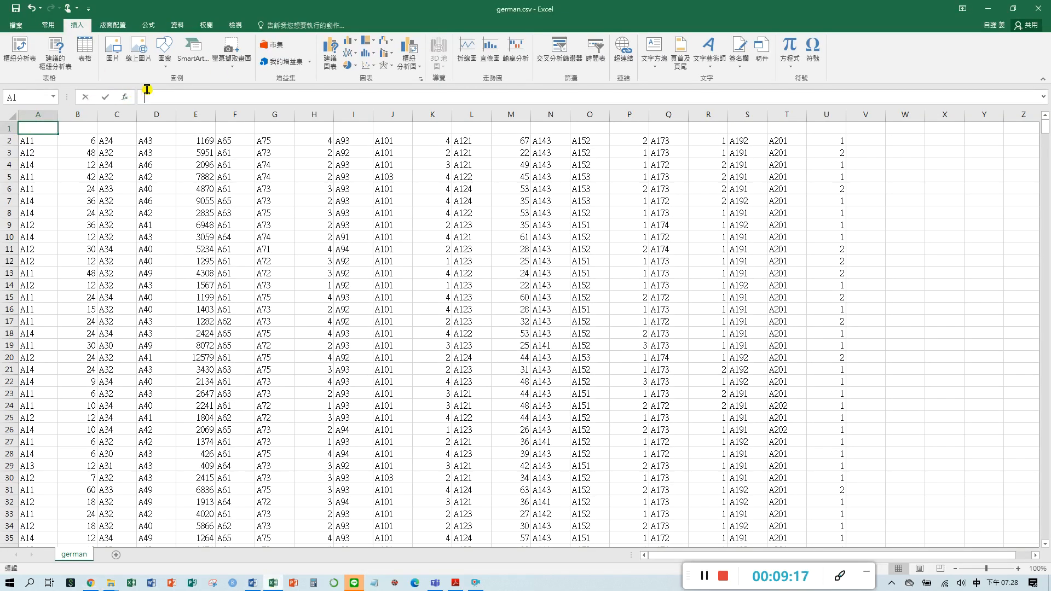
Enter 'checking account' as the header in A1 and select column A and cell A2.
text(checking account)
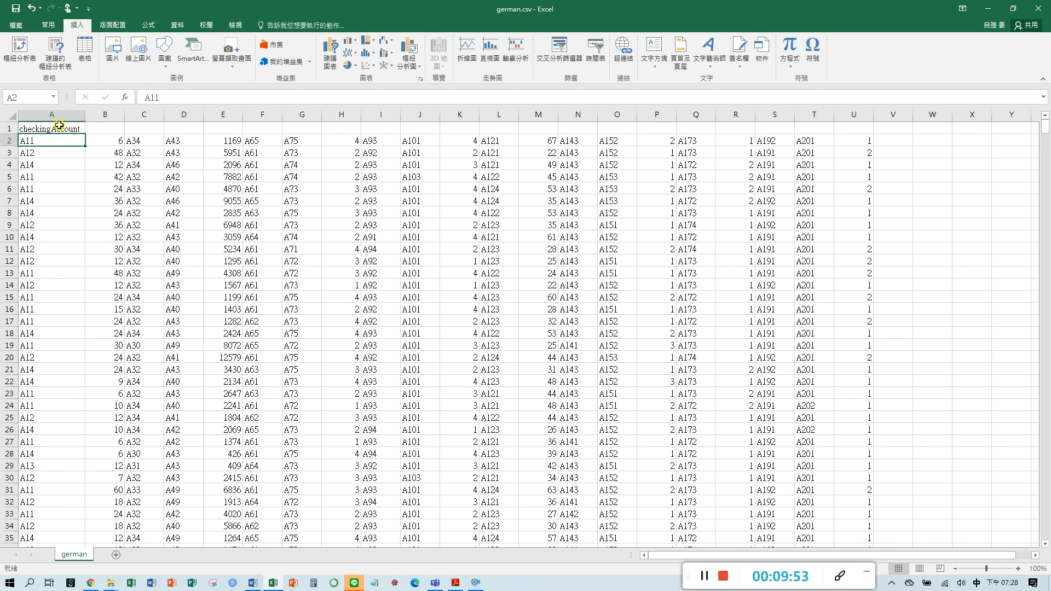
click(48, 127)
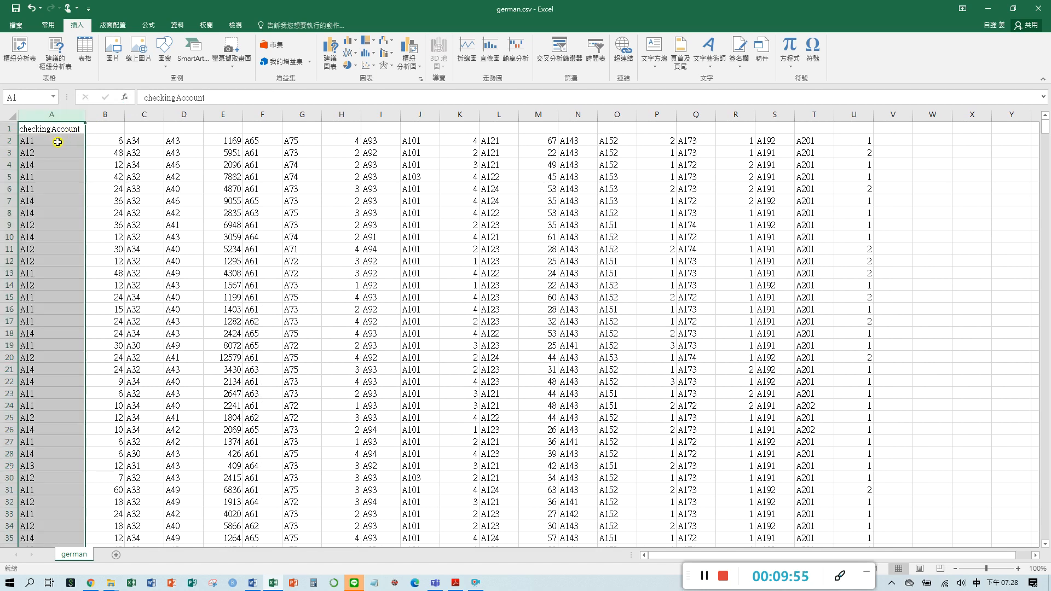
click(50, 141)
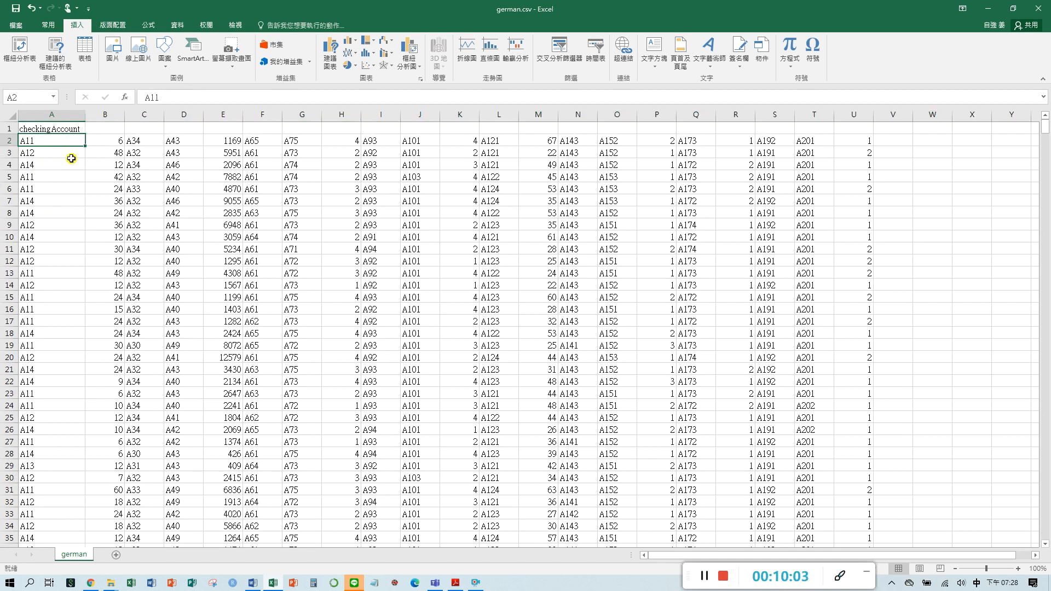
mouse_move(79, 231)
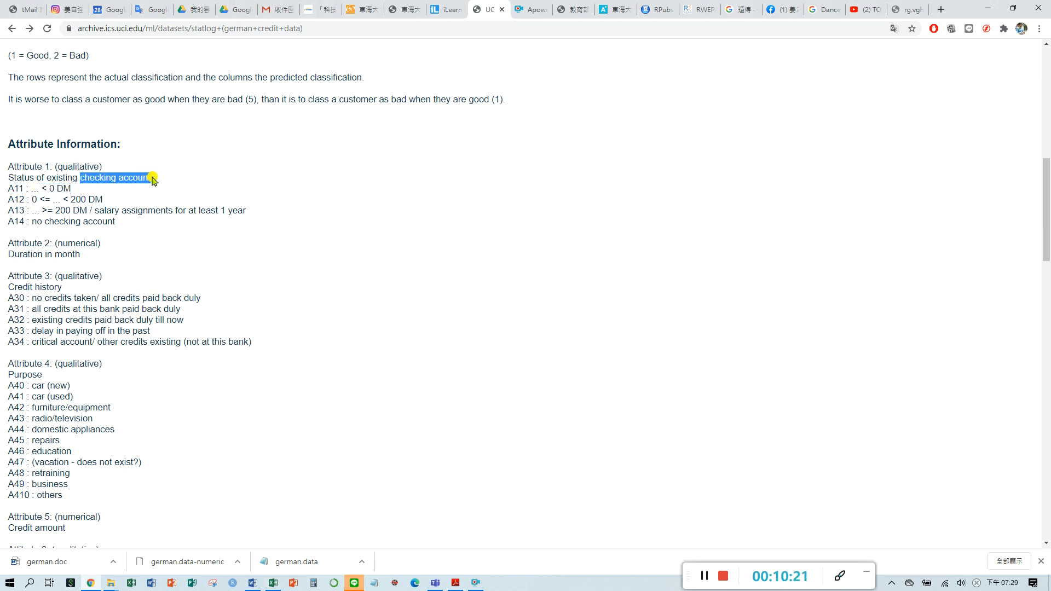
mouse_move(27, 222)
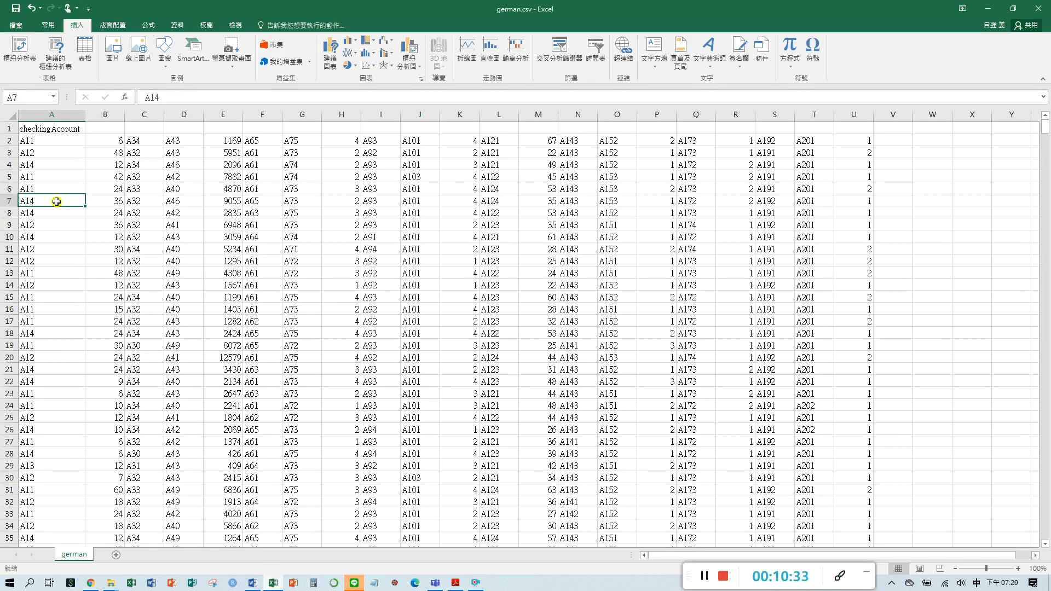
mouse_move(43, 204)
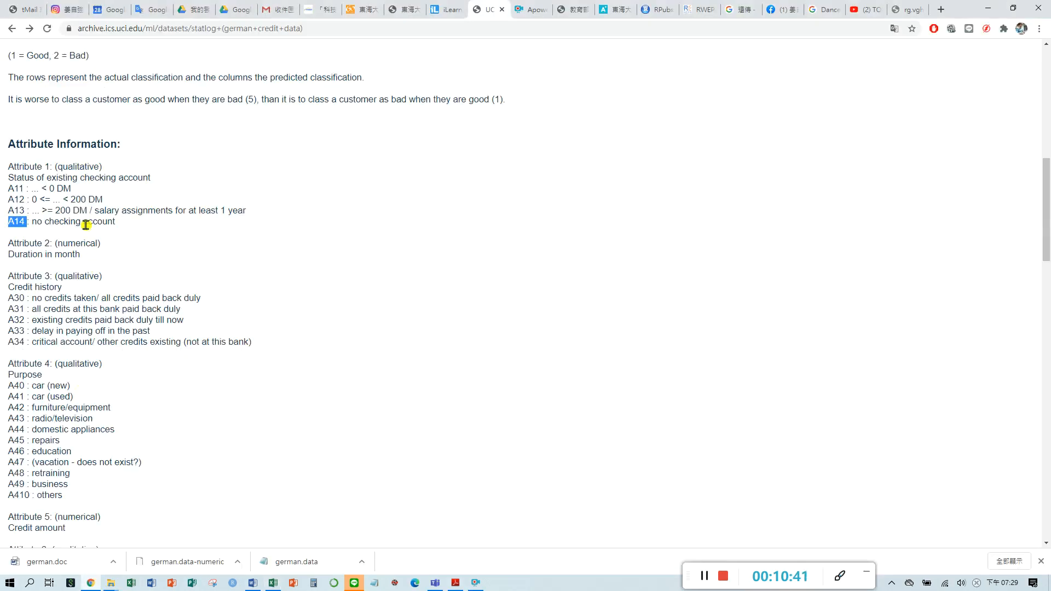
Select the code A14 in the UCI attribute list.
double_click(111, 178)
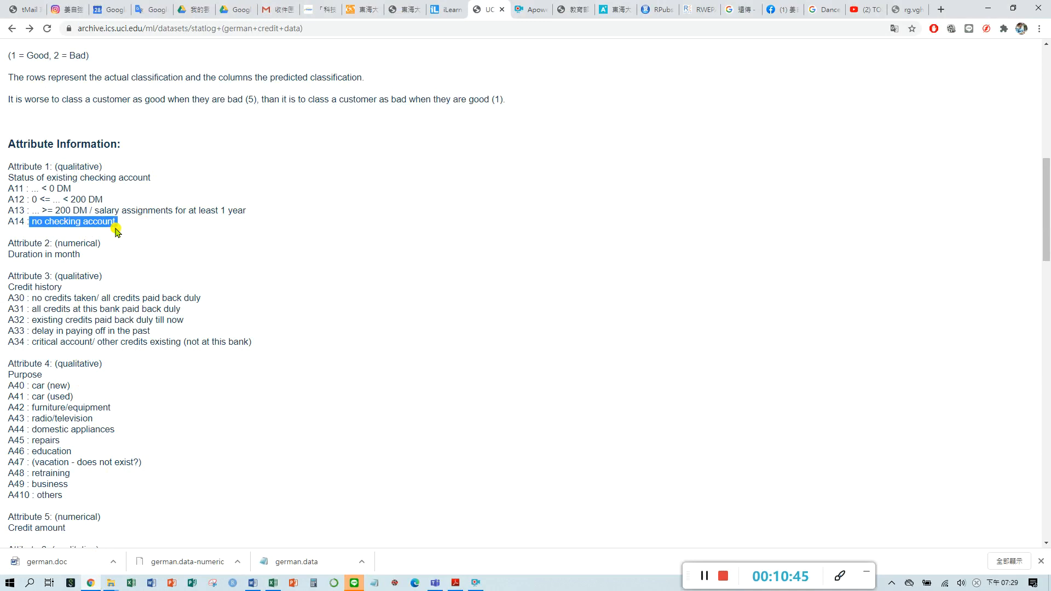
mouse_move(184, 252)
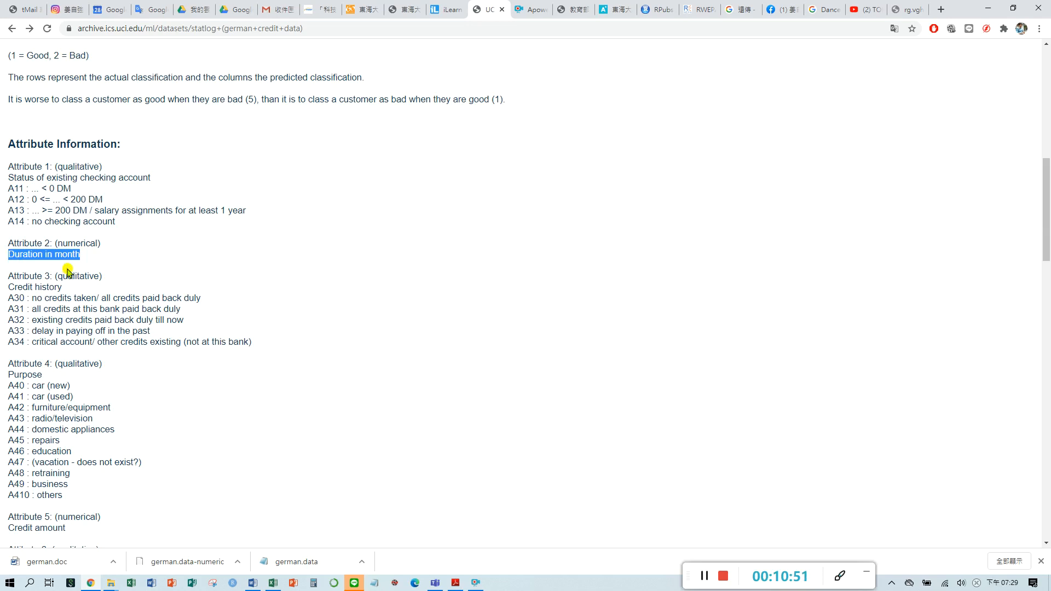
mouse_move(368, 438)
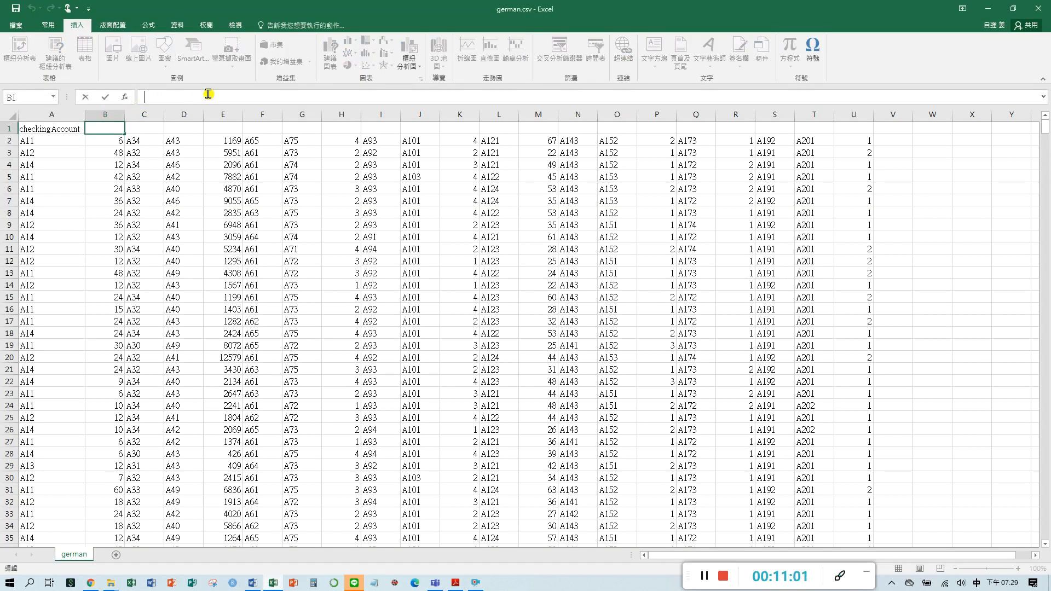
Enter 'Duration in month' as the header in cell B1.
text(Duration in month)
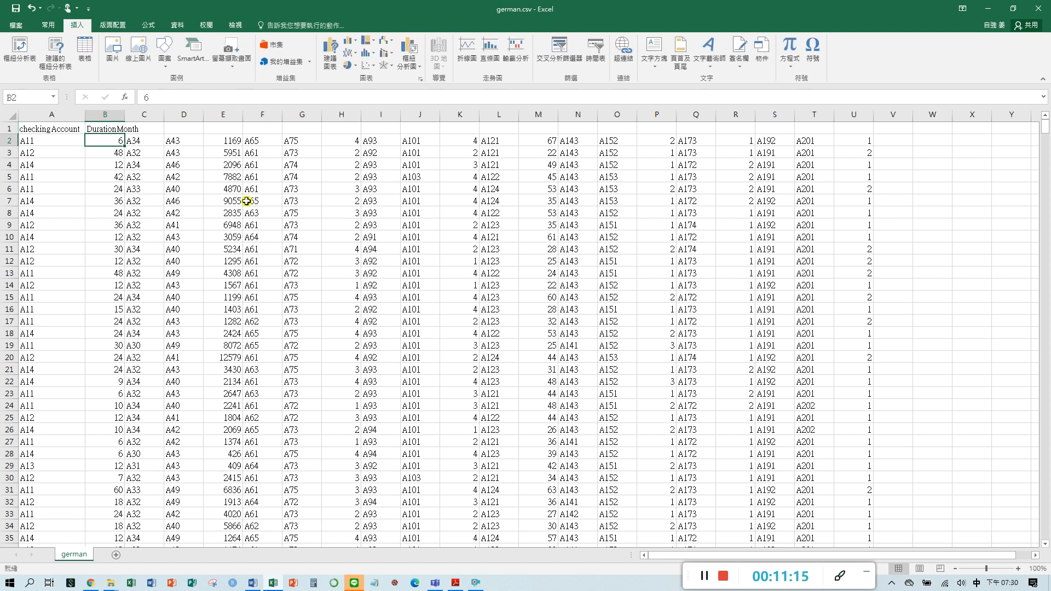
mouse_move(162, 188)
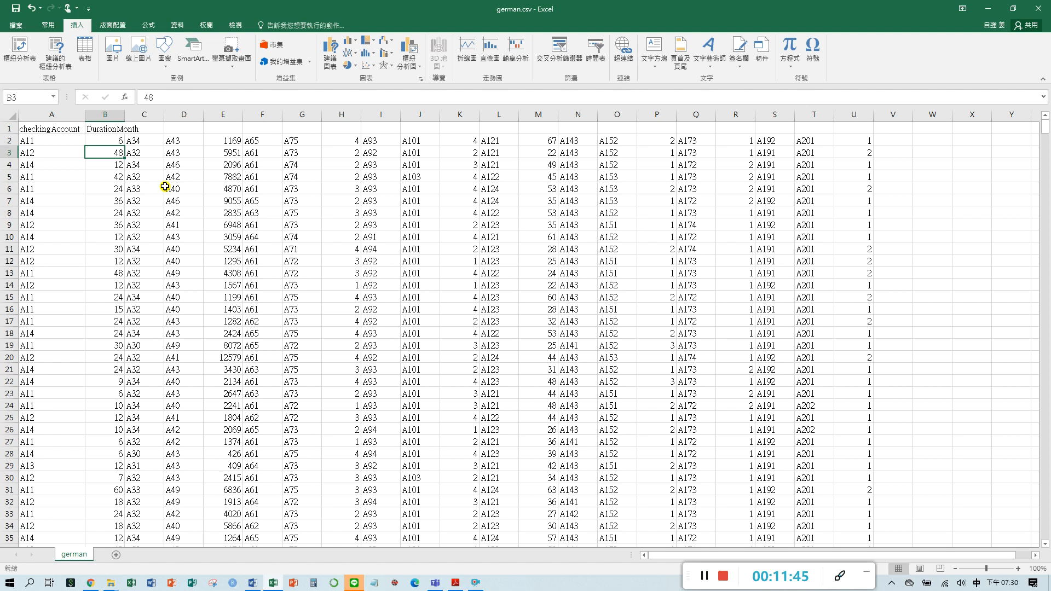
mouse_move(183, 172)
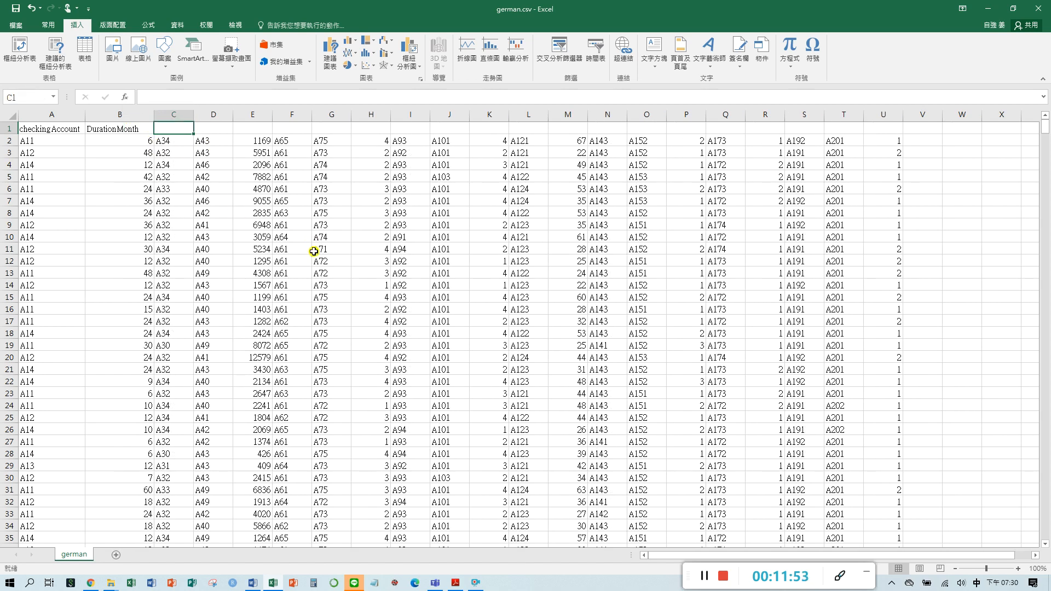
mouse_move(330, 237)
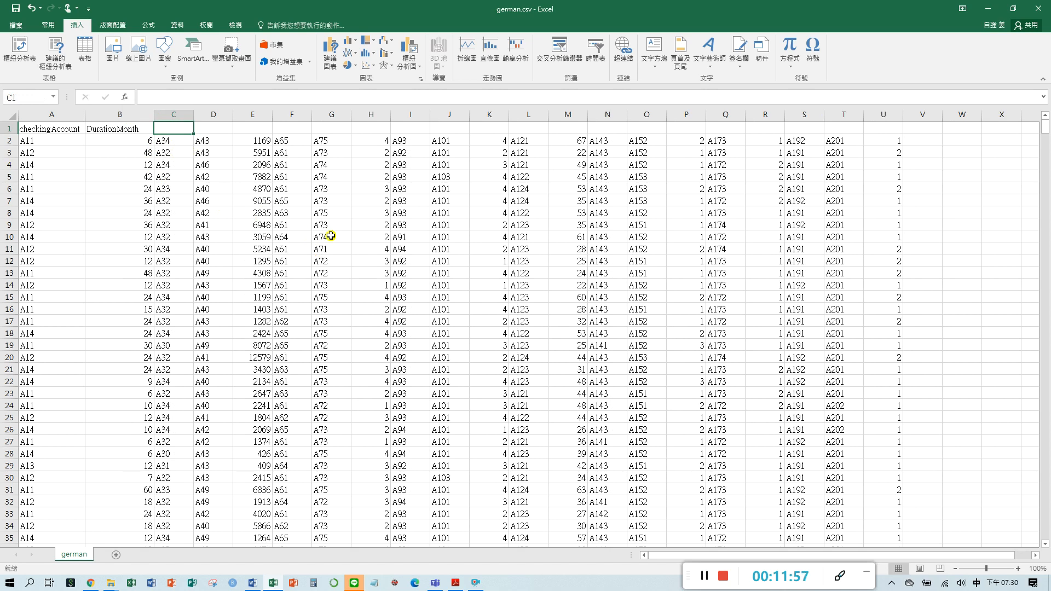
mouse_move(157, 182)
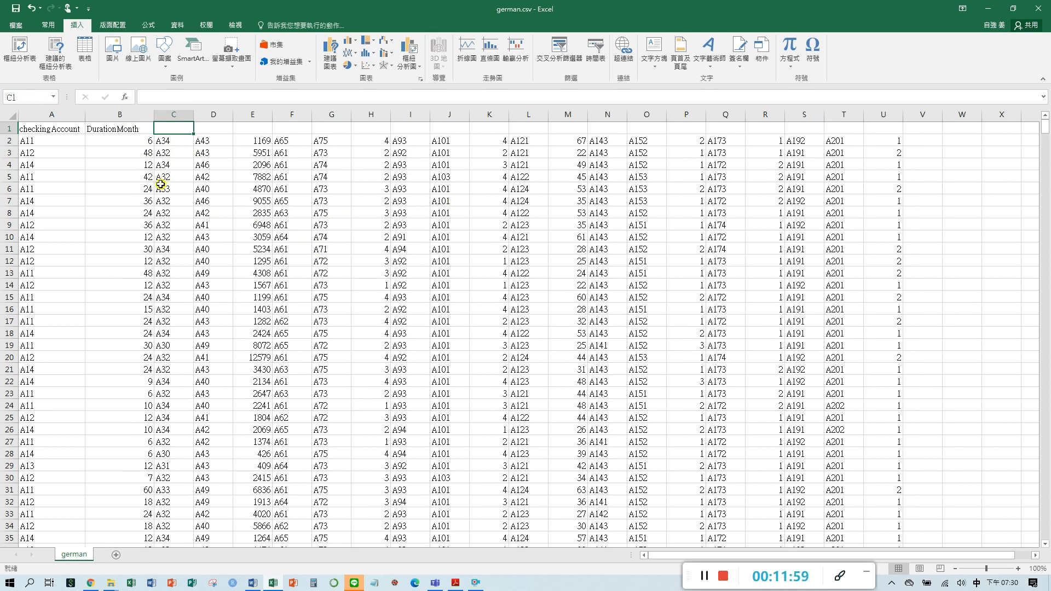
mouse_move(654, 123)
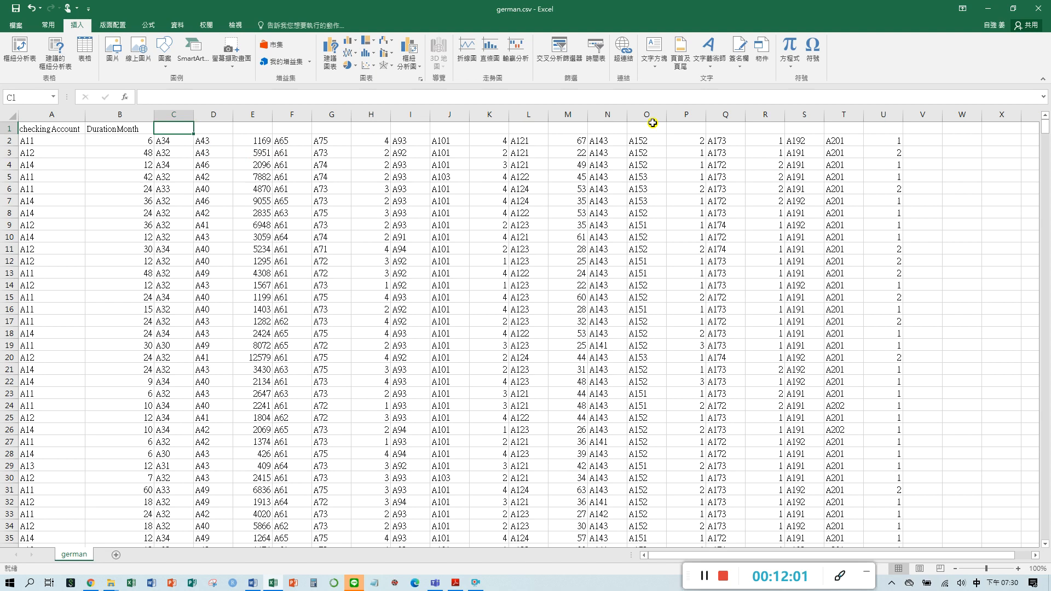
mouse_move(172, 157)
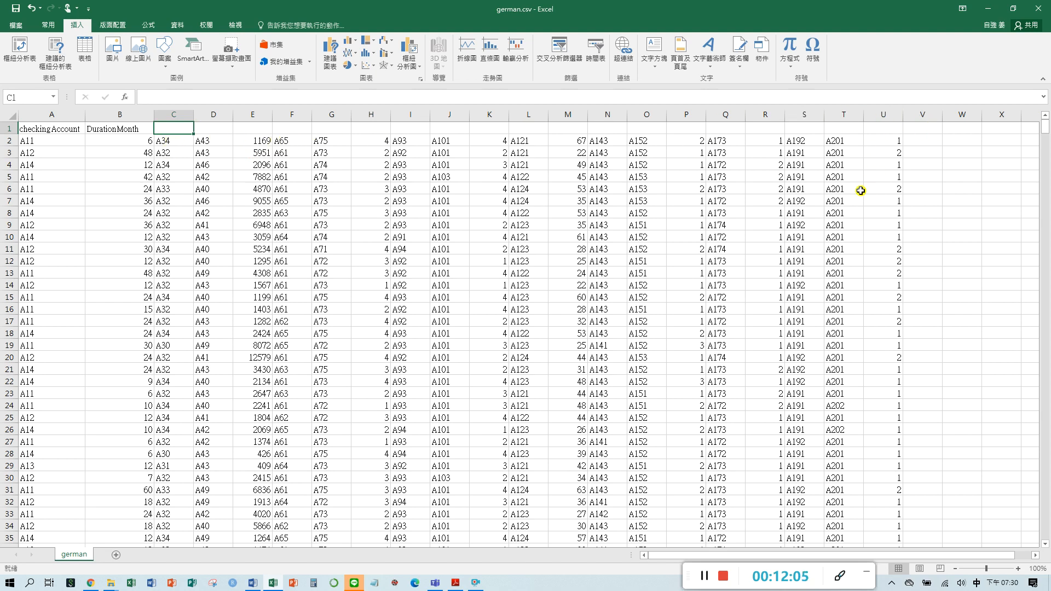
mouse_move(320, 244)
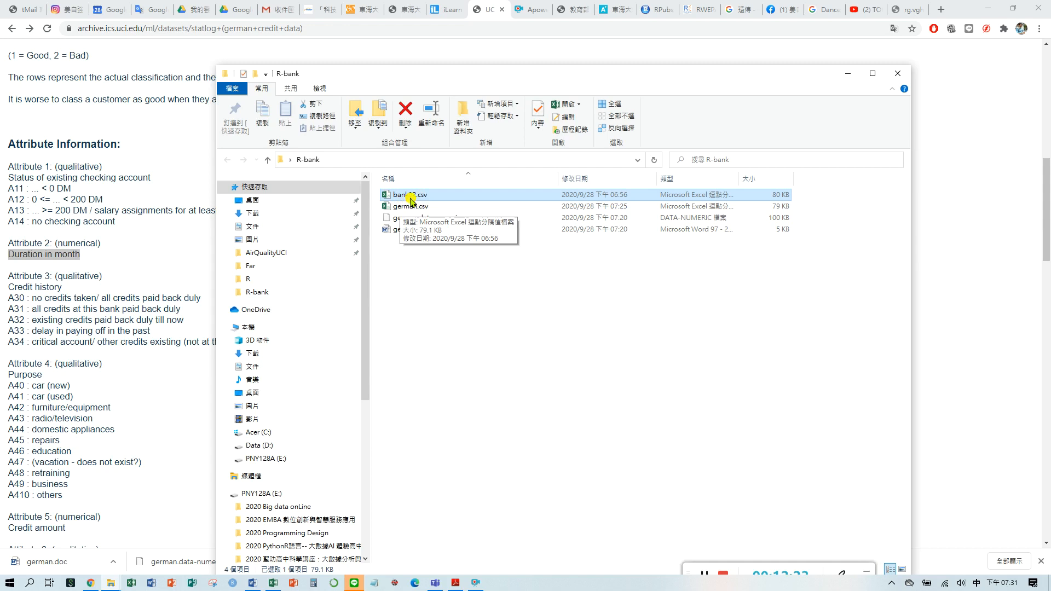
mouse_move(452, 196)
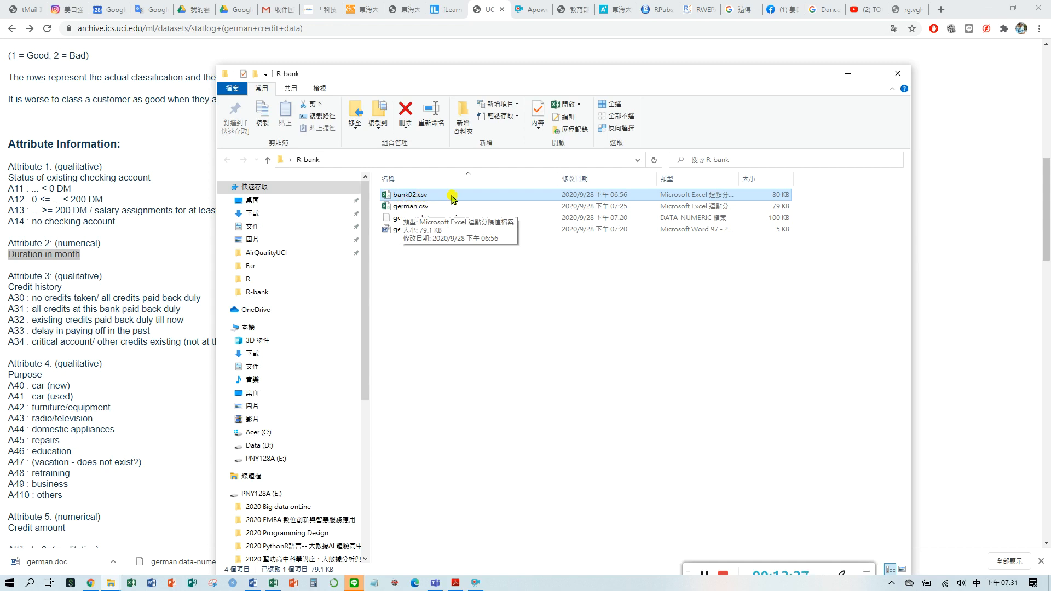
Open the prepared bank02.csv with all 21 headed columns.
double_click(410, 206)
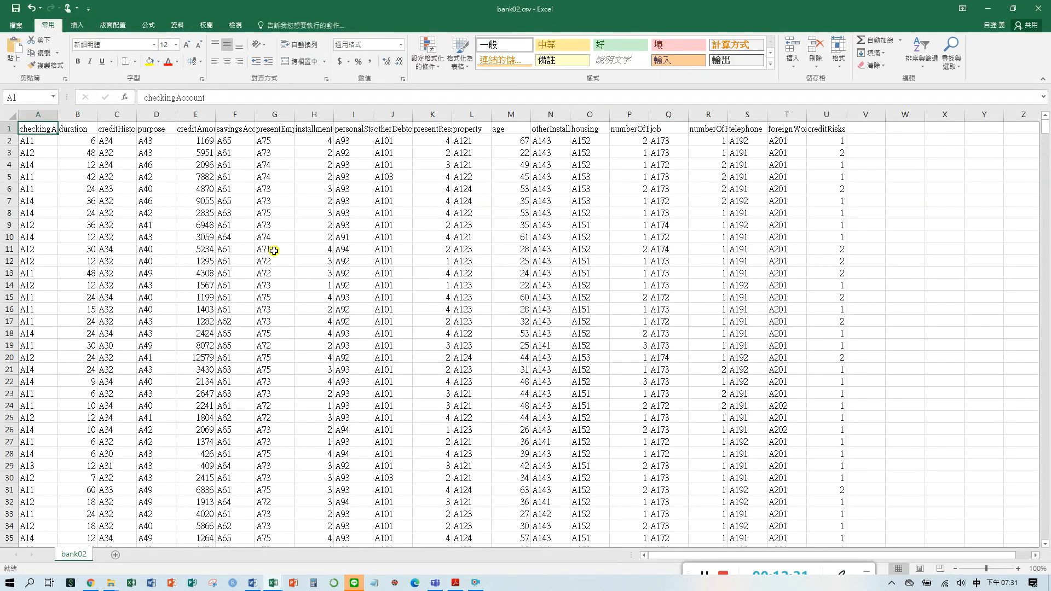
Widen column A so the checkingAccount header reads in full, then check the duration header.
drag(67, 114, 76, 114)
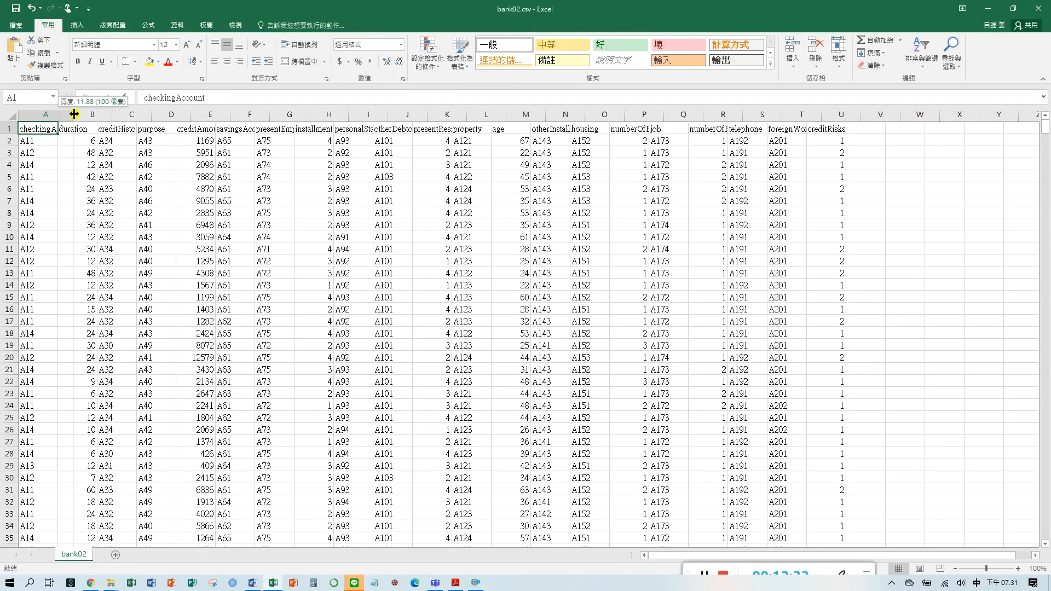
drag(75, 114, 101, 114)
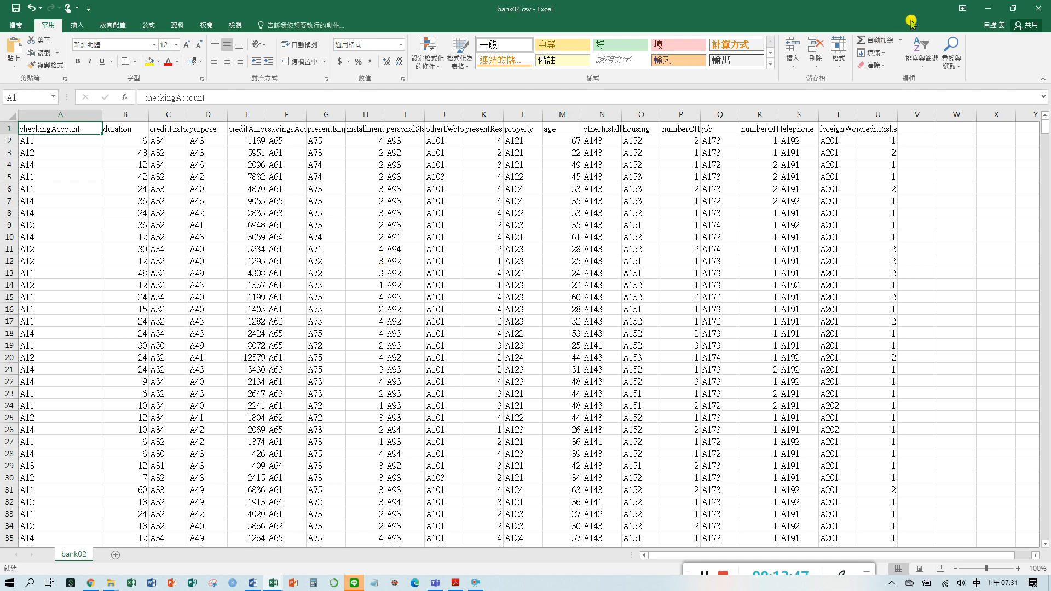
mouse_move(512, 21)
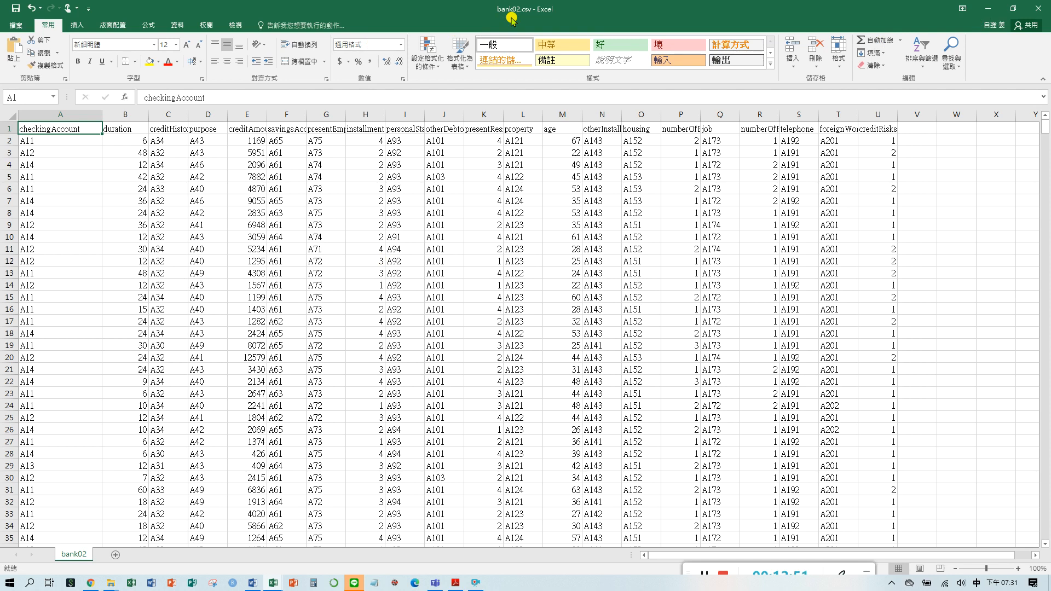
mouse_move(990, 137)
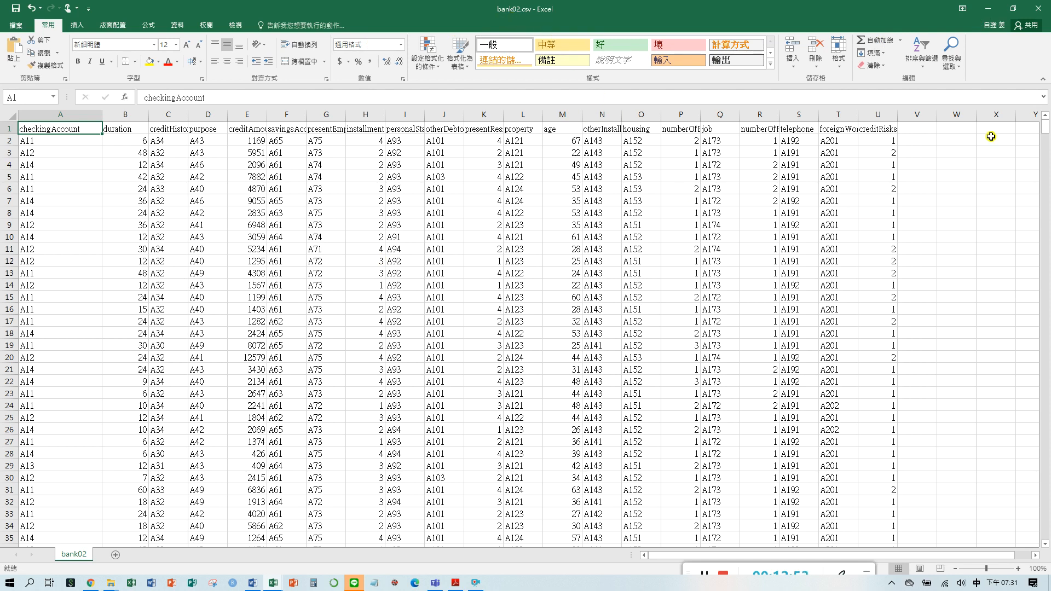
mouse_move(1035, 63)
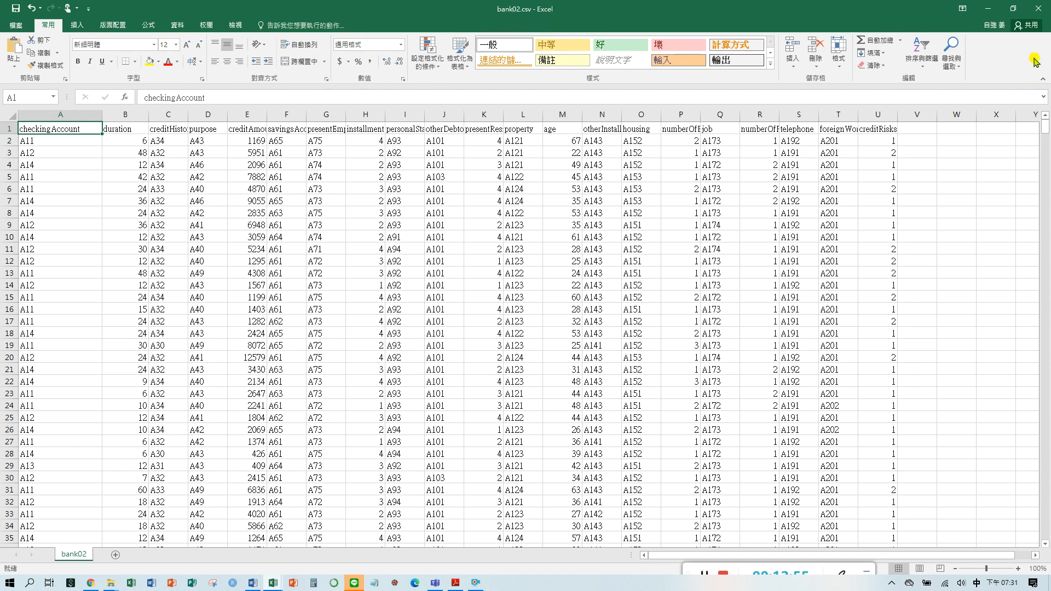
mouse_move(621, 502)
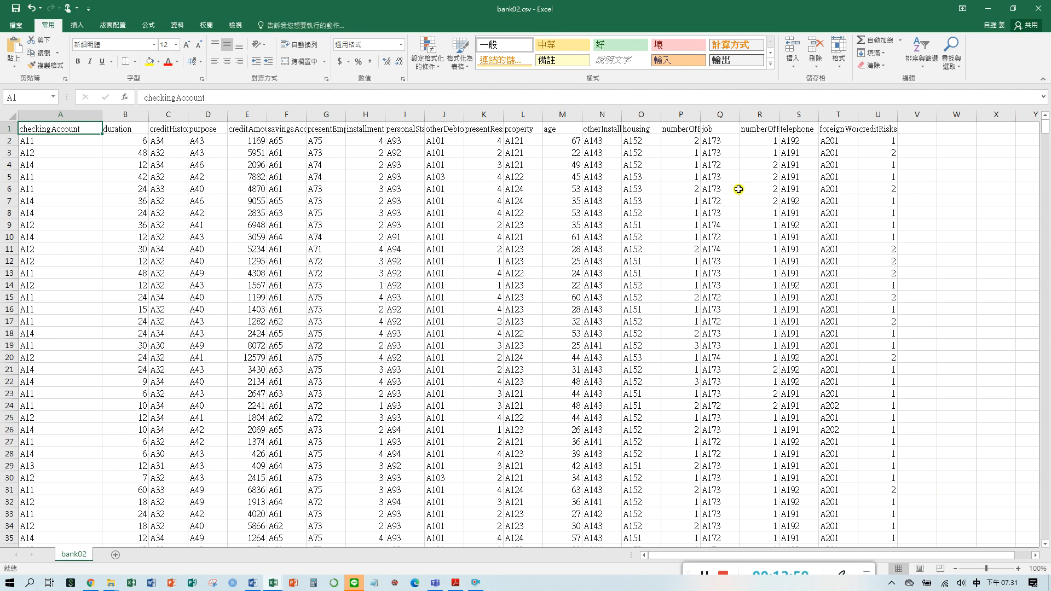
mouse_move(734, 176)
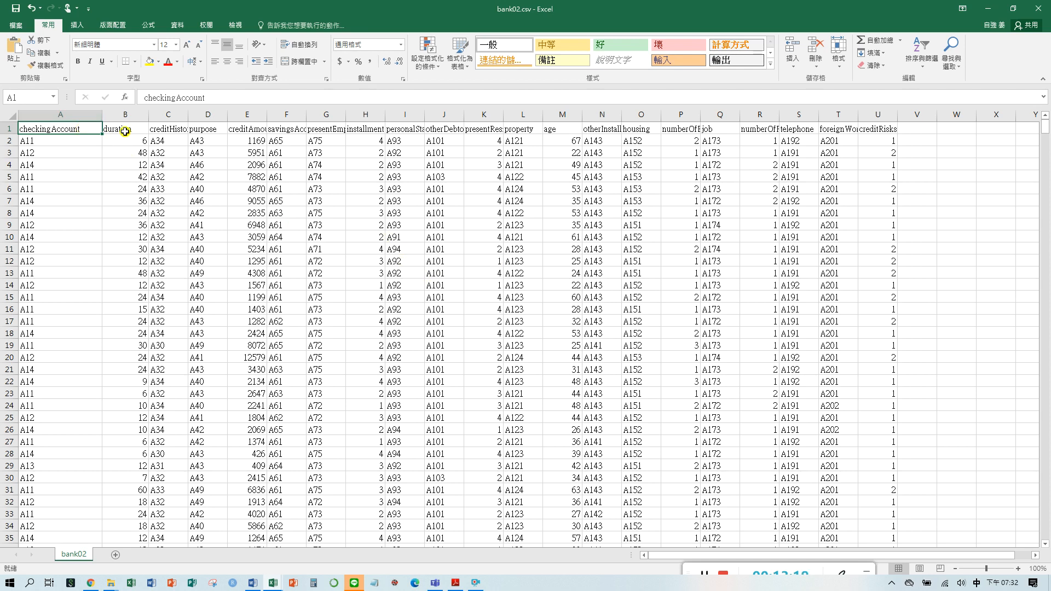
click(248, 129)
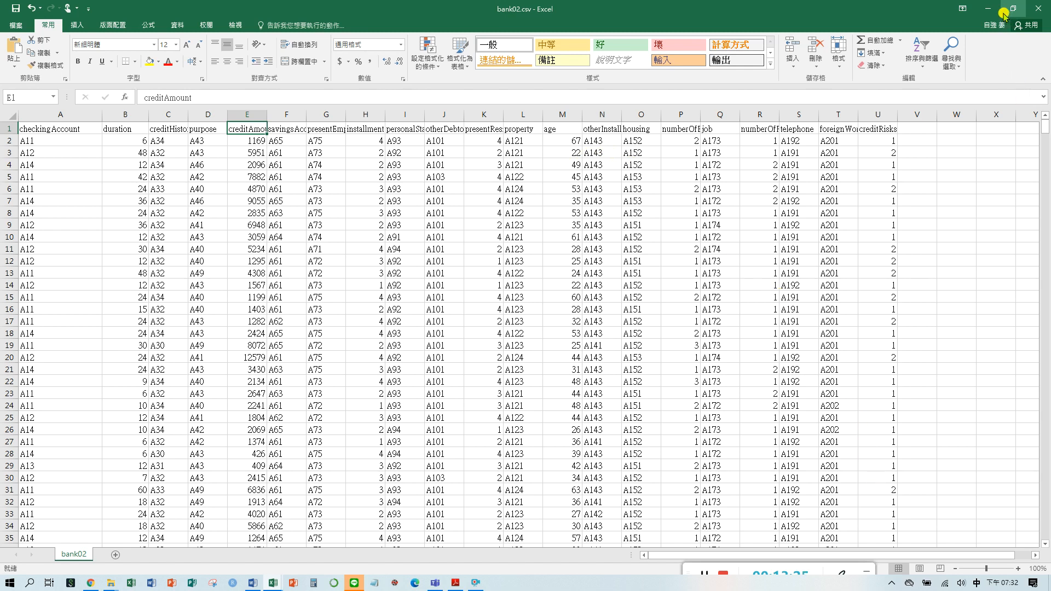
mouse_move(639, 389)
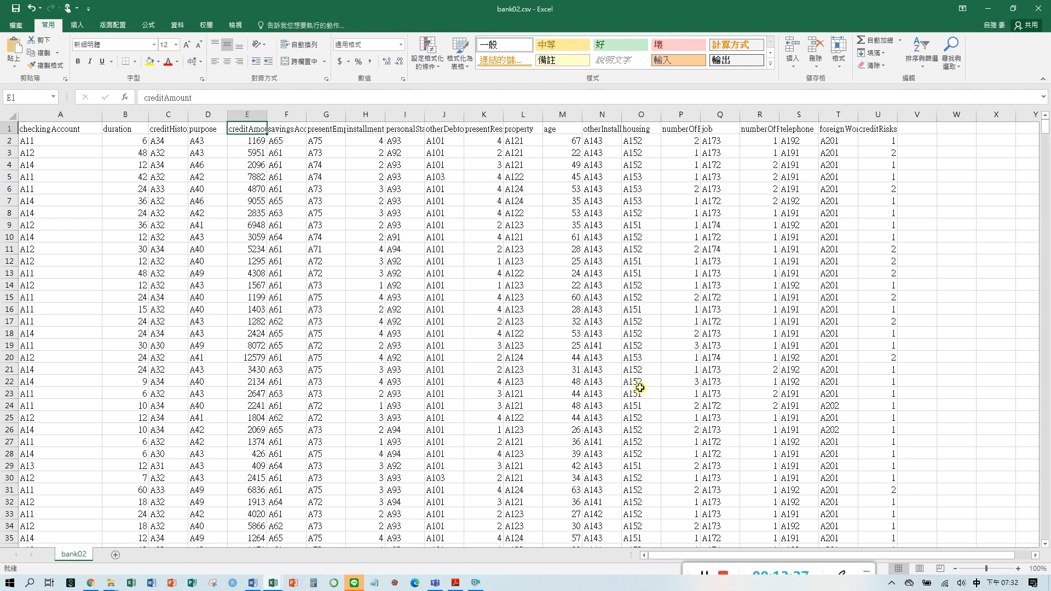